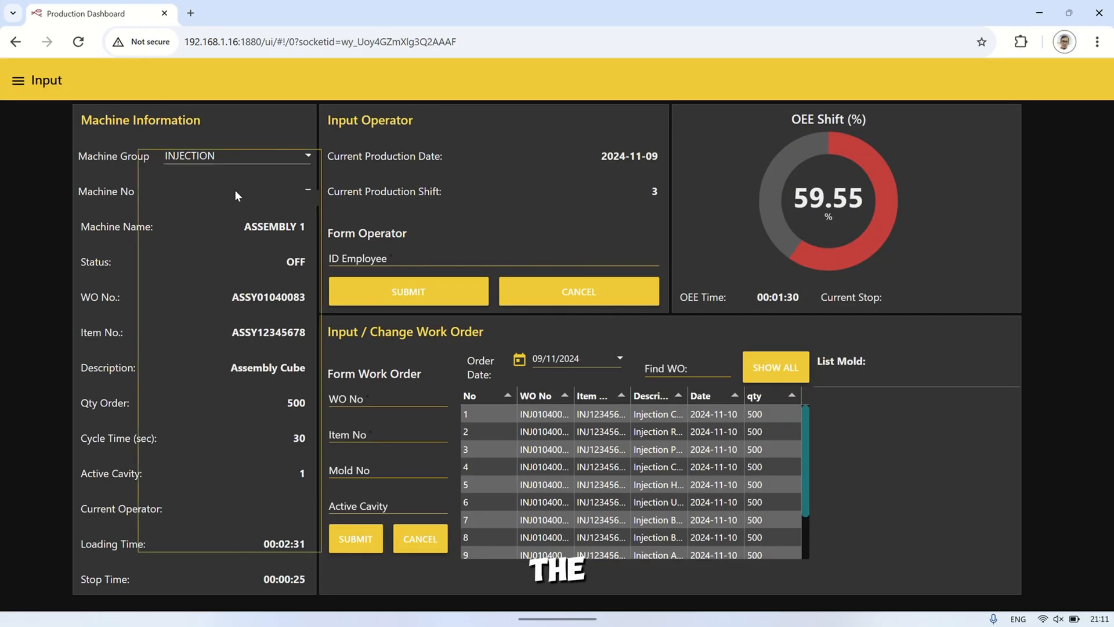
Assign work order INJ01040083 with mold 012123 to machine IM-01 and submit it
{"action": "left_click", "coordinate": [234, 191]}
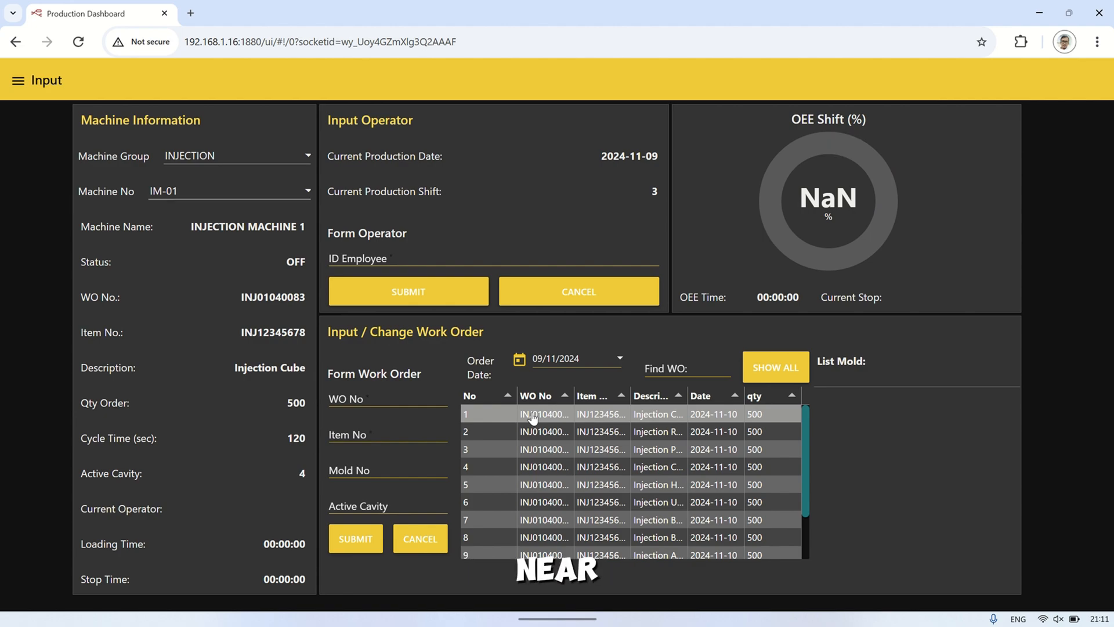
{"action": "left_click", "coordinate": [543, 414]}
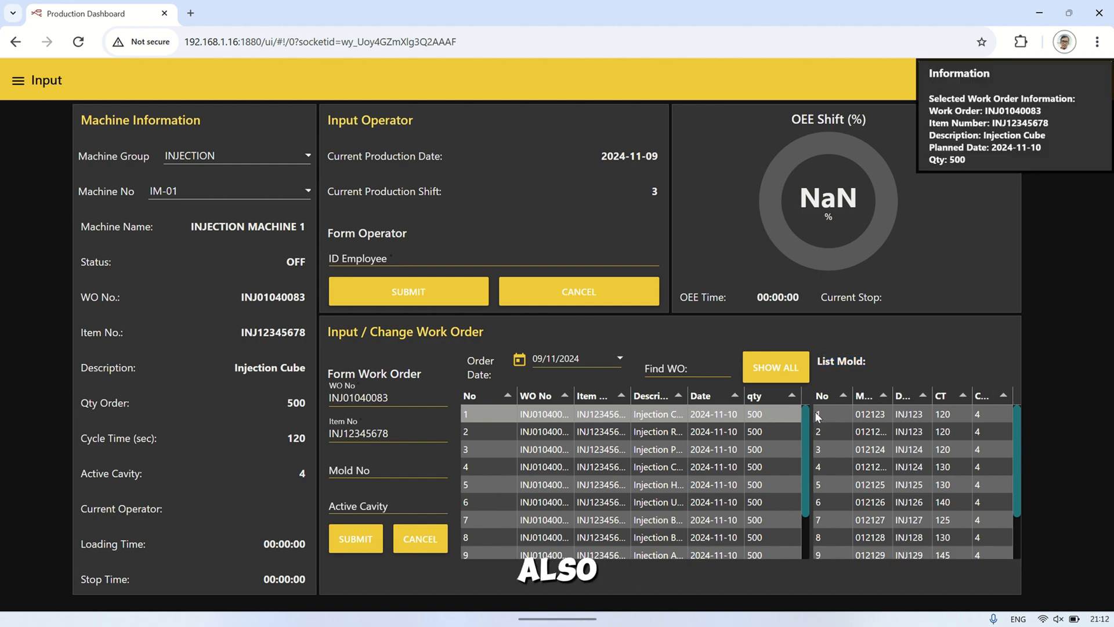
{"action": "left_click", "coordinate": [820, 413]}
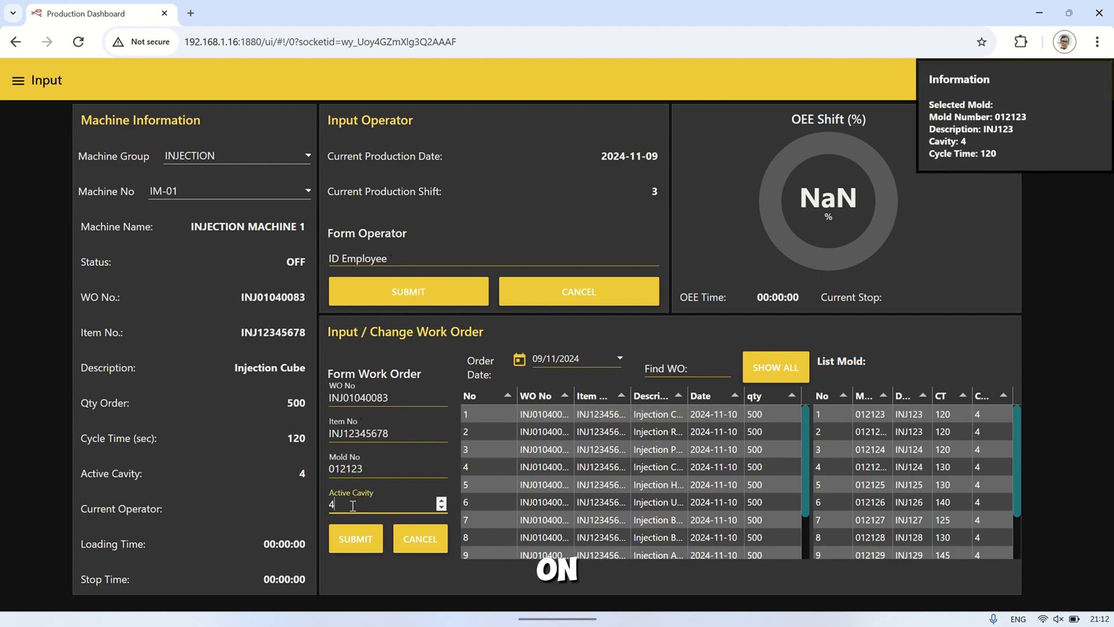
{"action": "left_click", "coordinate": [355, 538]}
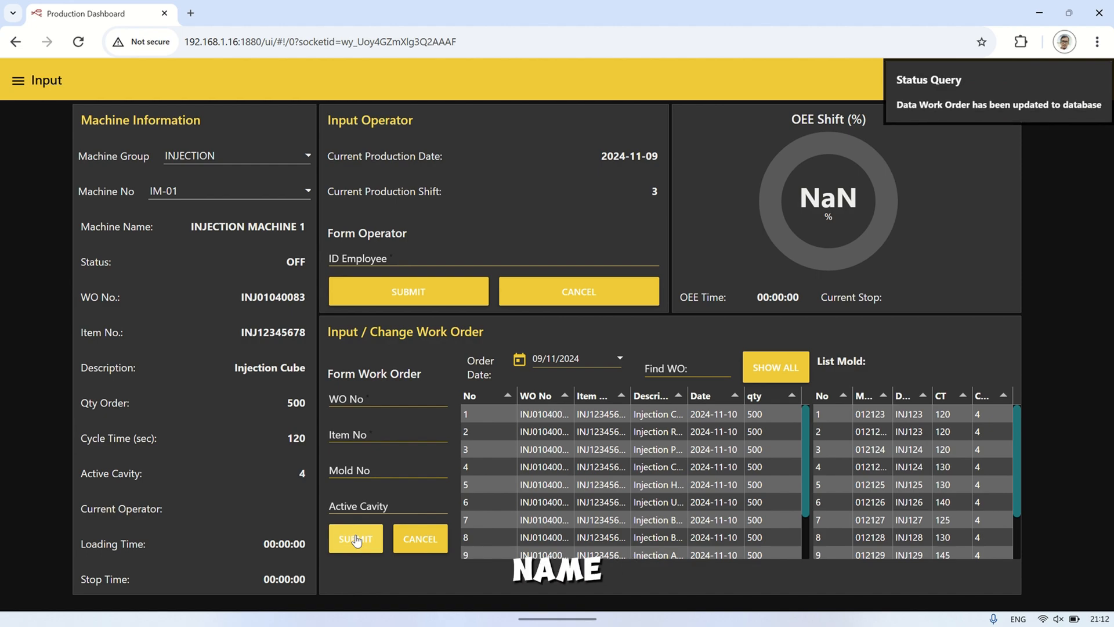
Enter operator ID 23456 for IM-01 and submit it to the database
{"action": "left_click", "coordinate": [492, 257]}
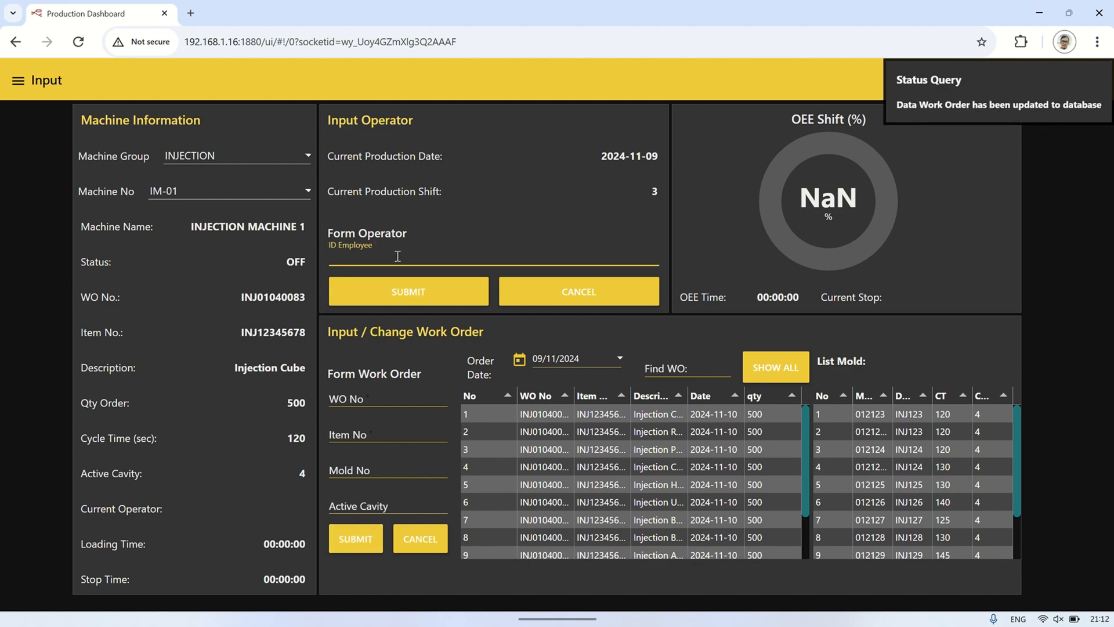
{"action": "type", "text": "23456"}
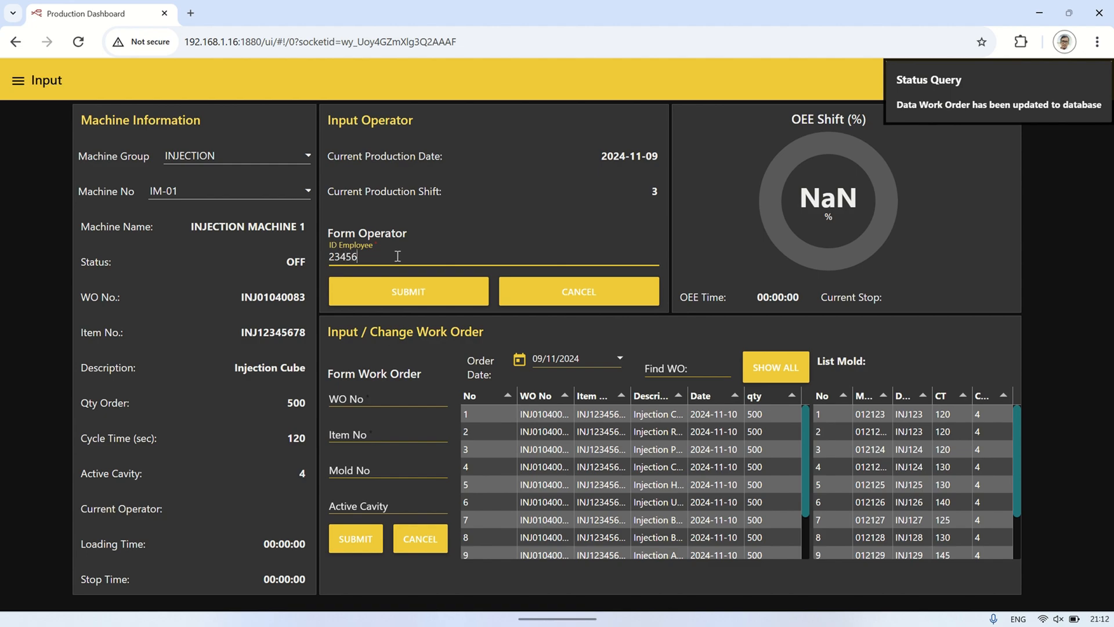
{"action": "left_click", "coordinate": [407, 292]}
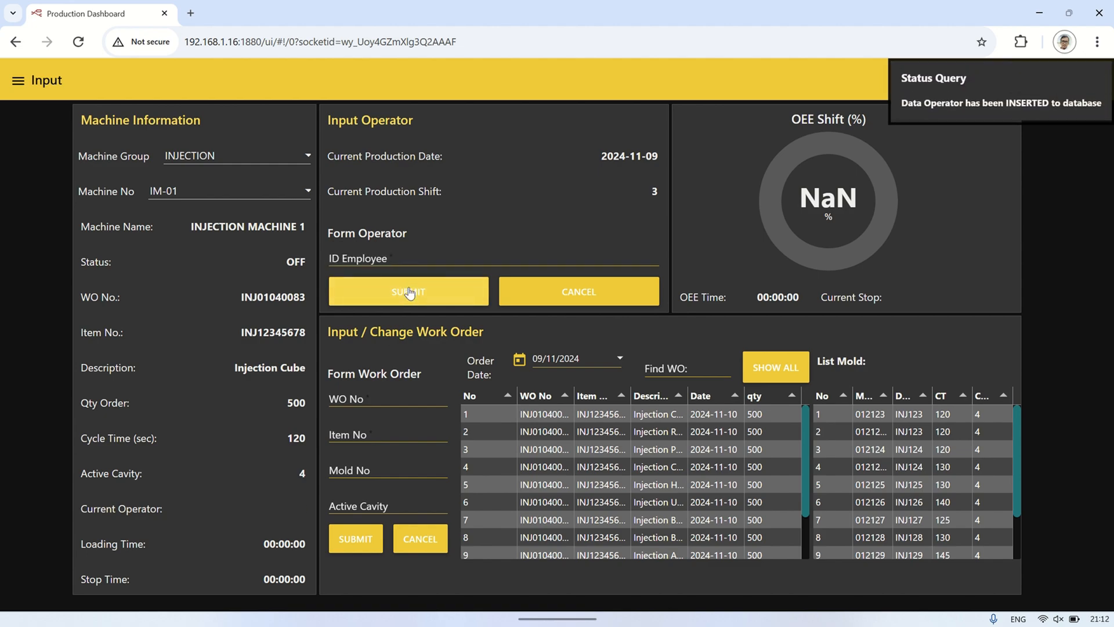
{"action": "left_click", "coordinate": [407, 291]}
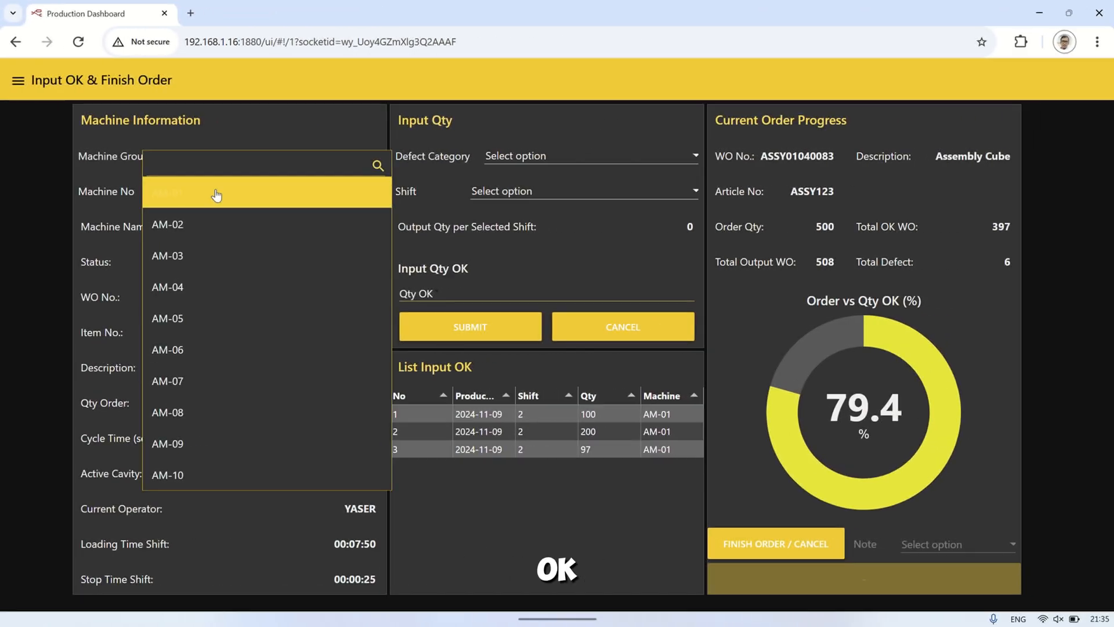
Record 103 OK parts for AM-01 on shift 2, bringing the order to 500 OK (100%)
{"action": "left_click", "coordinate": [217, 191]}
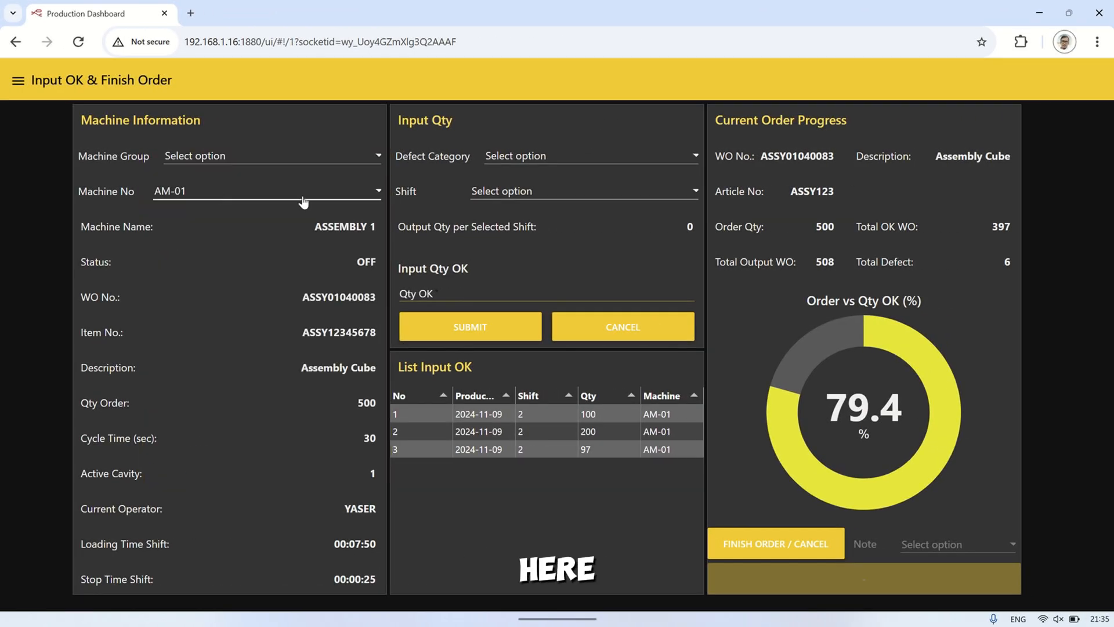
{"action": "left_click", "coordinate": [582, 190]}
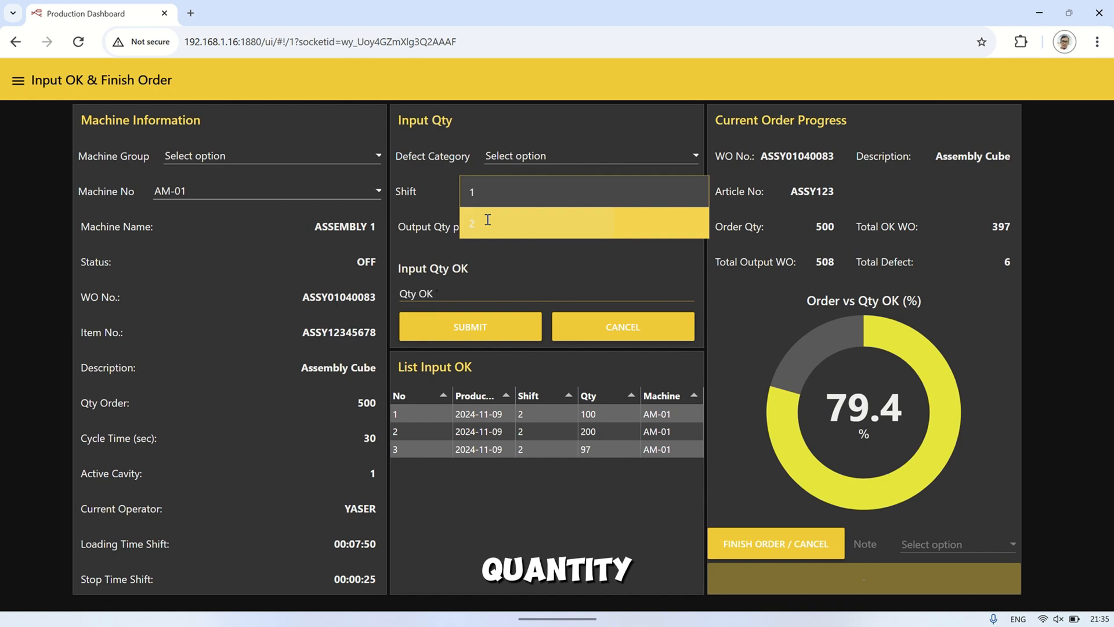
{"action": "left_click", "coordinate": [472, 222]}
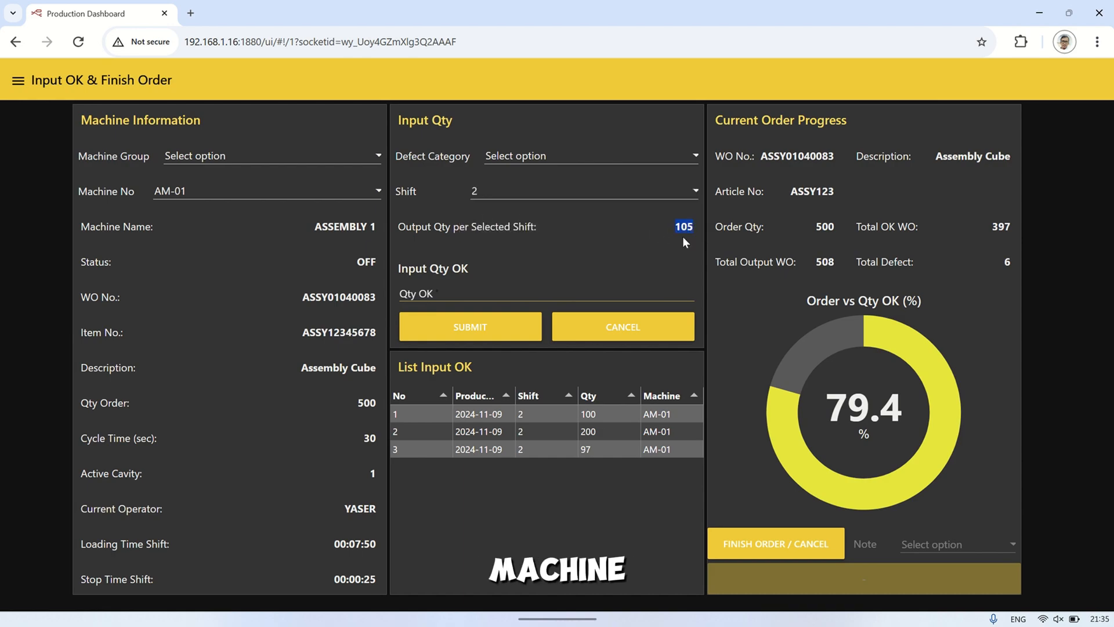
{"action": "left_click", "coordinate": [545, 291]}
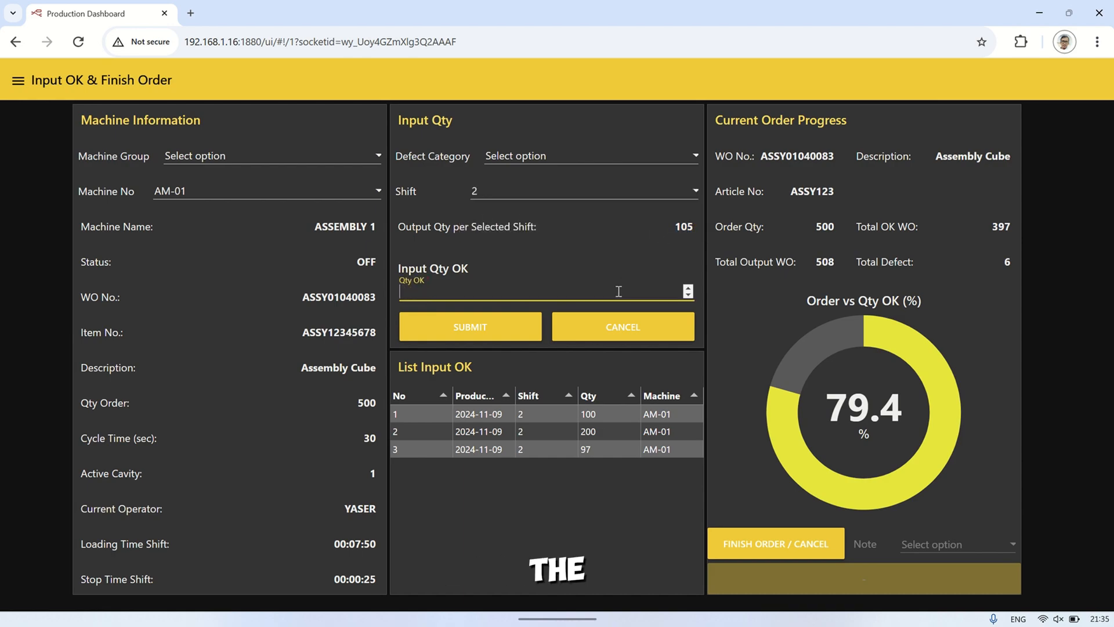
{"action": "type", "text": "103"}
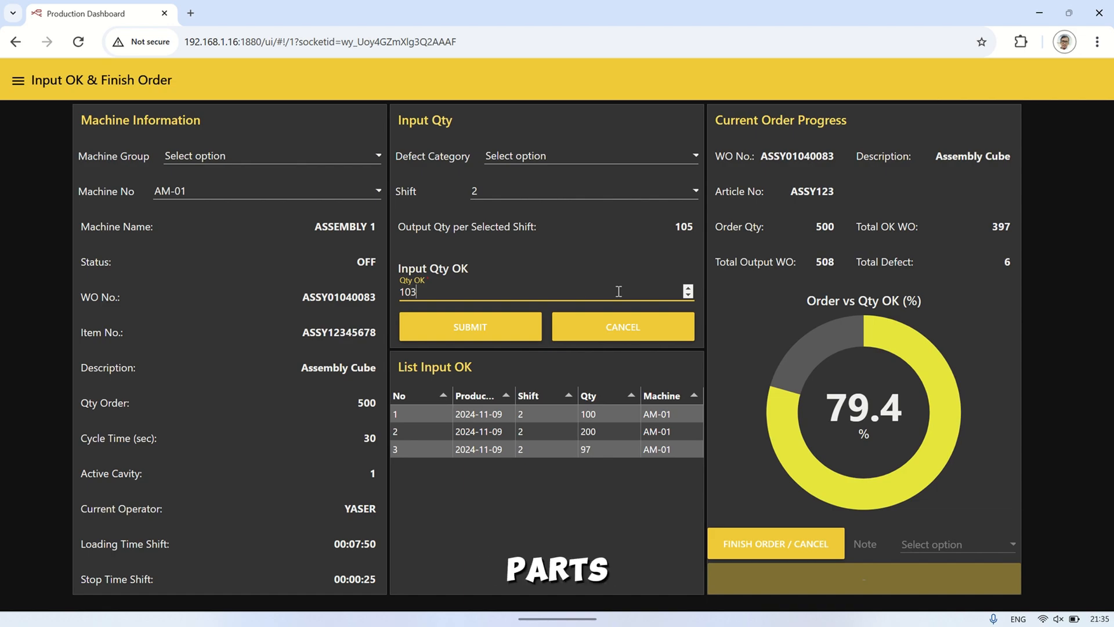
{"action": "left_click", "coordinate": [470, 326]}
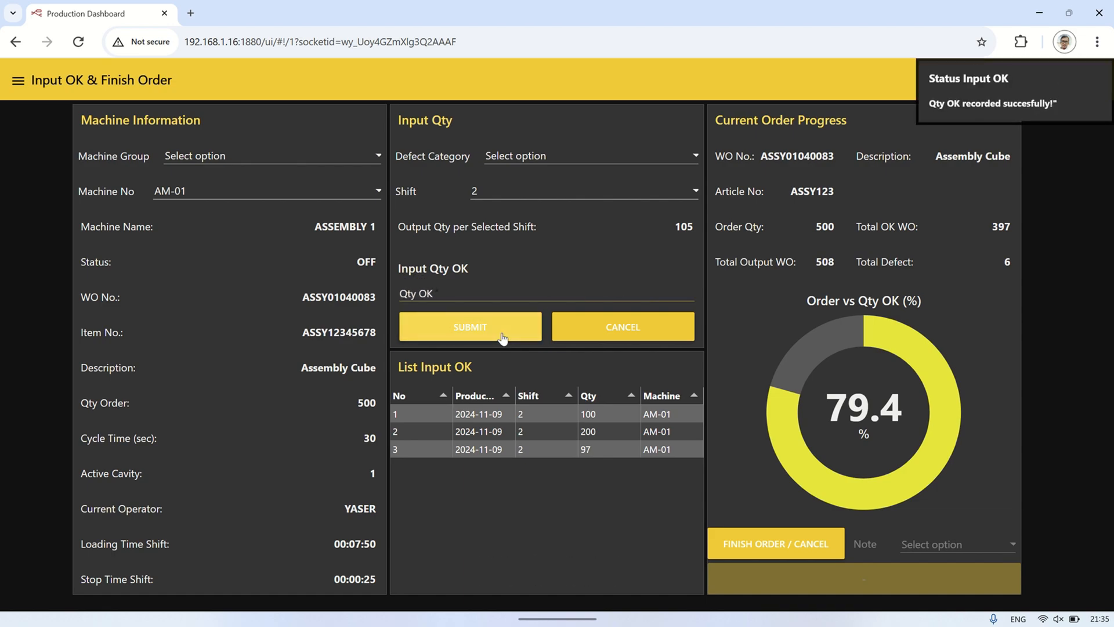
{"action": "left_click", "coordinate": [470, 326]}
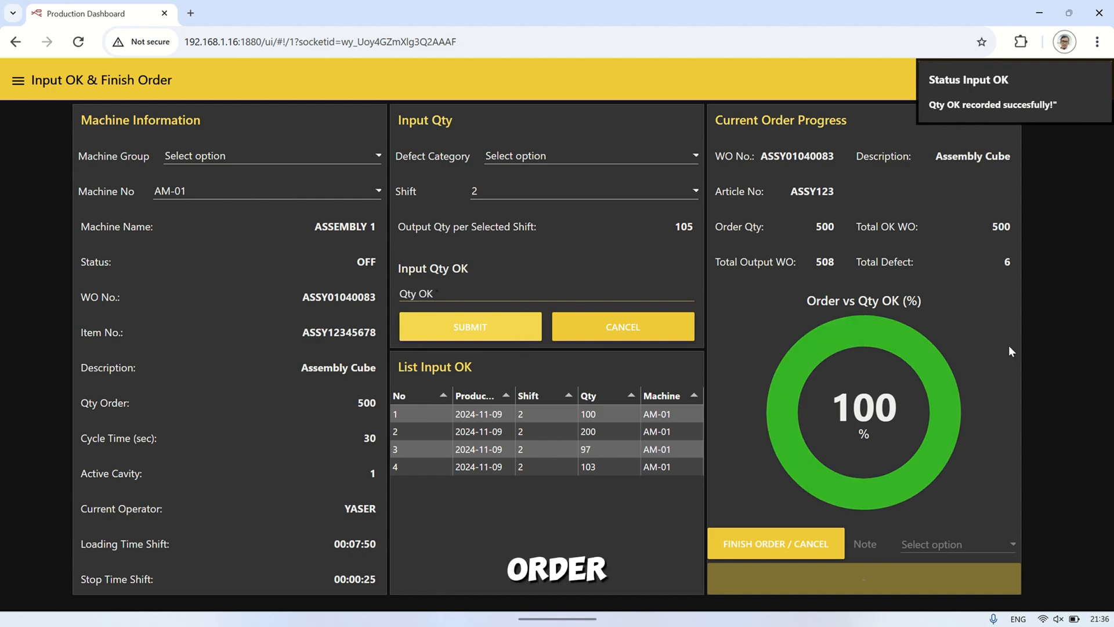
{"action": "left_click", "coordinate": [470, 326]}
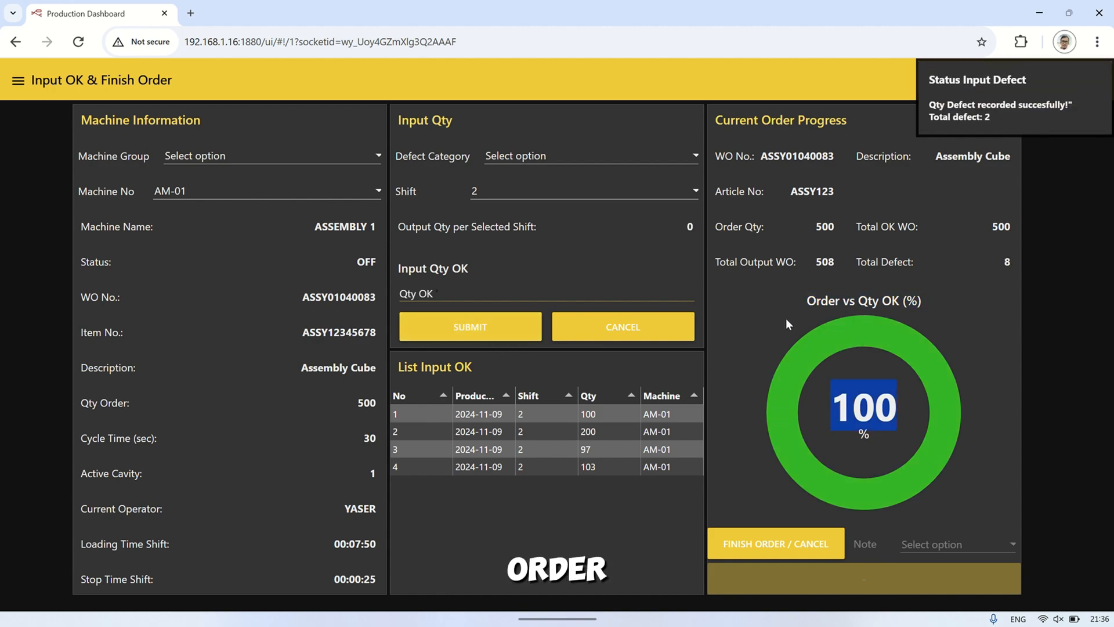
Finish the AM-01 order and confirm the total of 500 OK parts
{"action": "left_click", "coordinate": [773, 543]}
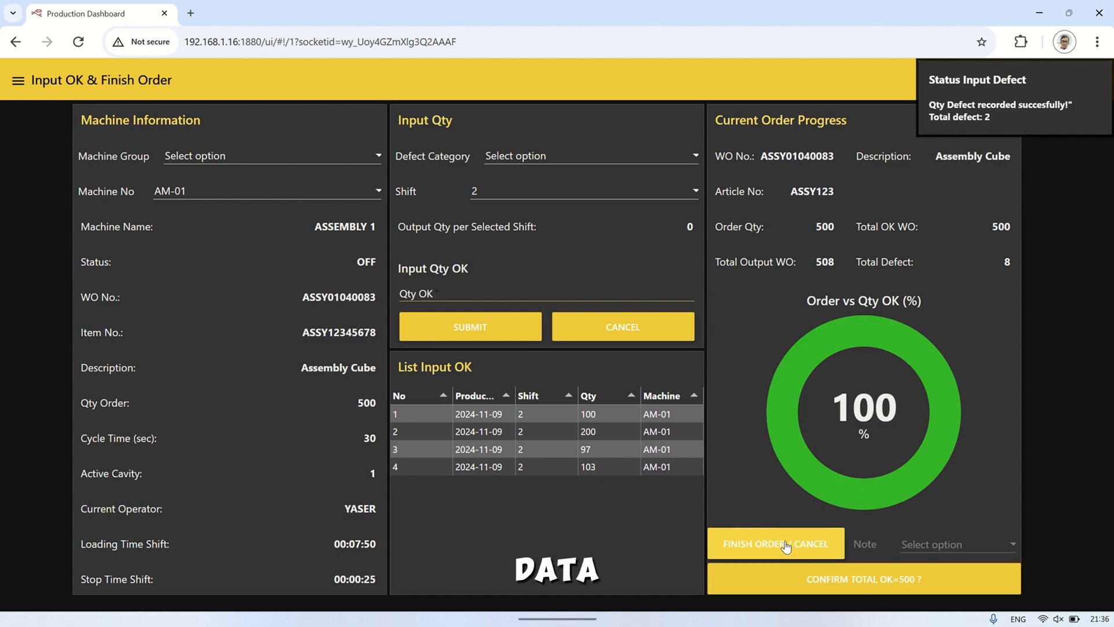
{"action": "left_click", "coordinate": [774, 543]}
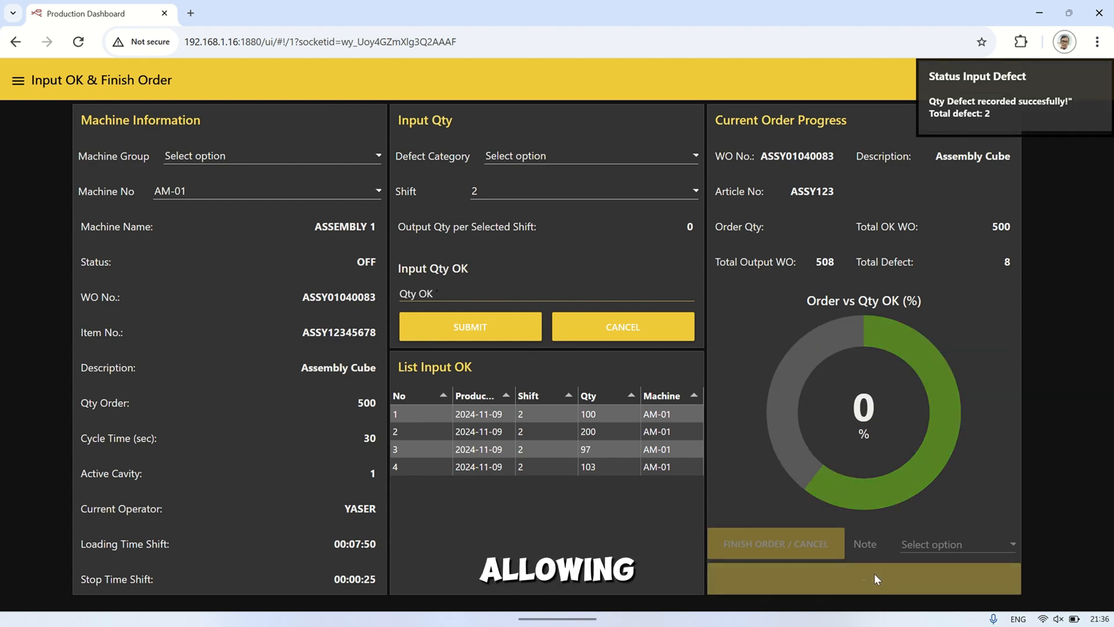
{"action": "left_click", "coordinate": [775, 543]}
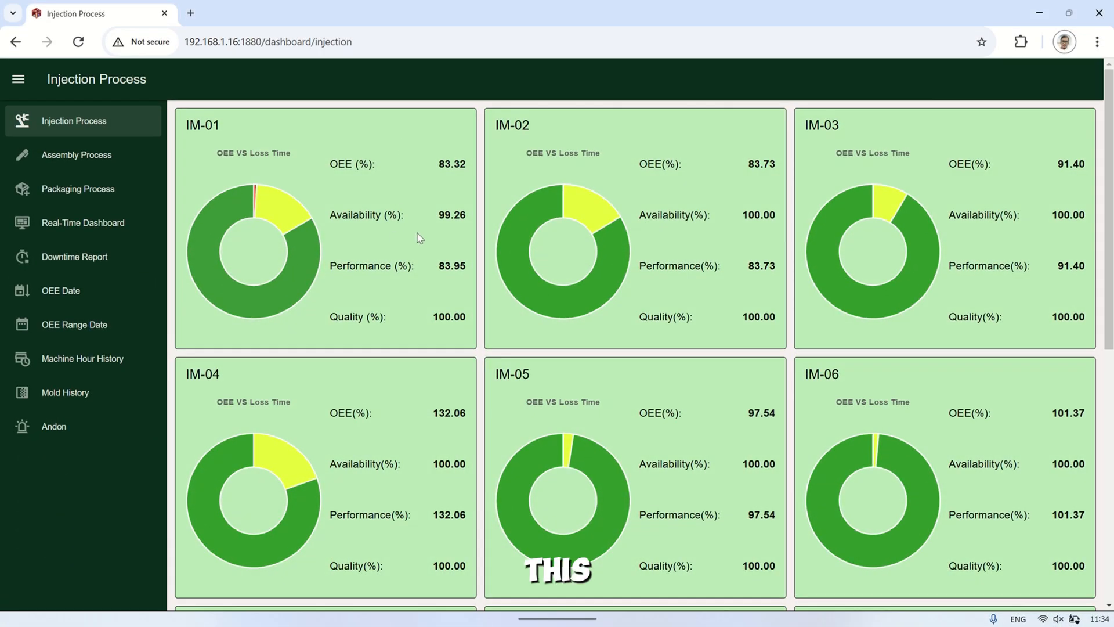
Scroll through the Injection Process OEE cards, then switch to the Assembly Process page
{"action": "scroll", "scroll_direction": "down", "scroll_amount": 3}
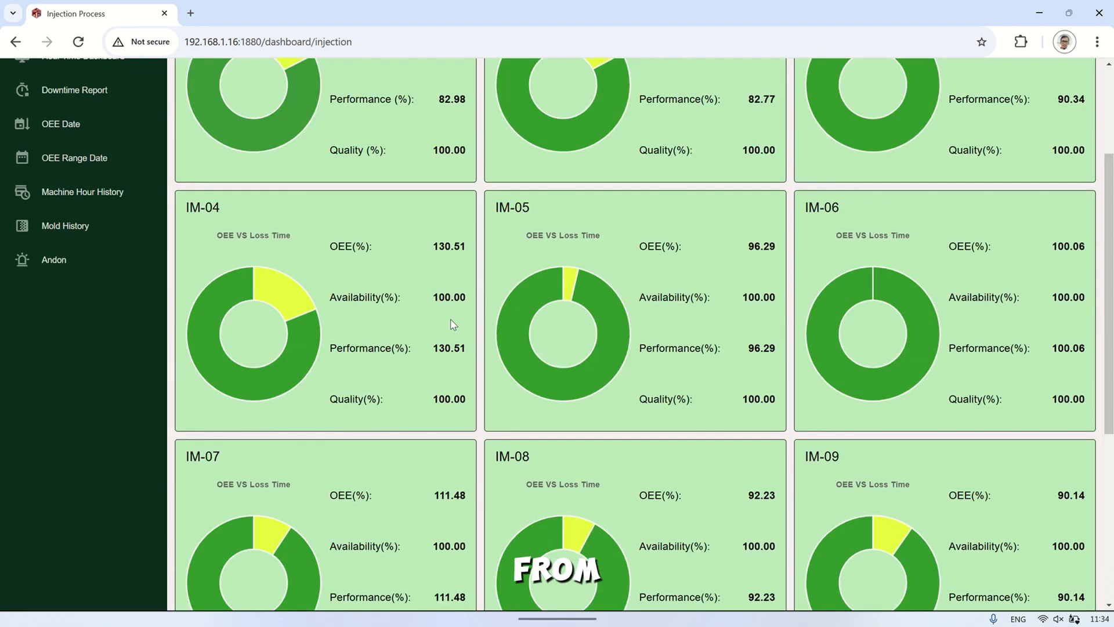
{"action": "scroll", "scroll_direction": "up", "scroll_amount": 3}
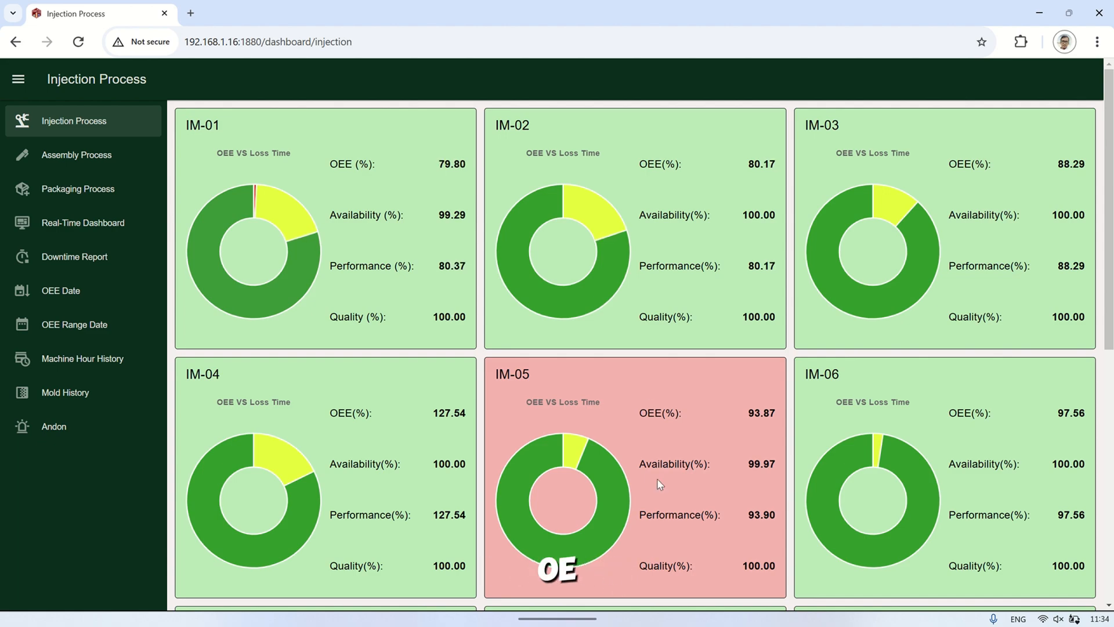
{"action": "scroll", "scroll_direction": "down", "scroll_amount": 3}
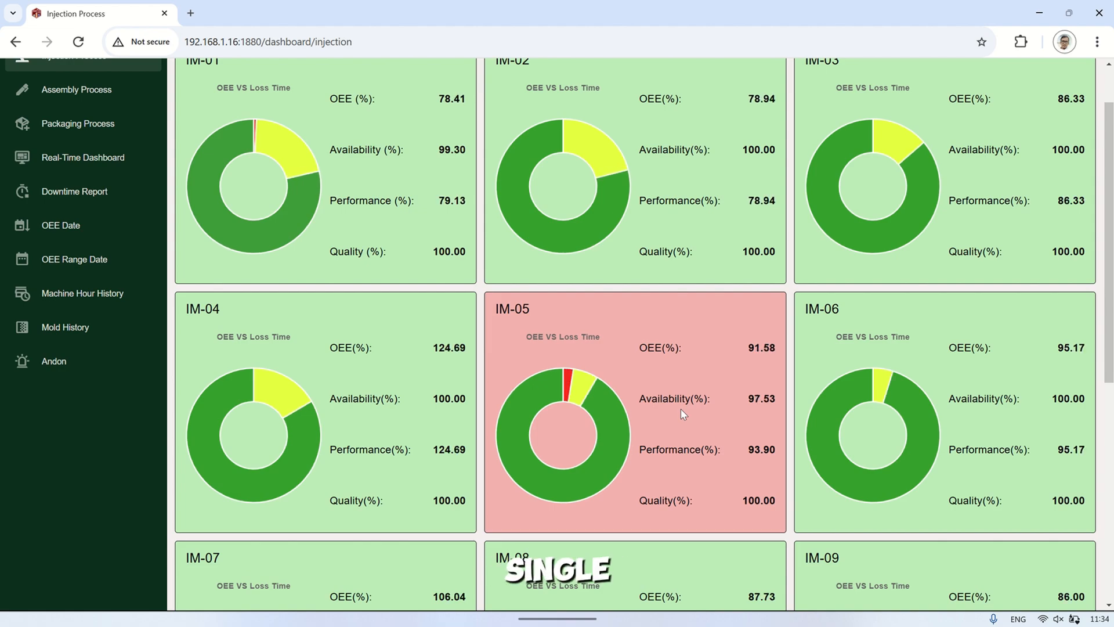
{"action": "mouse_move", "coordinate": [846, 397]}
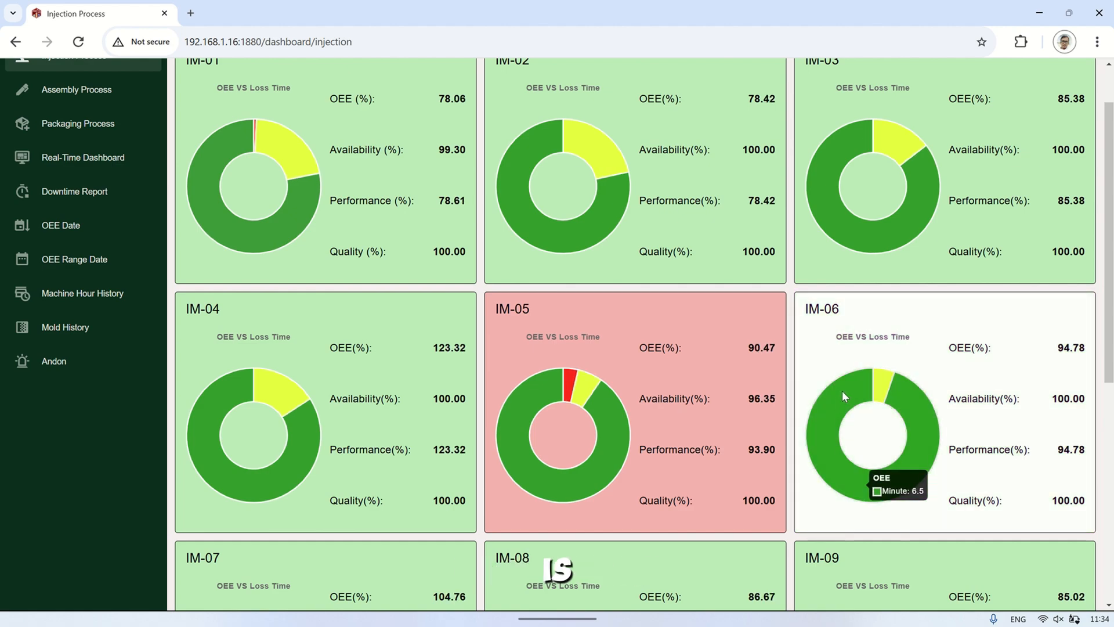
{"action": "mouse_move", "coordinate": [1107, 291]}
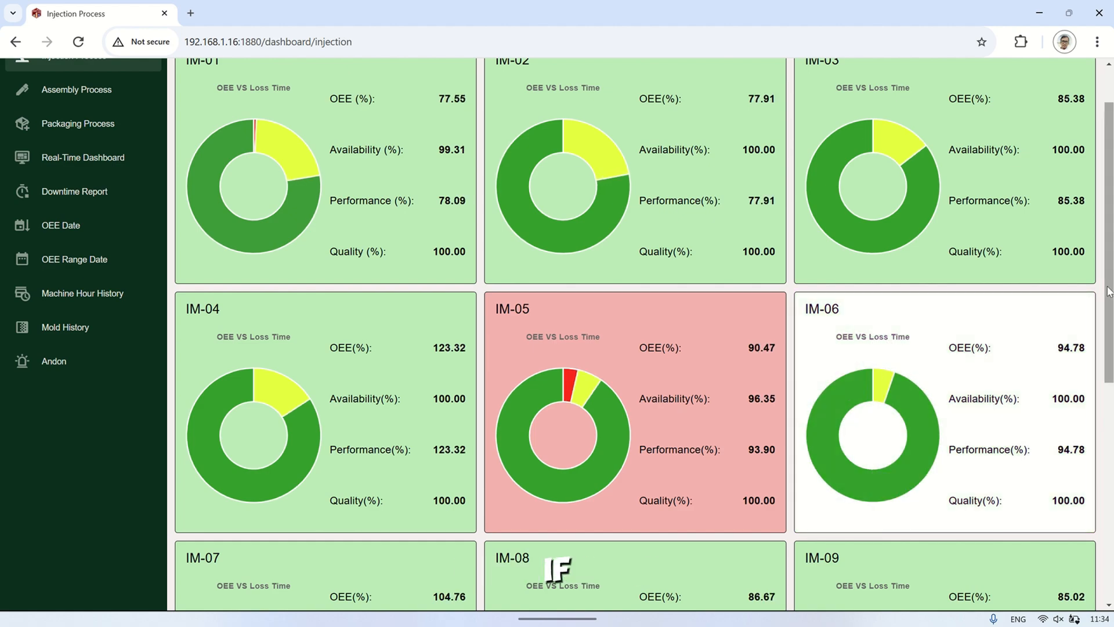
{"action": "scroll", "scroll_direction": "up", "scroll_amount": 3}
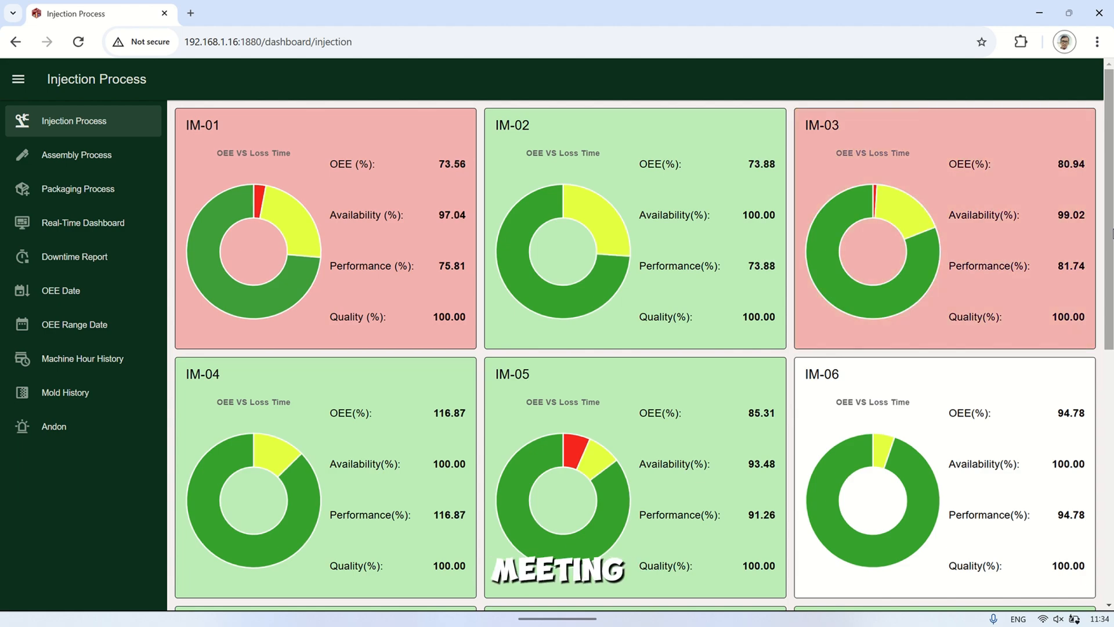
{"action": "scroll", "scroll_direction": "down", "scroll_amount": 3}
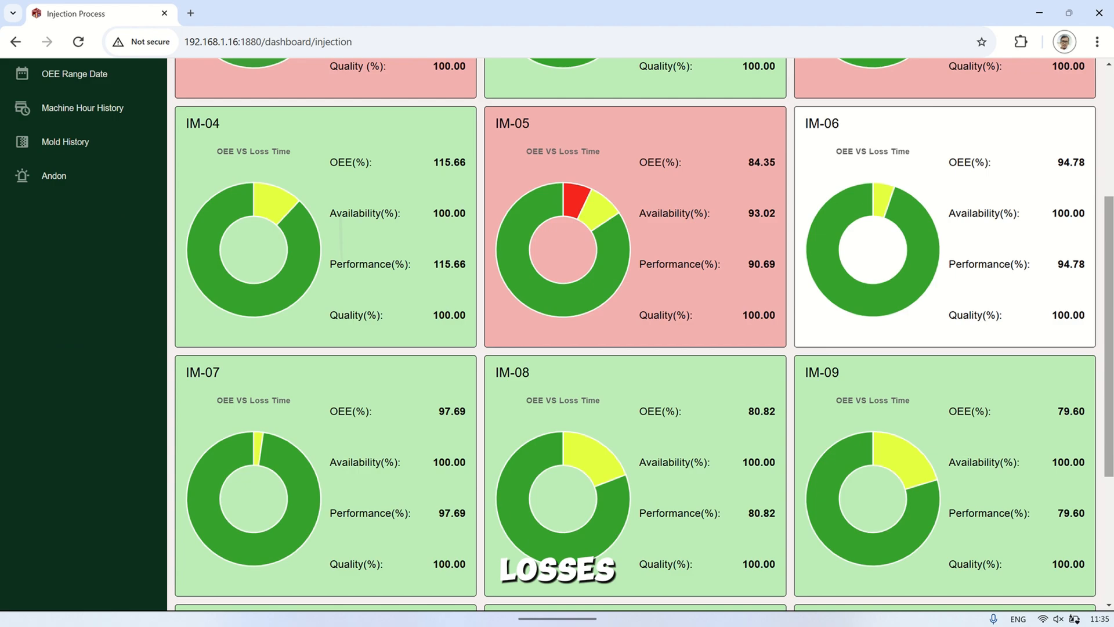
{"action": "scroll", "scroll_direction": "down", "scroll_amount": 3}
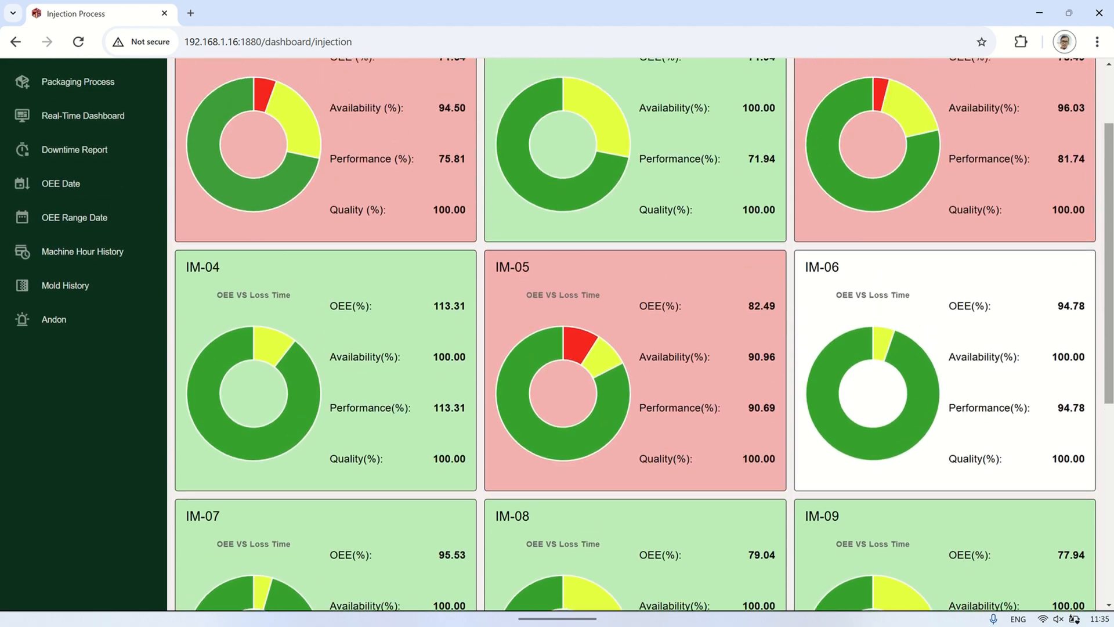
{"action": "scroll", "scroll_direction": "up", "scroll_amount": 3}
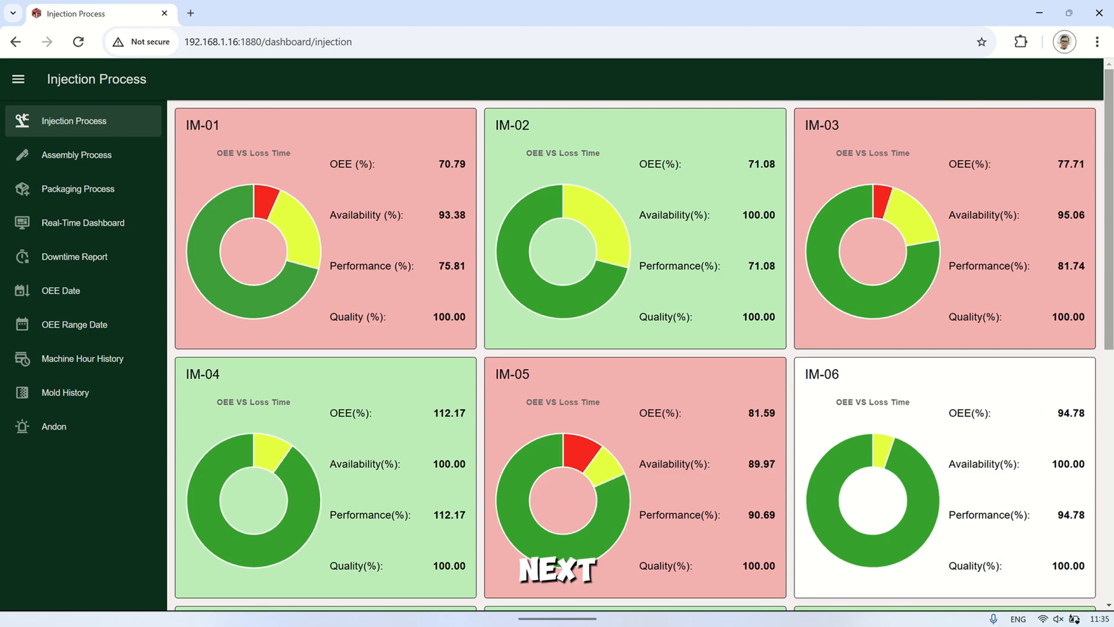
{"action": "left_click", "coordinate": [75, 154]}
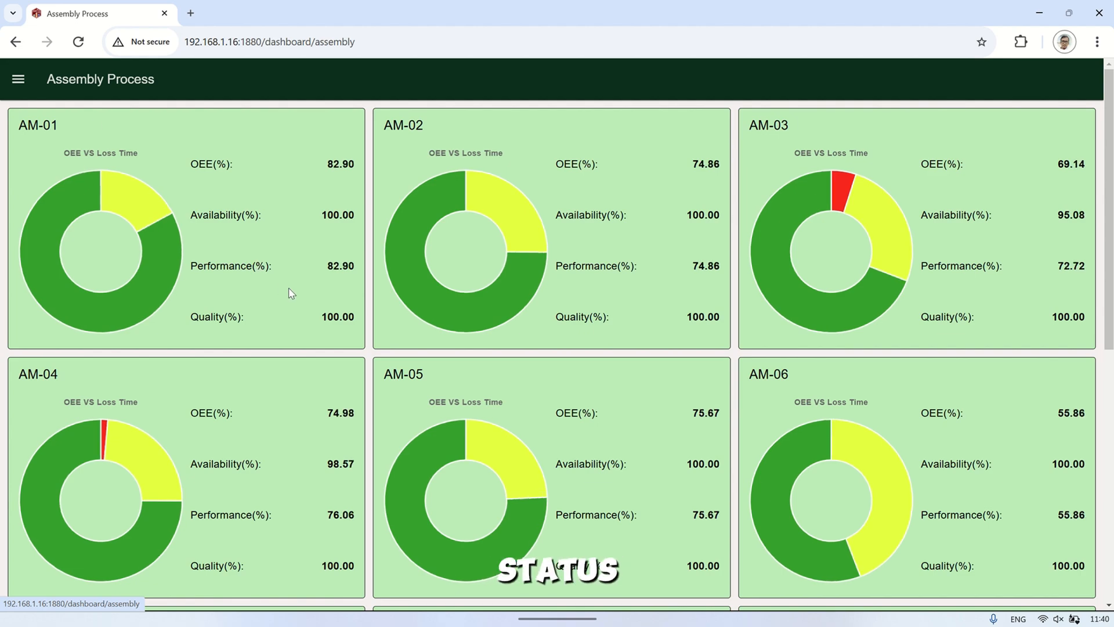
Review the assembly OEE cards down to AM-10 and bring up the dashboard page list
{"action": "scroll", "scroll_direction": "down", "scroll_amount": 3}
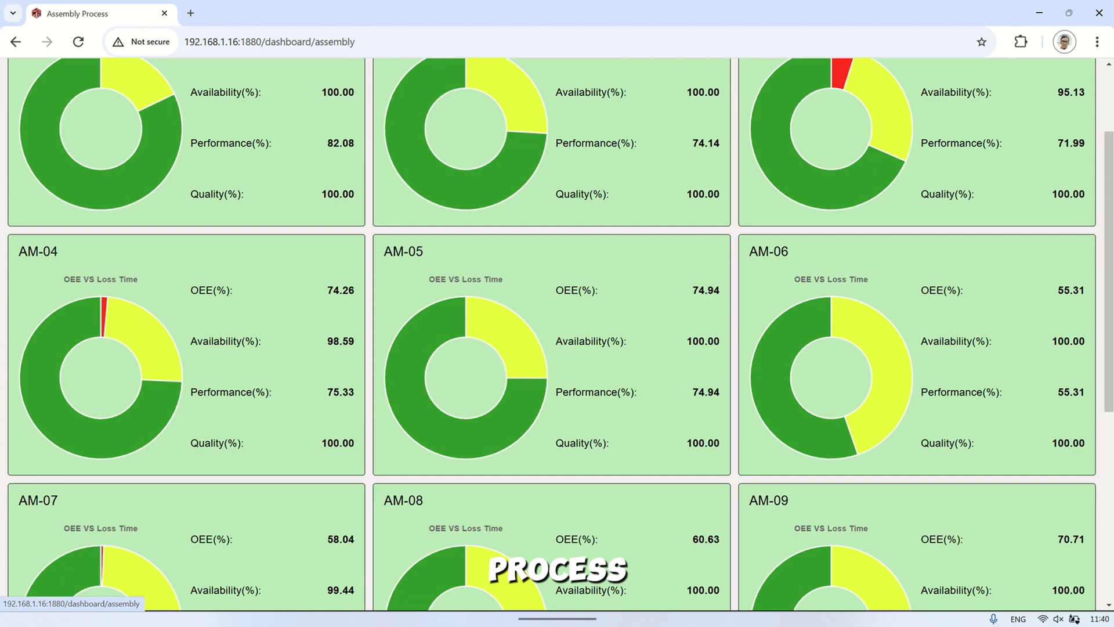
{"action": "scroll", "scroll_direction": "up", "scroll_amount": 3}
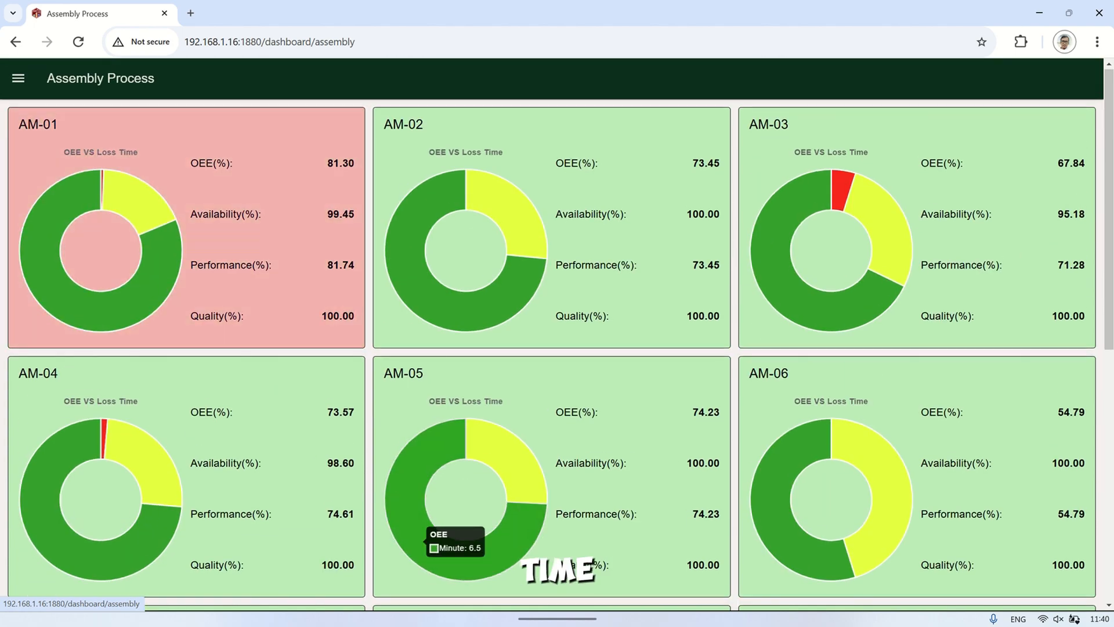
{"action": "scroll", "scroll_direction": "down", "scroll_amount": 3}
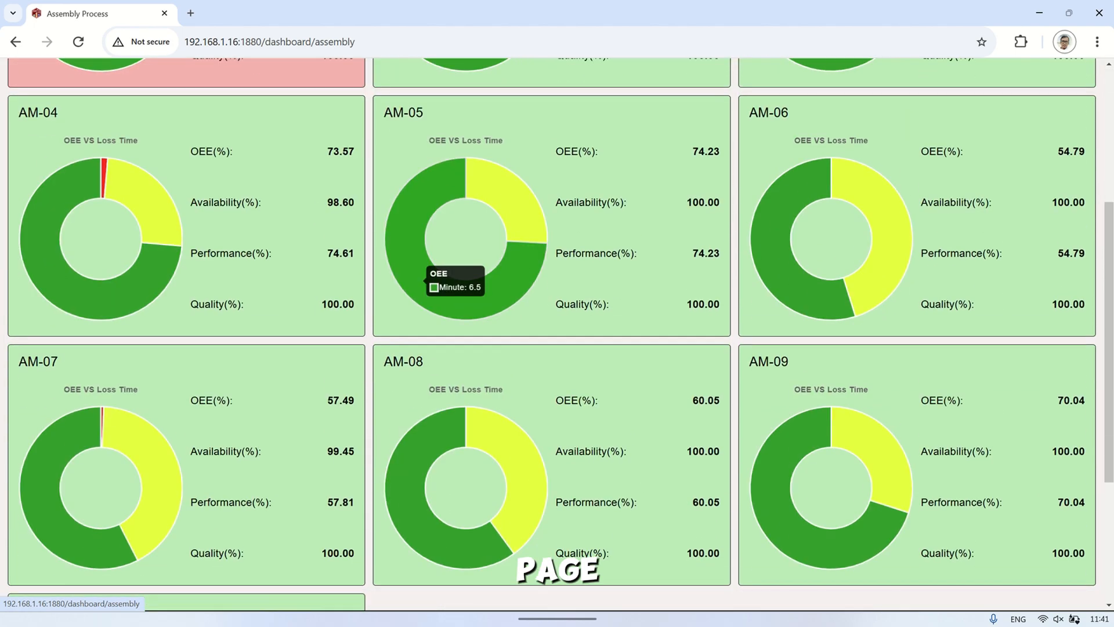
{"action": "scroll", "scroll_direction": "down", "scroll_amount": 3}
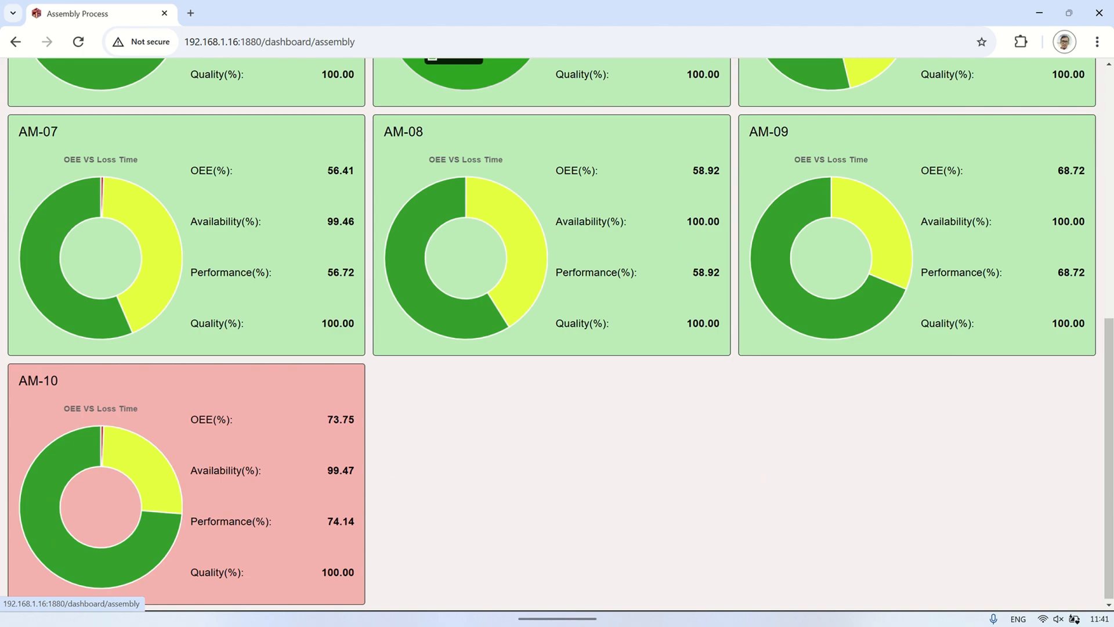
{"action": "scroll", "scroll_direction": "up", "scroll_amount": 3}
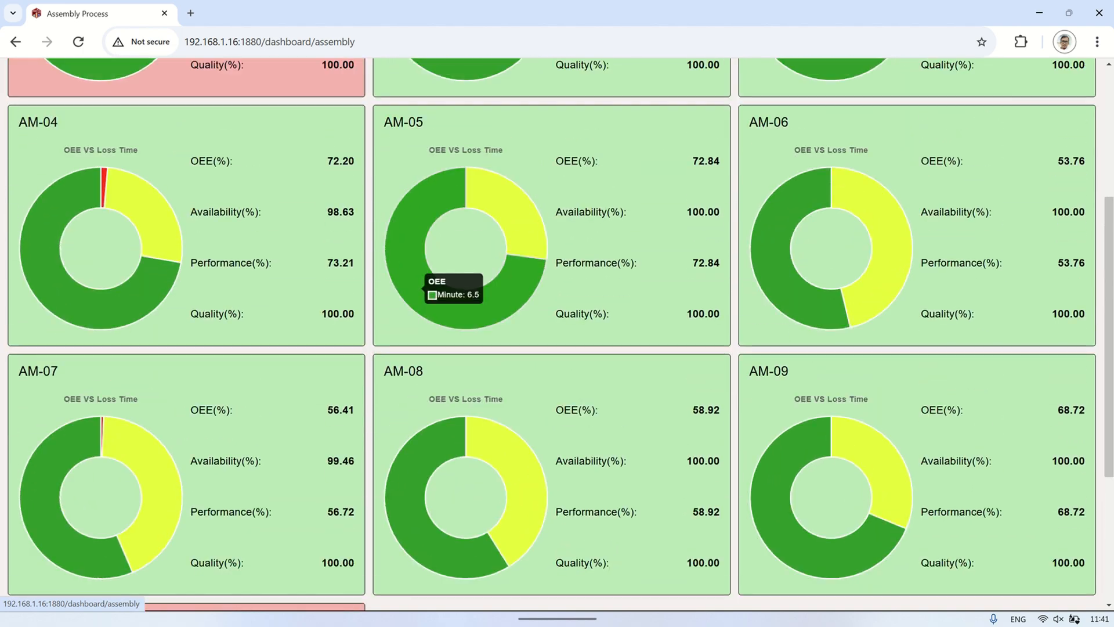
{"action": "scroll", "scroll_direction": "up", "scroll_amount": 3}
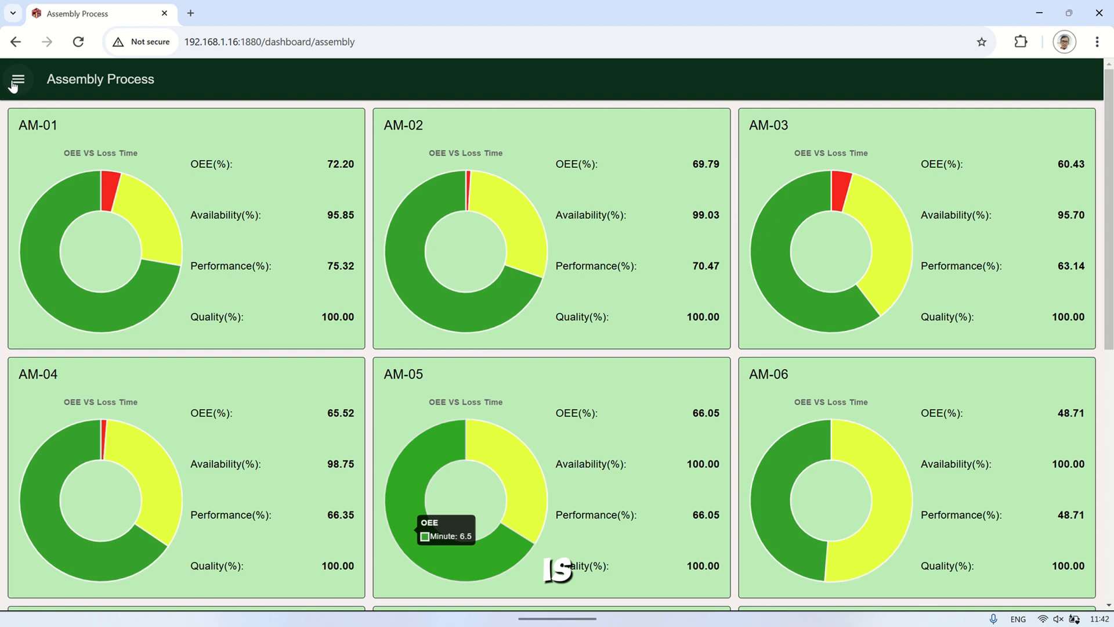
{"action": "left_click", "coordinate": [18, 79]}
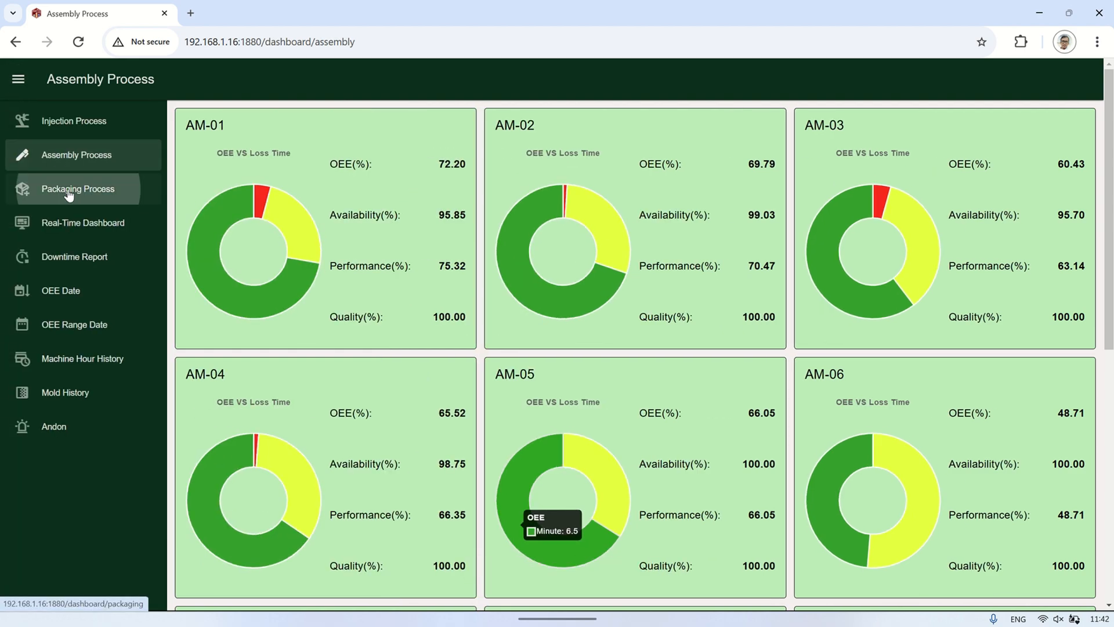
Show the Packaging Process page and review the OEE cards for LINE-01 through LINE-09
{"action": "left_click", "coordinate": [76, 188]}
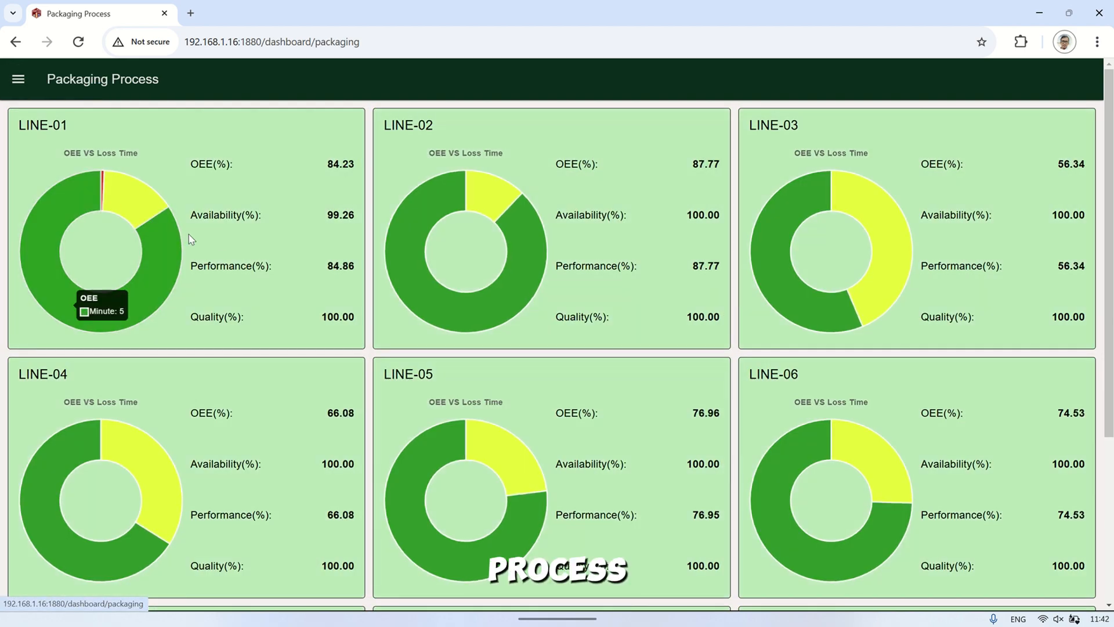
{"action": "scroll", "scroll_direction": "down", "scroll_amount": 3}
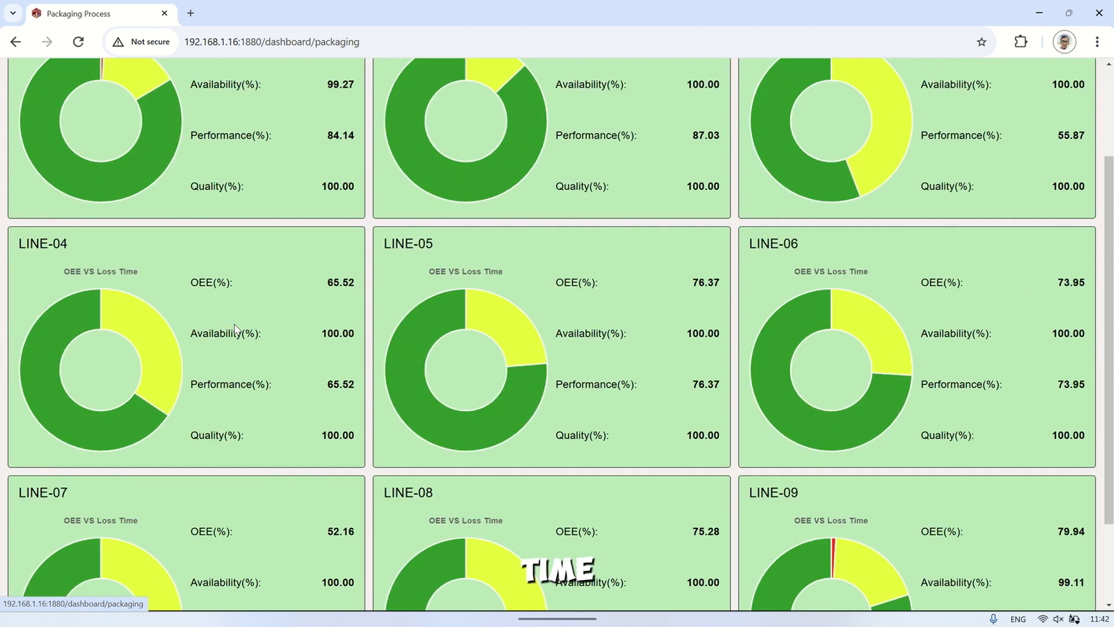
{"action": "scroll", "scroll_direction": "down", "scroll_amount": 3}
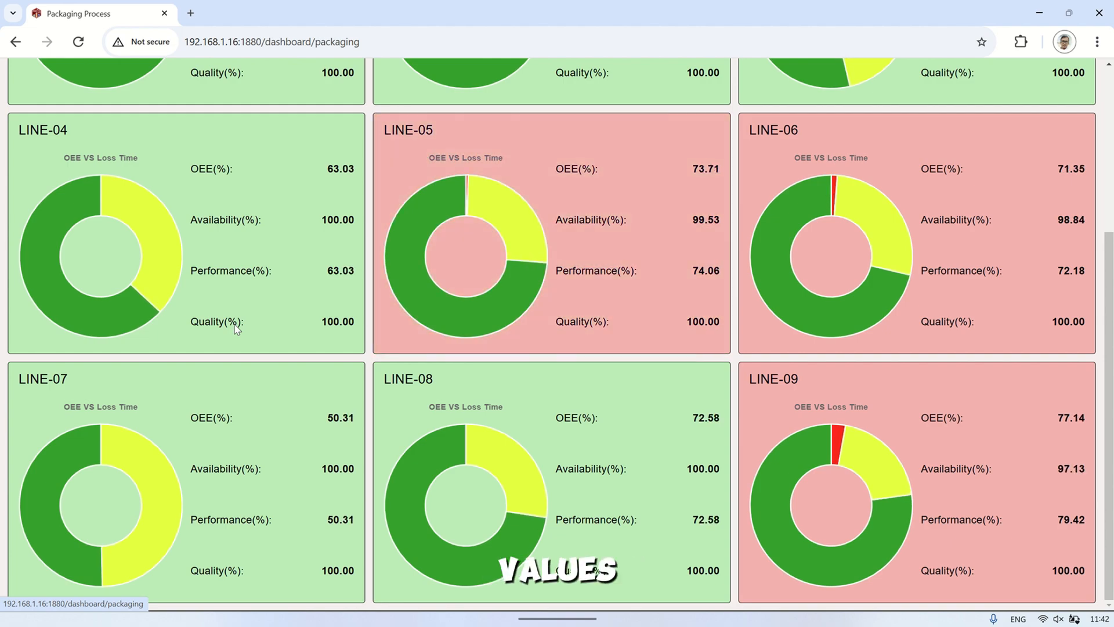
{"action": "scroll", "scroll_direction": "up", "scroll_amount": 3}
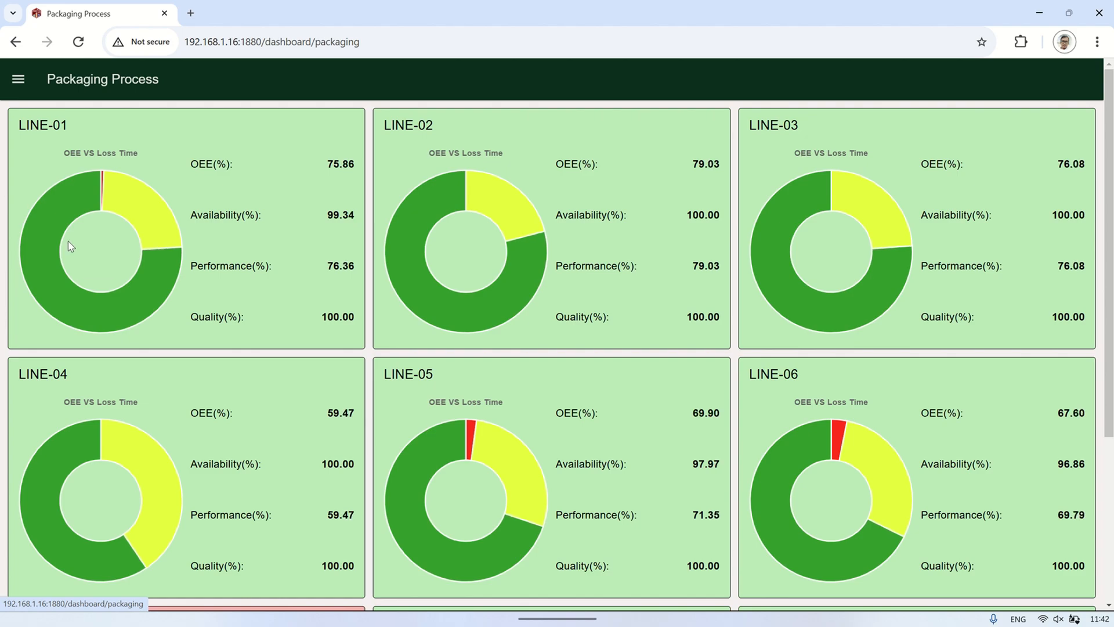
{"action": "scroll", "scroll_direction": "down", "scroll_amount": 3}
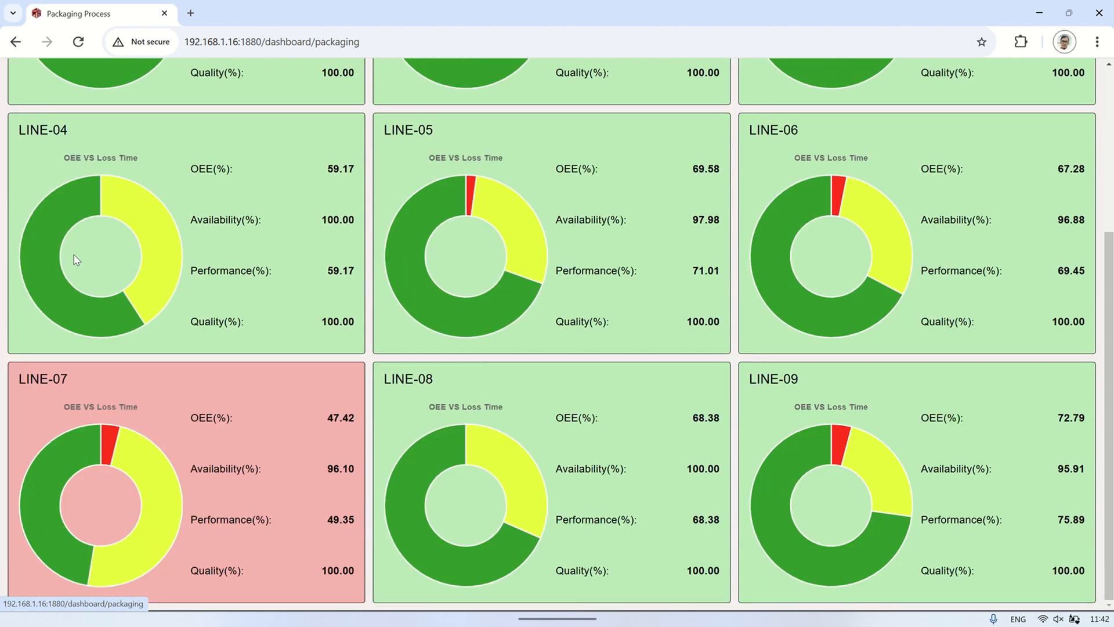
{"action": "scroll", "scroll_direction": "up", "scroll_amount": 3}
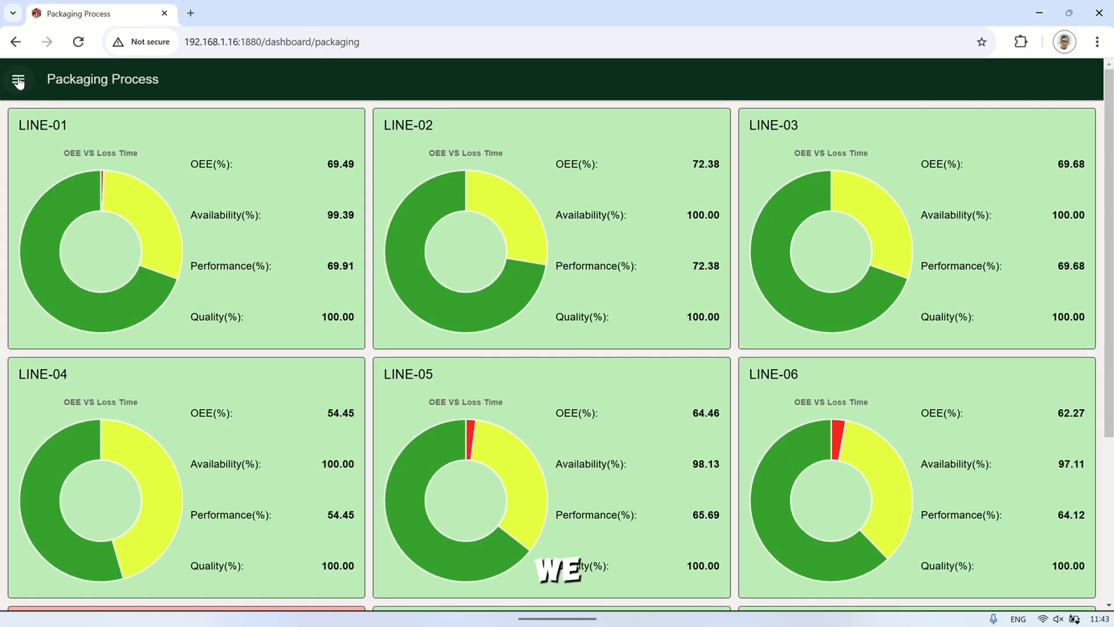
Show live OEE for Injection IM-01 on the Real-Time Dashboard, then switch to Packaging LINE-01
{"action": "left_click", "coordinate": [19, 79]}
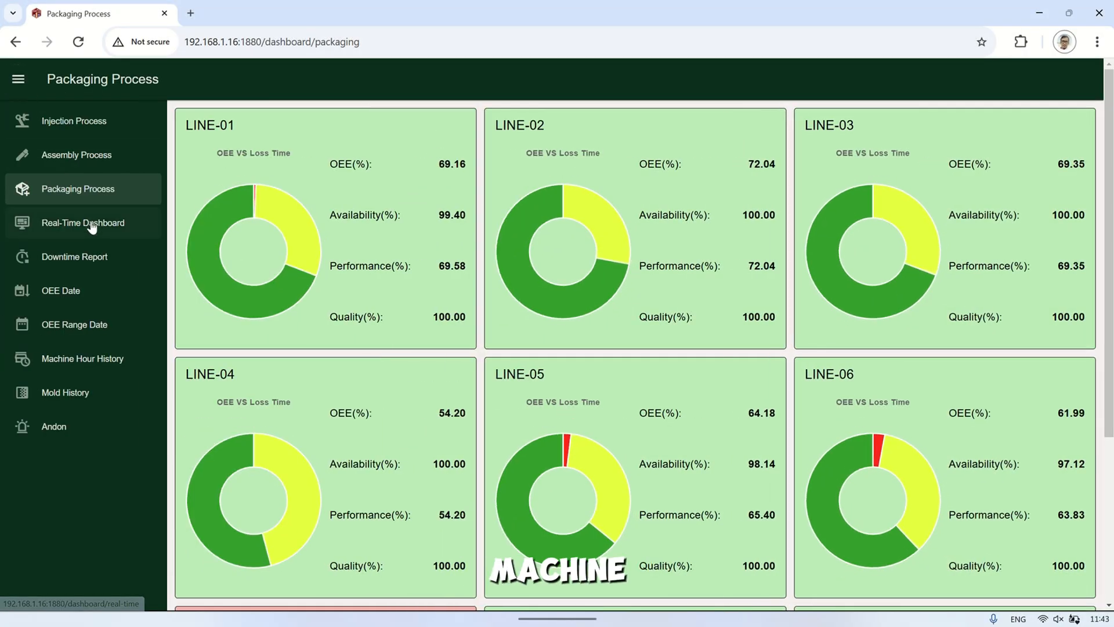
{"action": "left_click", "coordinate": [82, 222]}
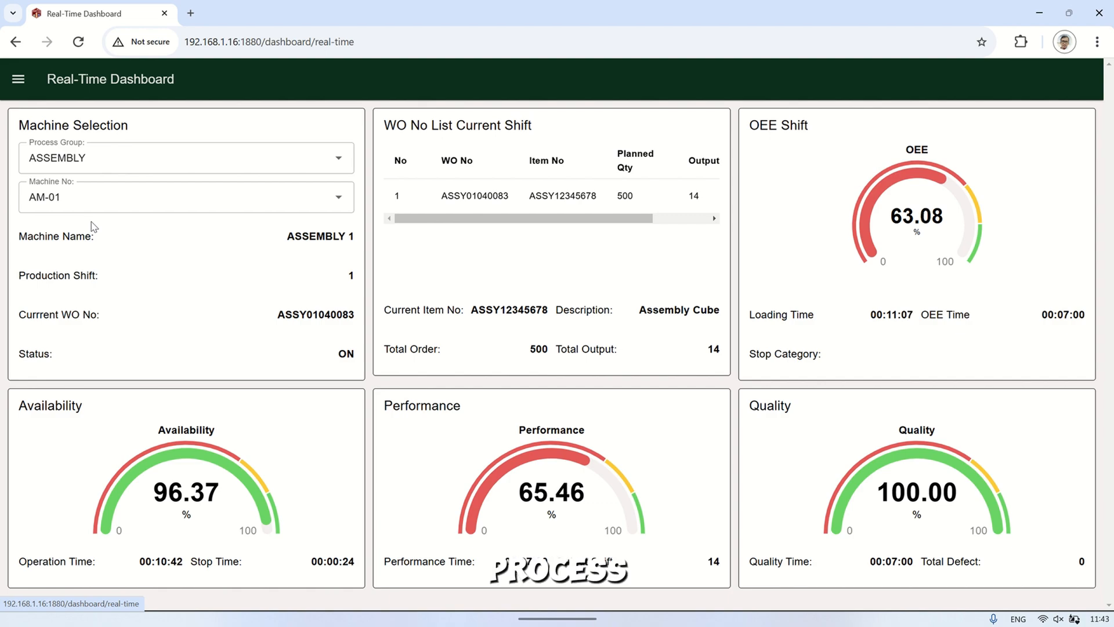
{"action": "left_click", "coordinate": [186, 158]}
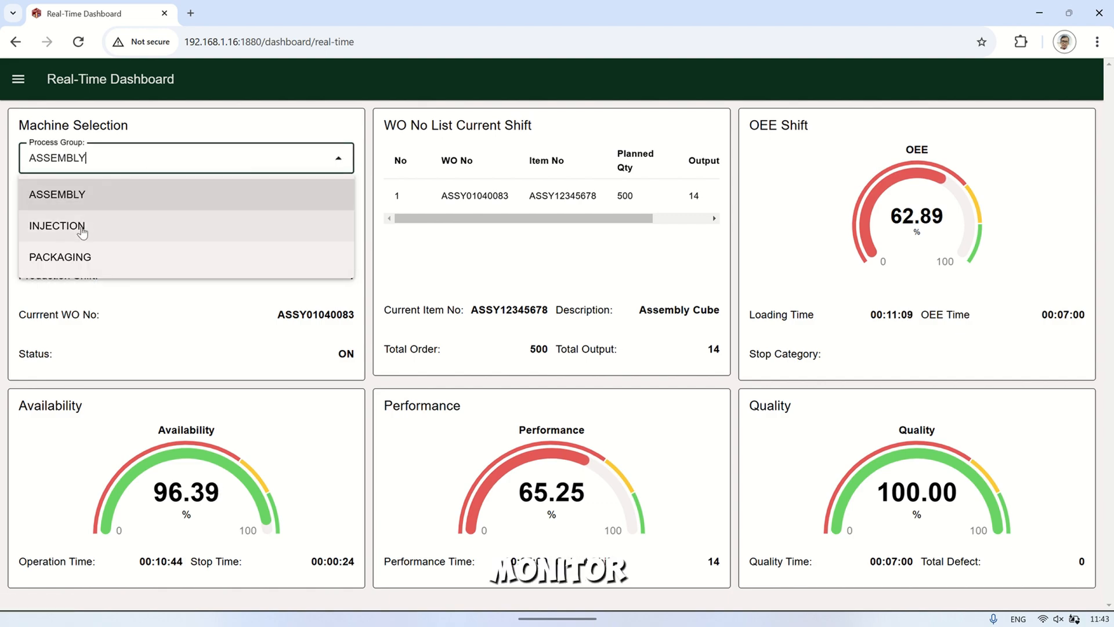
{"action": "left_click", "coordinate": [57, 226]}
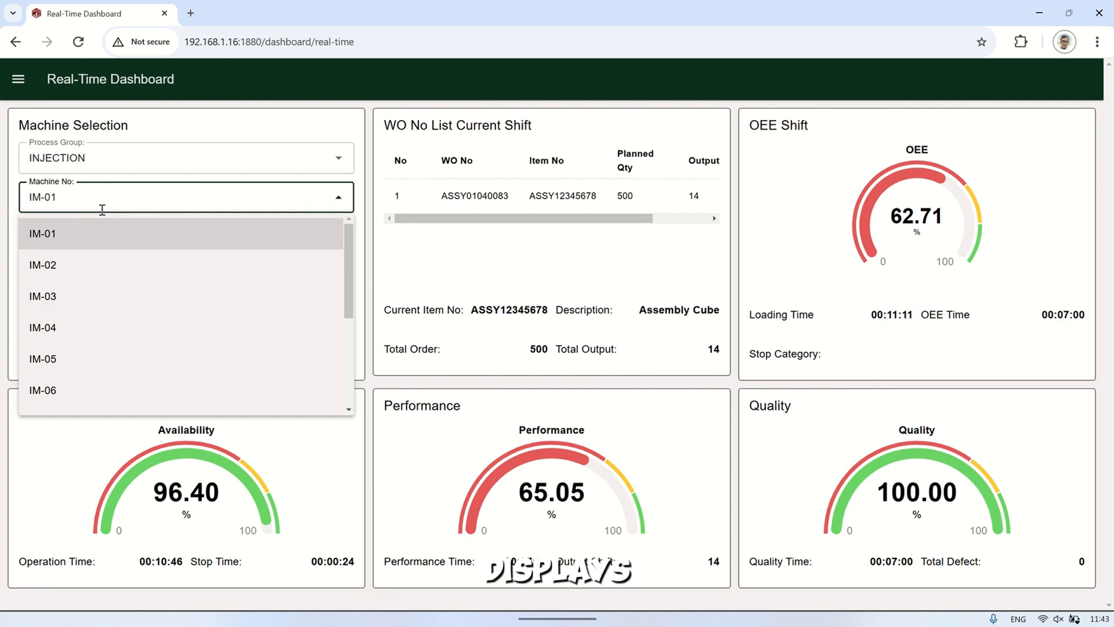
{"action": "left_click", "coordinate": [41, 233]}
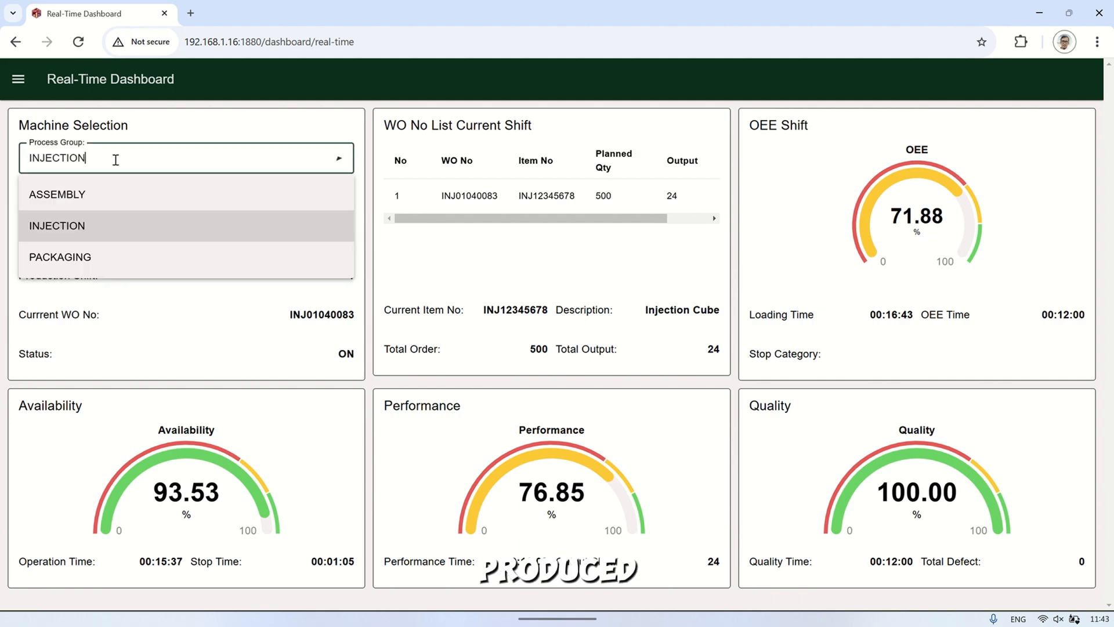
{"action": "left_click", "coordinate": [59, 257]}
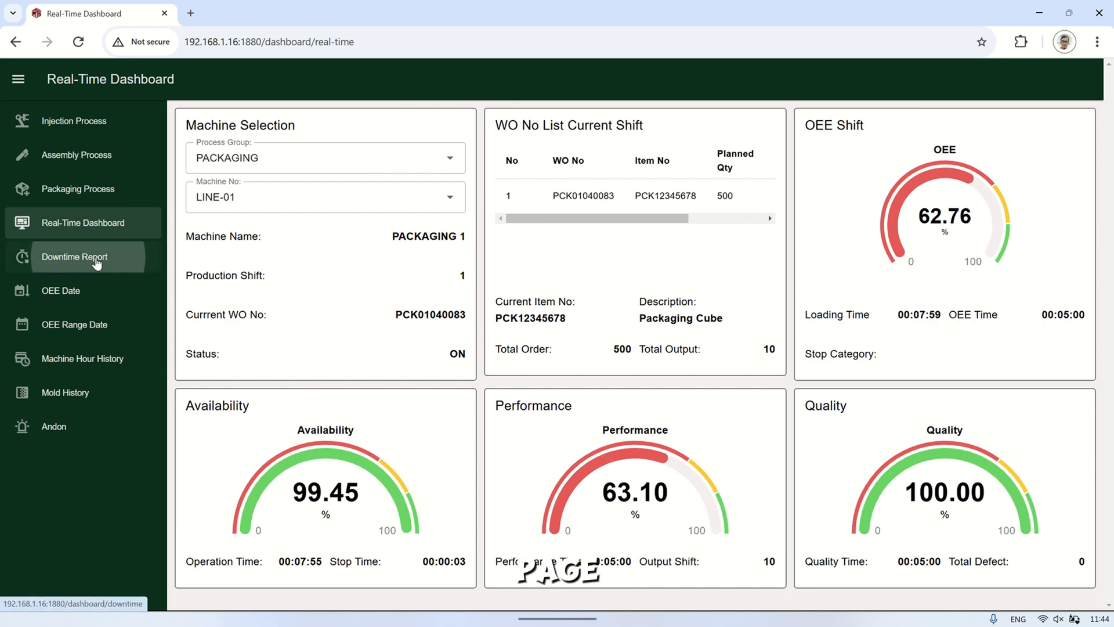
Load the Downtime Report for ASSEMBLY machine AM-01 on 10/11/2024
{"action": "left_click", "coordinate": [74, 256]}
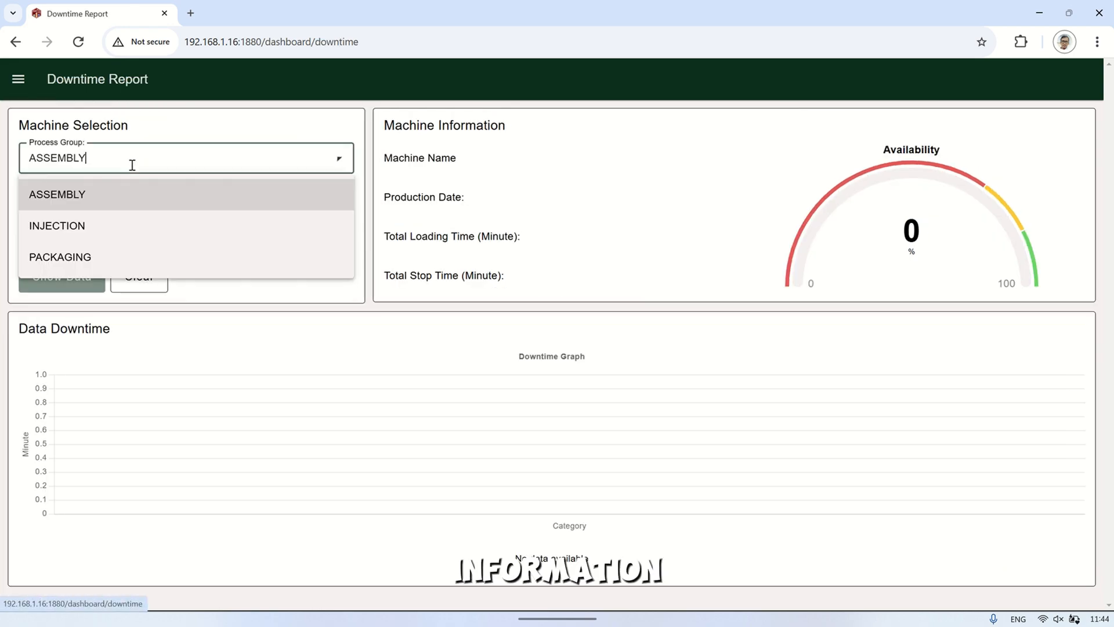
{"action": "left_click", "coordinate": [57, 194]}
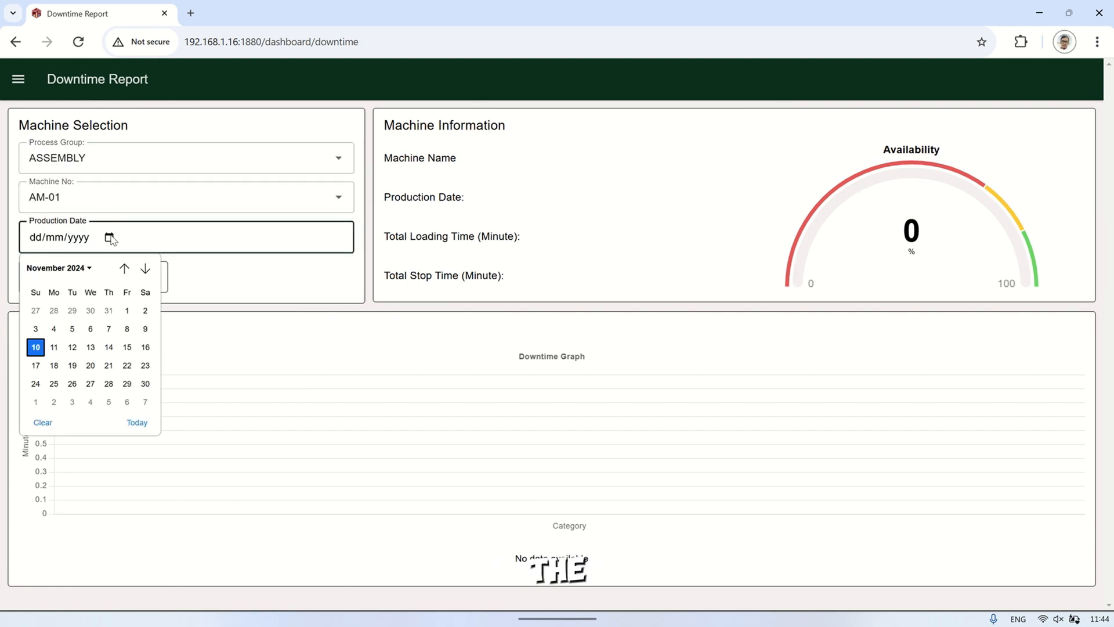
{"action": "left_click", "coordinate": [36, 347]}
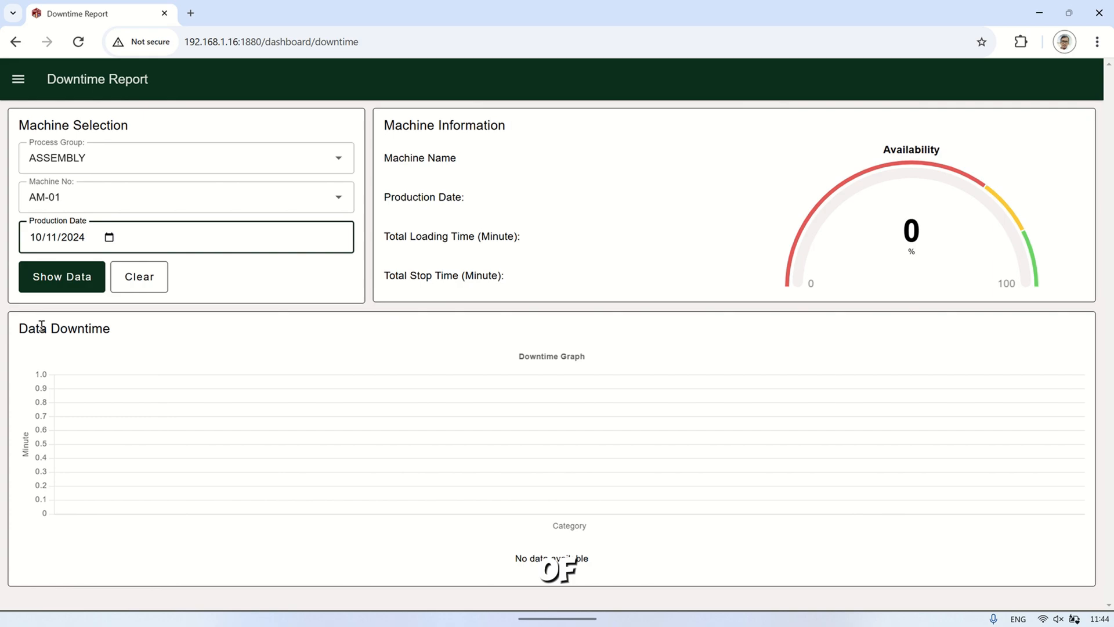
{"action": "left_click", "coordinate": [61, 276]}
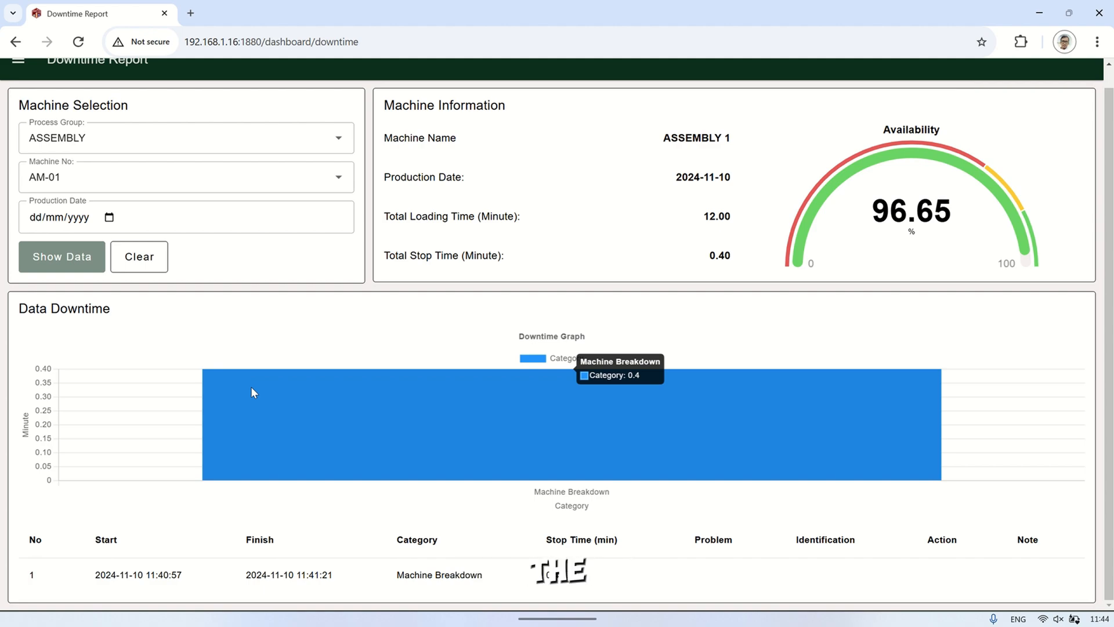
{"action": "mouse_move", "coordinate": [271, 298]}
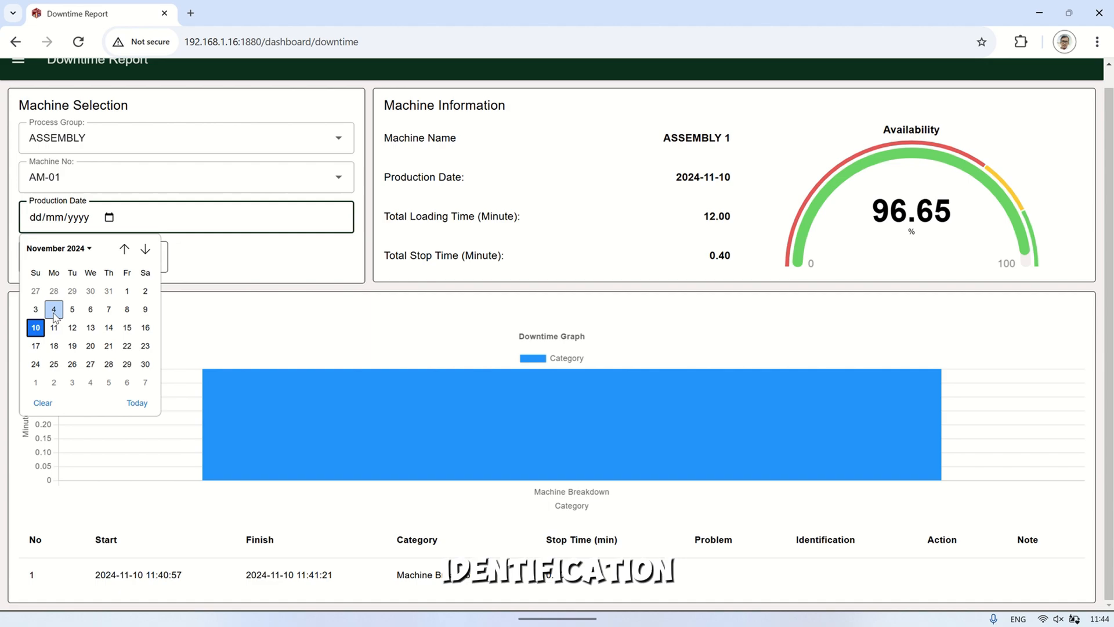
{"action": "left_click", "coordinate": [35, 328]}
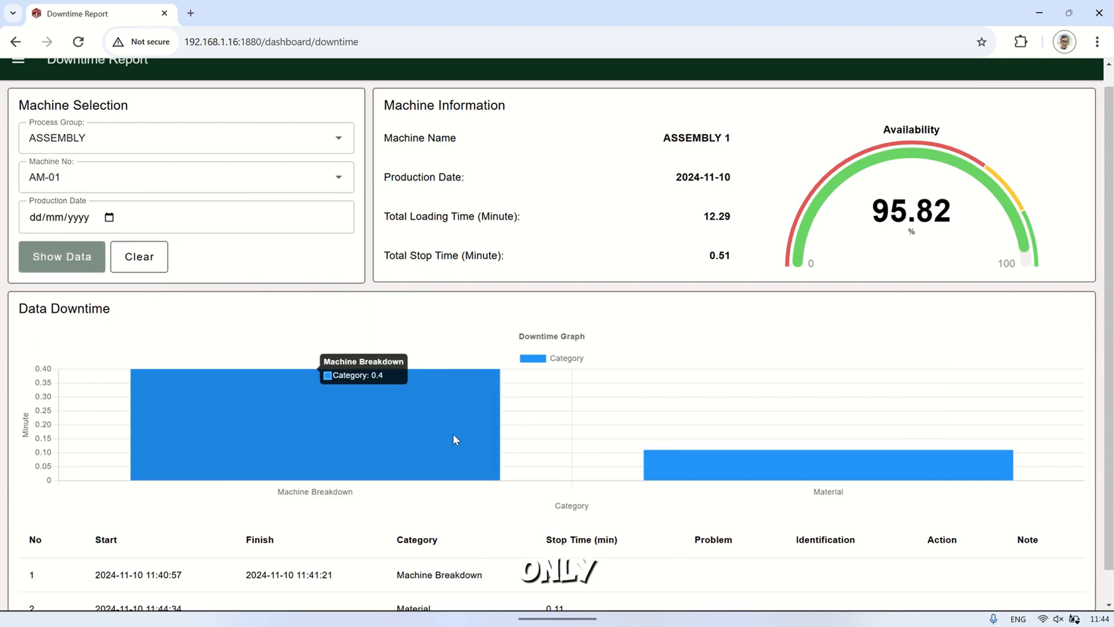
{"action": "mouse_move", "coordinate": [679, 468]}
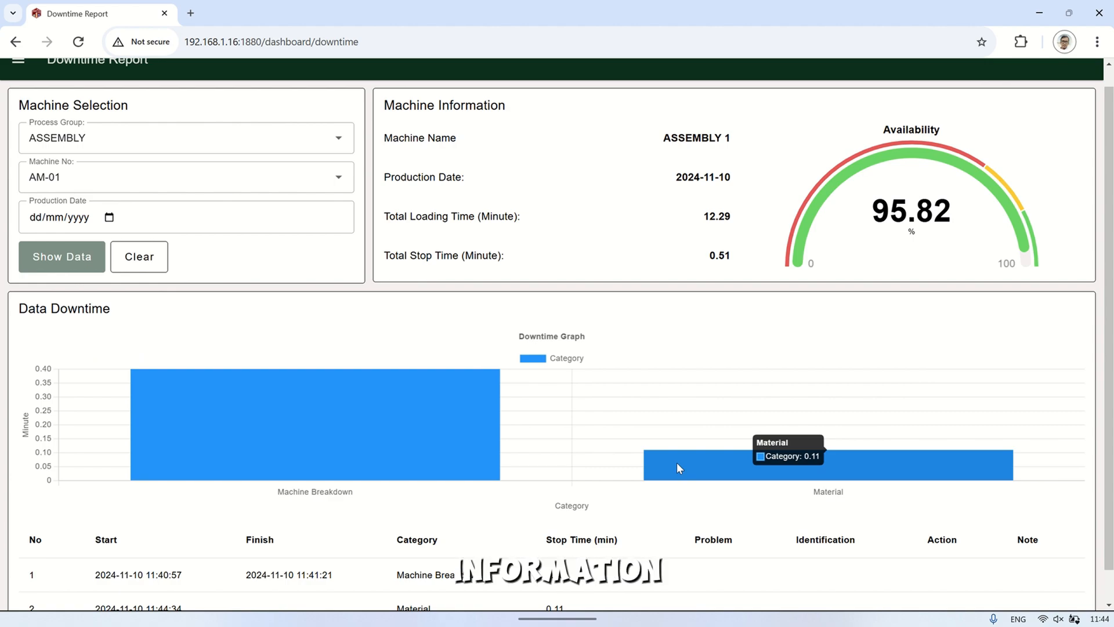
{"action": "mouse_move", "coordinate": [618, 314]}
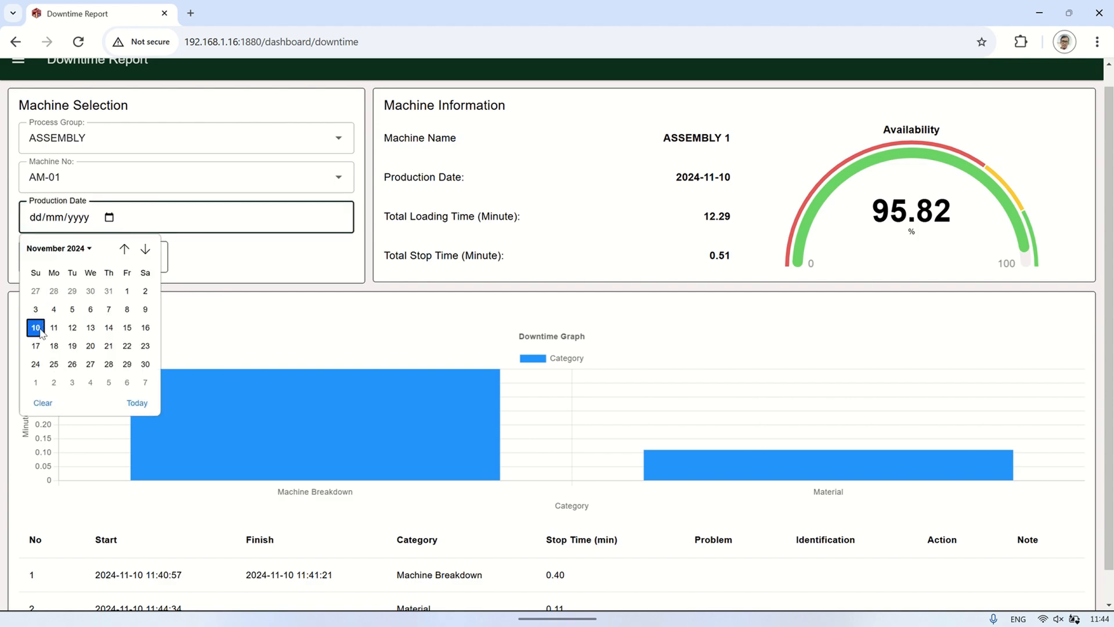
Refresh the AM-01 downtime figures for 10 November (93.31% availability) and bring up the page list
{"action": "left_click", "coordinate": [35, 327]}
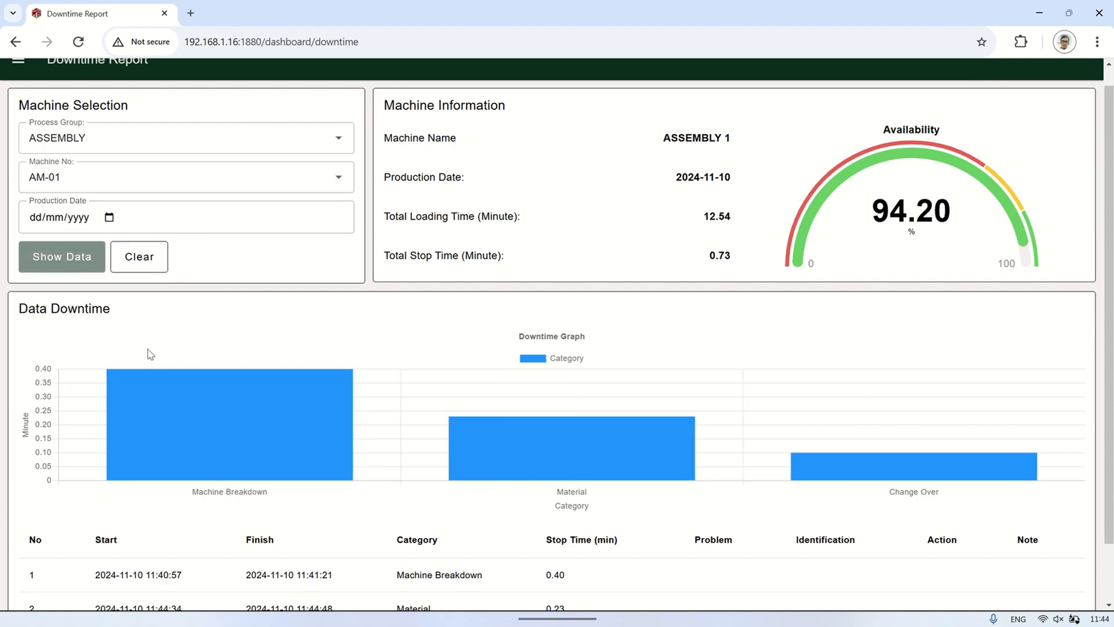
{"action": "mouse_move", "coordinate": [783, 469]}
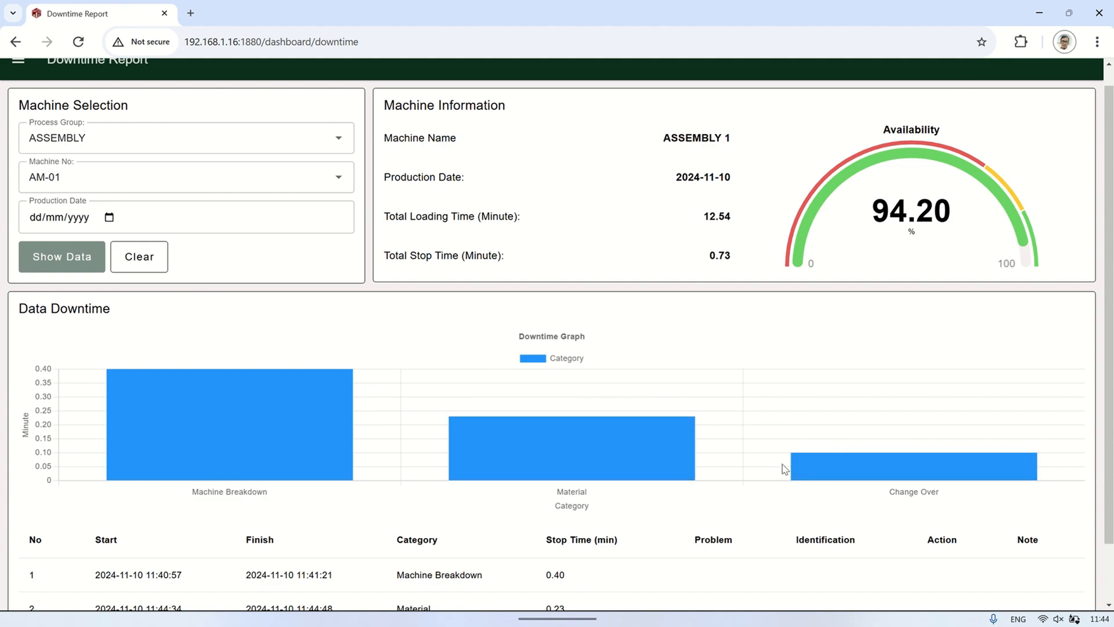
{"action": "scroll", "scroll_direction": "down", "scroll_amount": 3}
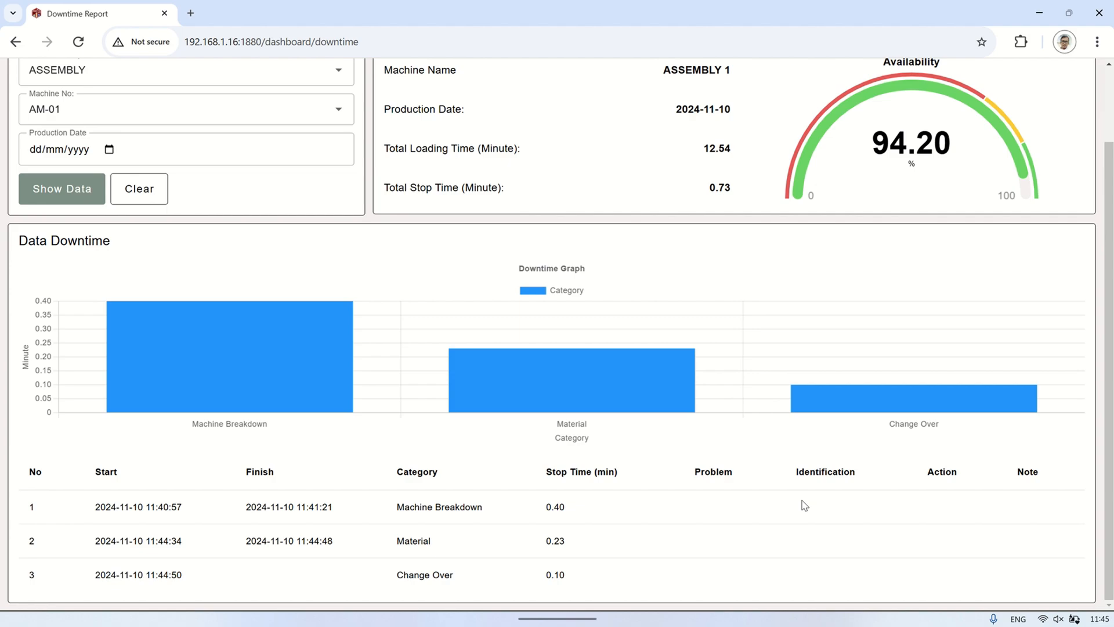
{"action": "left_click", "coordinate": [107, 149]}
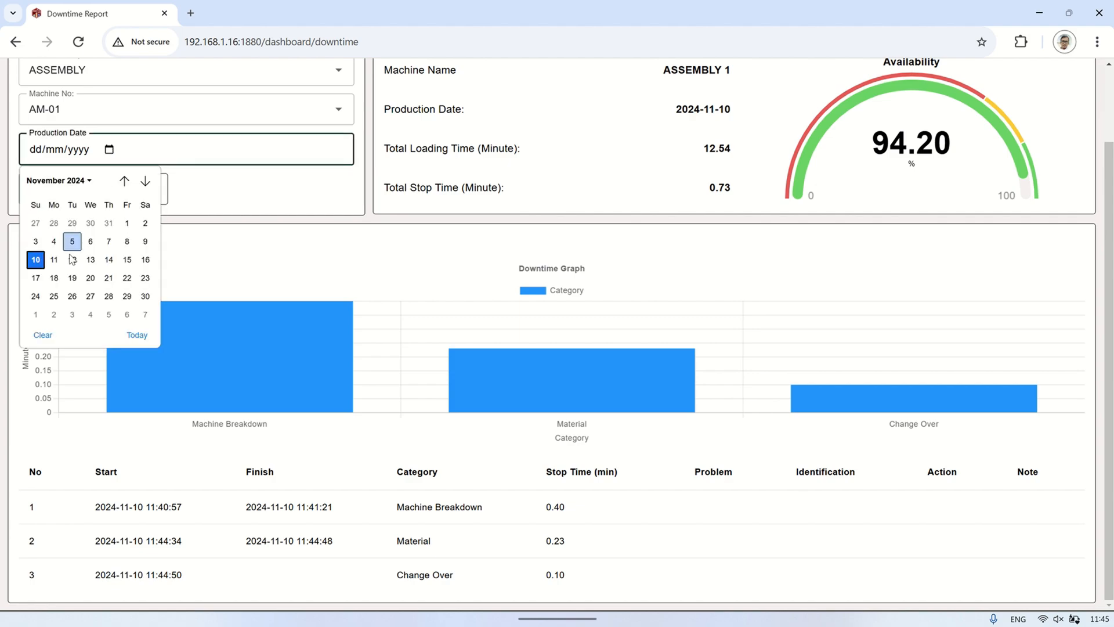
{"action": "left_click", "coordinate": [61, 188]}
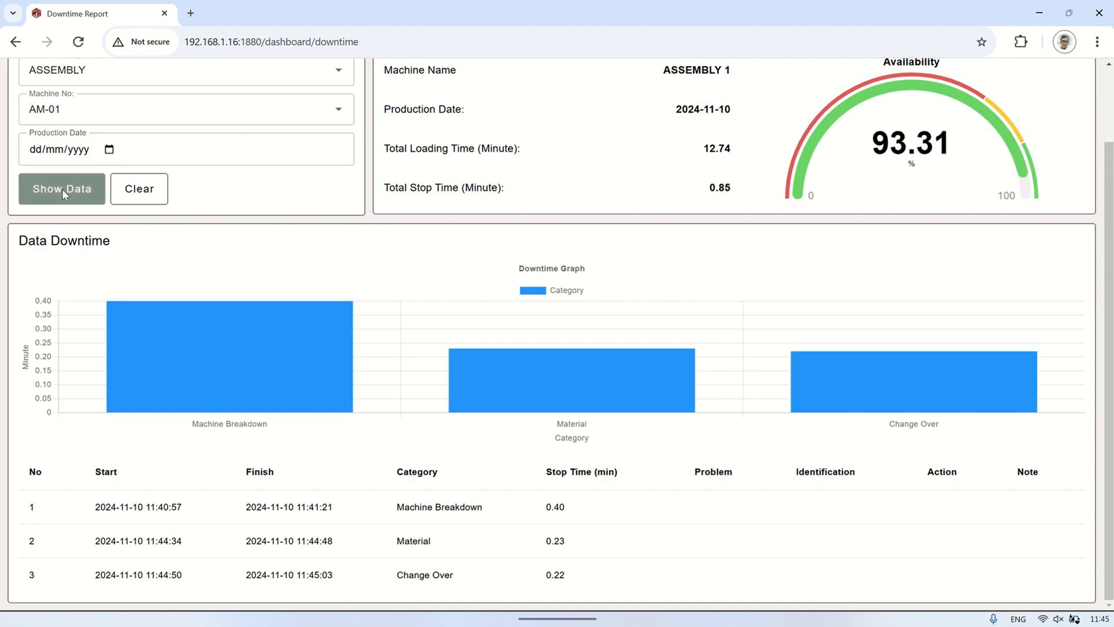
{"action": "scroll", "scroll_direction": "up", "scroll_amount": 3}
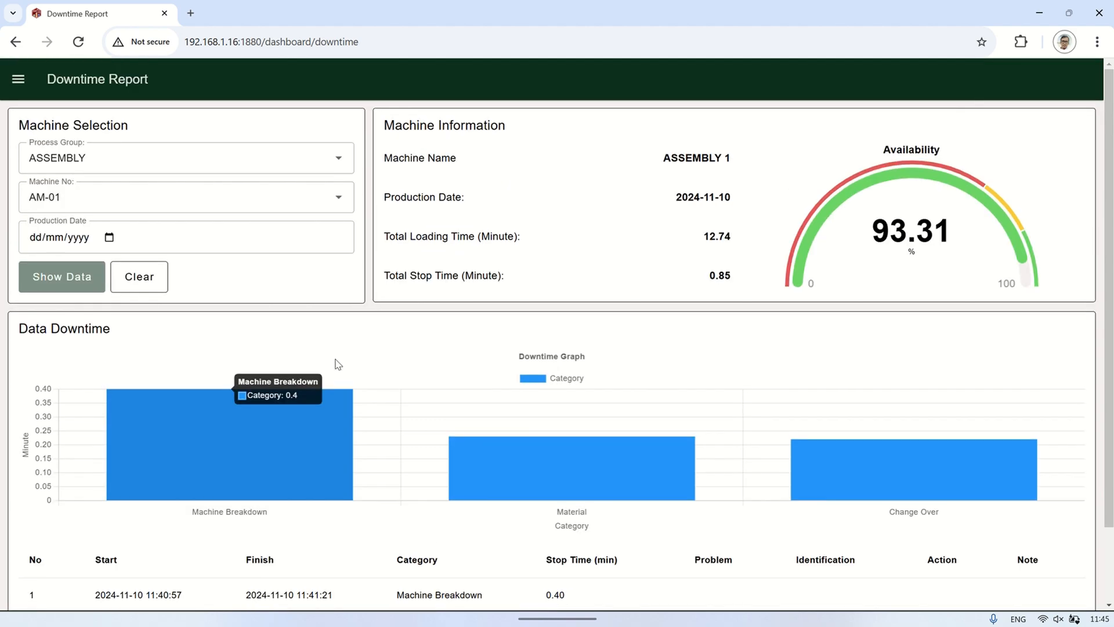
{"action": "left_click", "coordinate": [17, 79]}
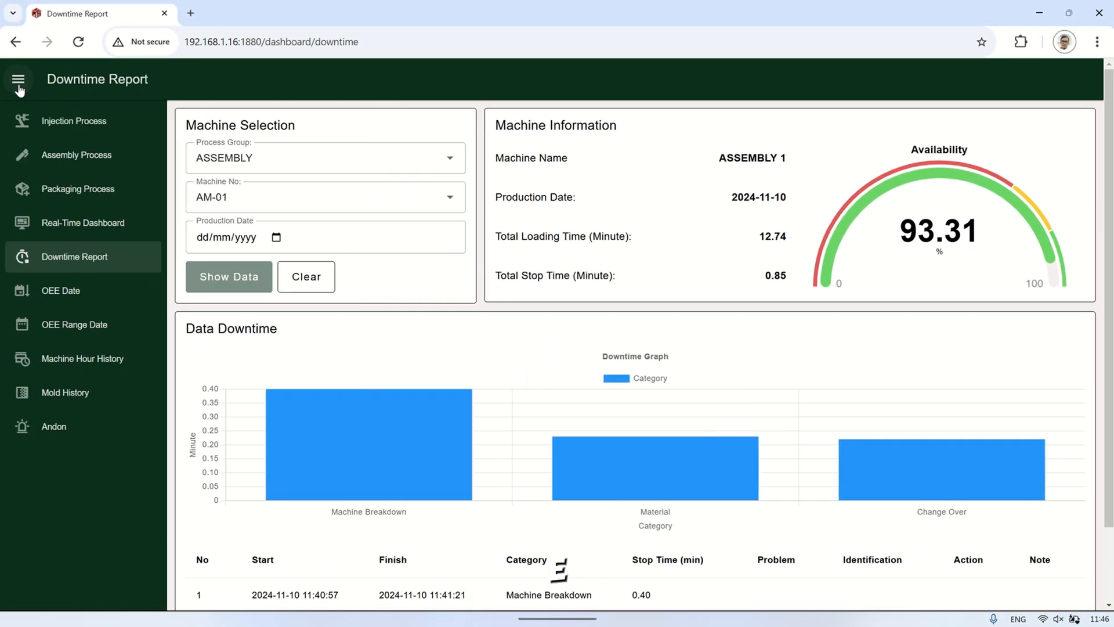
Show OEE Date data for ASSEMBLY AM-01 on 10 November 2024, all shifts (52.59% OEE)
{"action": "left_click", "coordinate": [59, 290]}
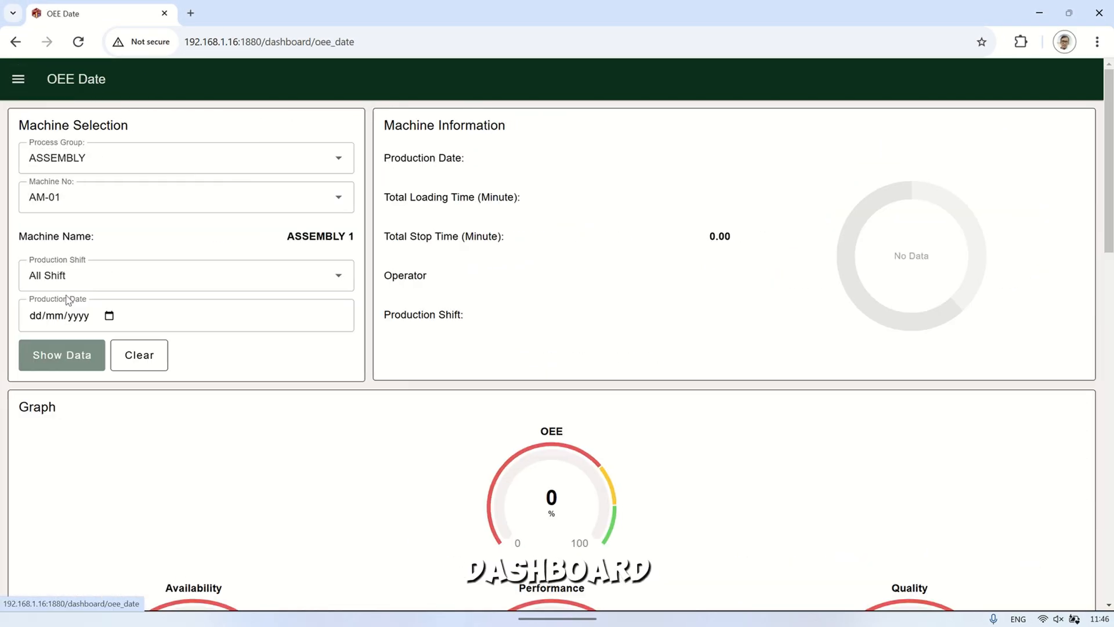
{"action": "left_click", "coordinate": [186, 158]}
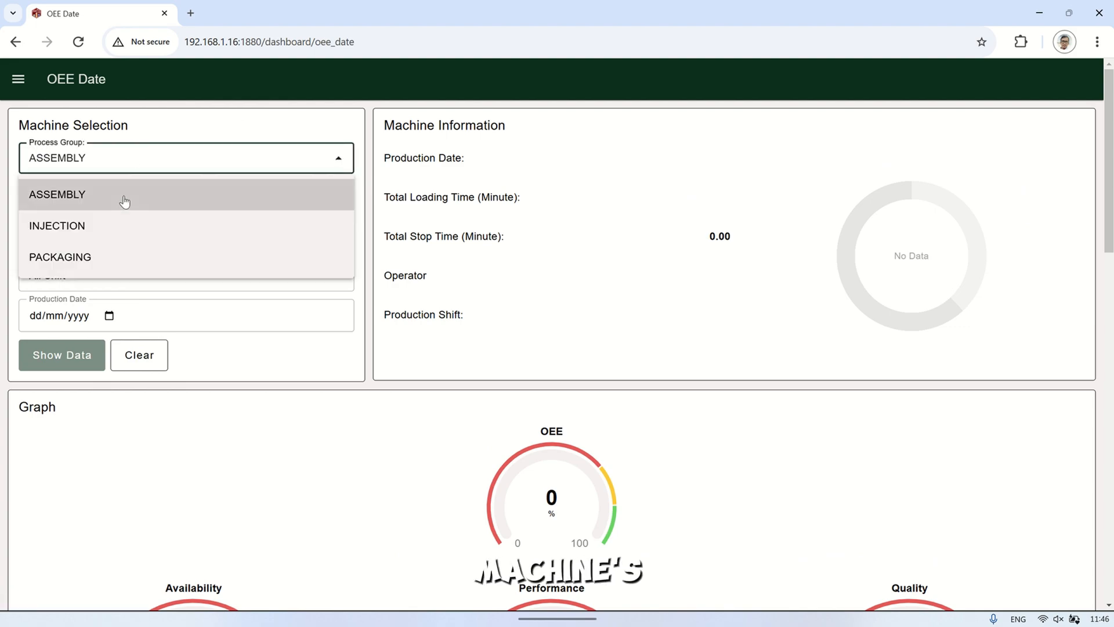
{"action": "left_click", "coordinate": [57, 194]}
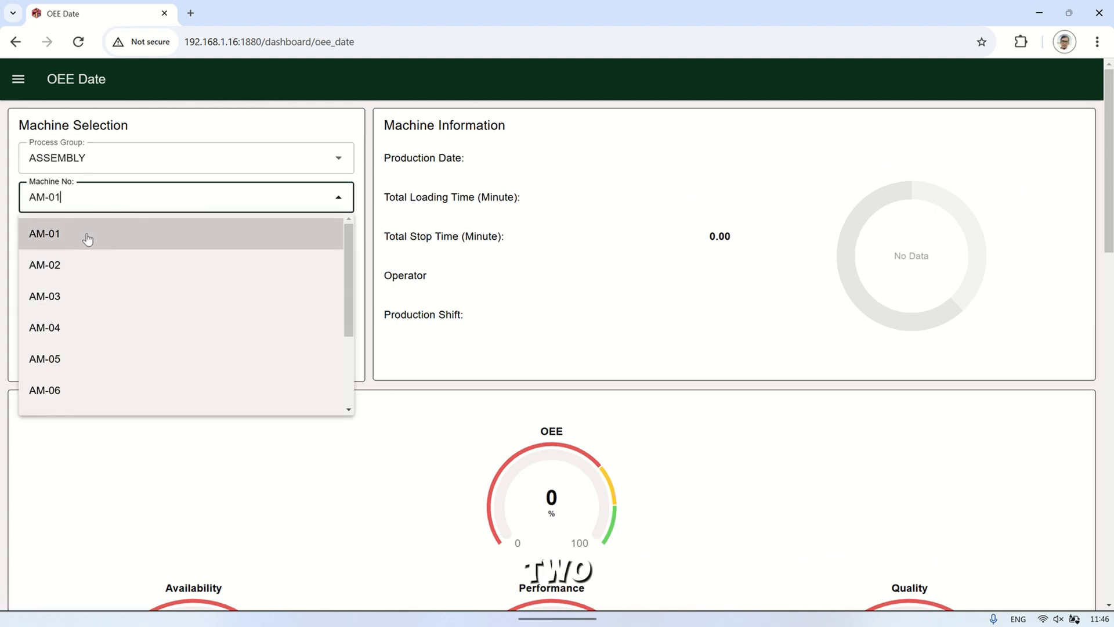
{"action": "left_click", "coordinate": [45, 233]}
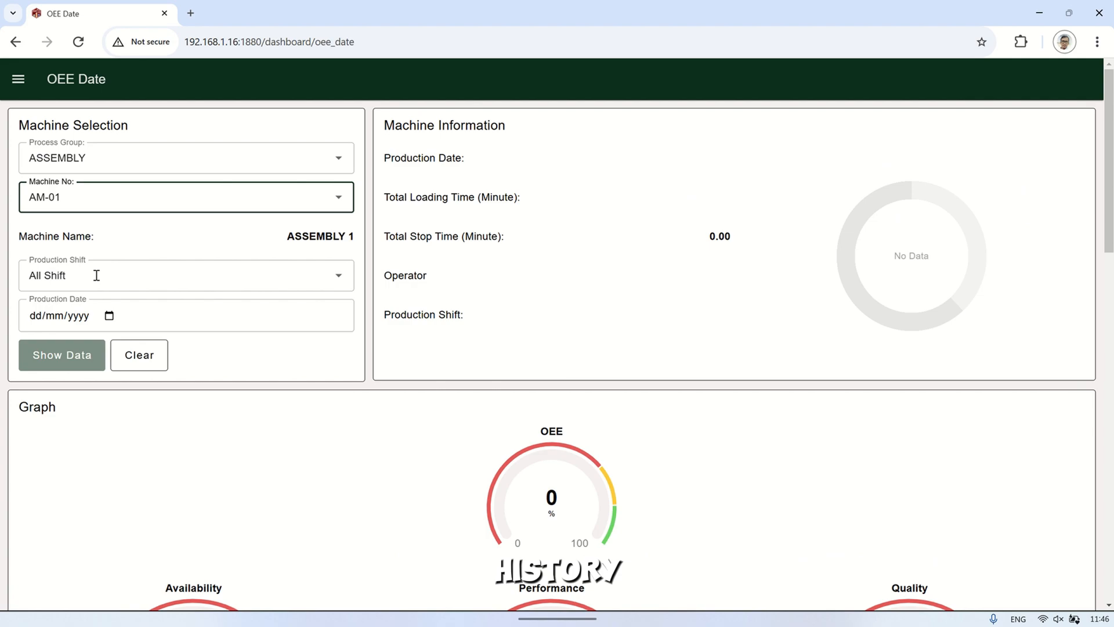
{"action": "left_click", "coordinate": [107, 315]}
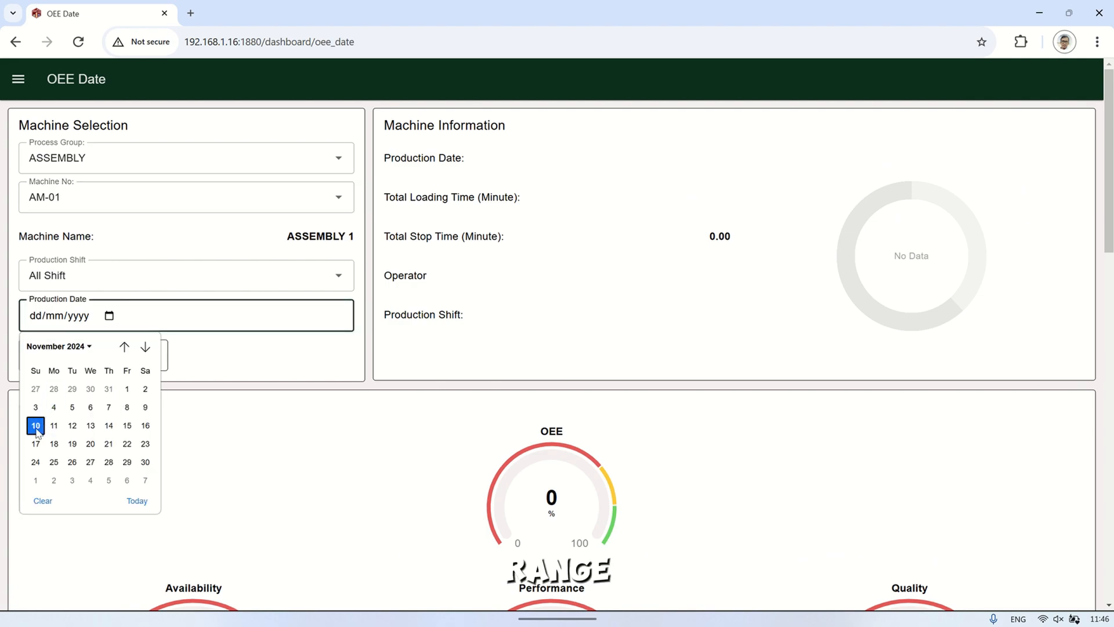
{"action": "left_click", "coordinate": [36, 424]}
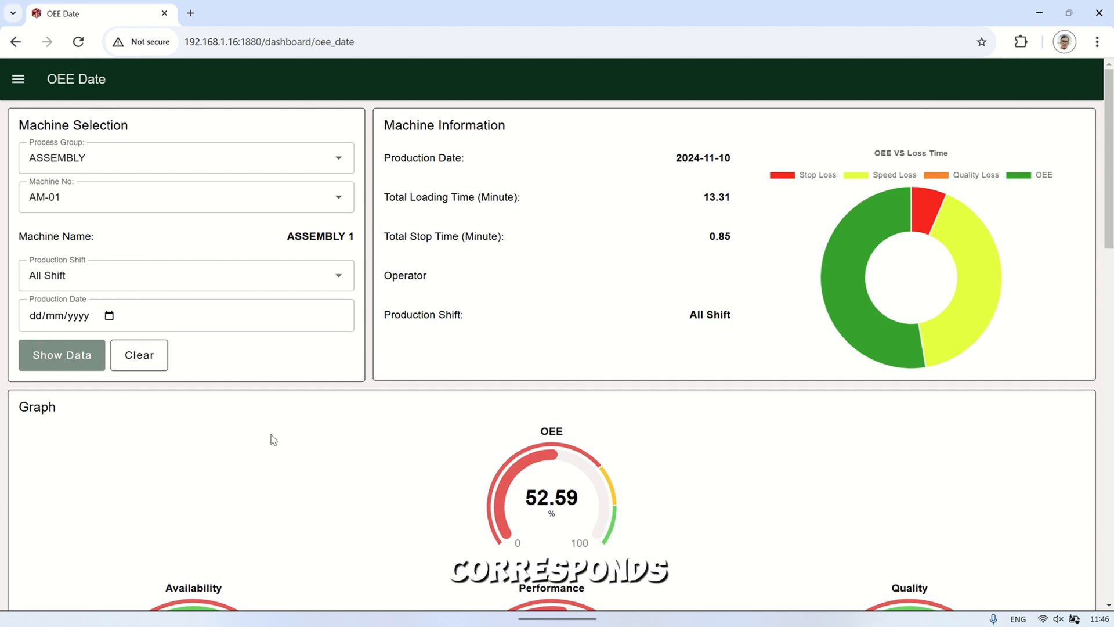
Scroll through the OEE Date results showing 93.59% availability, 56.19% performance and 100% quality
{"action": "scroll", "scroll_direction": "down", "scroll_amount": 3}
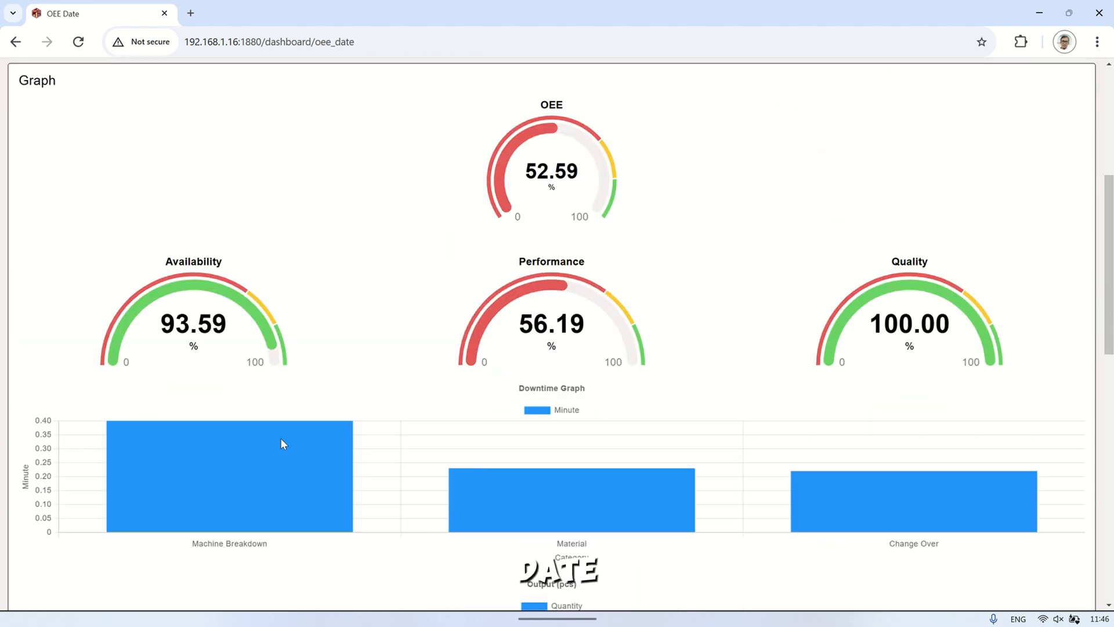
{"action": "scroll", "scroll_direction": "down", "scroll_amount": 3}
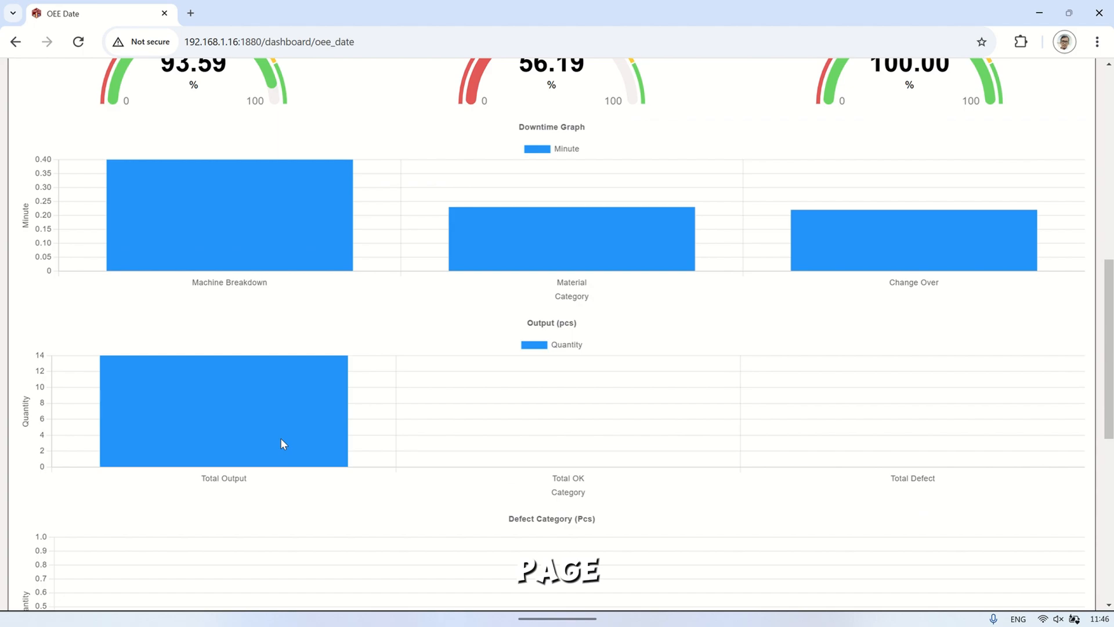
{"action": "scroll", "scroll_direction": "down", "scroll_amount": 3}
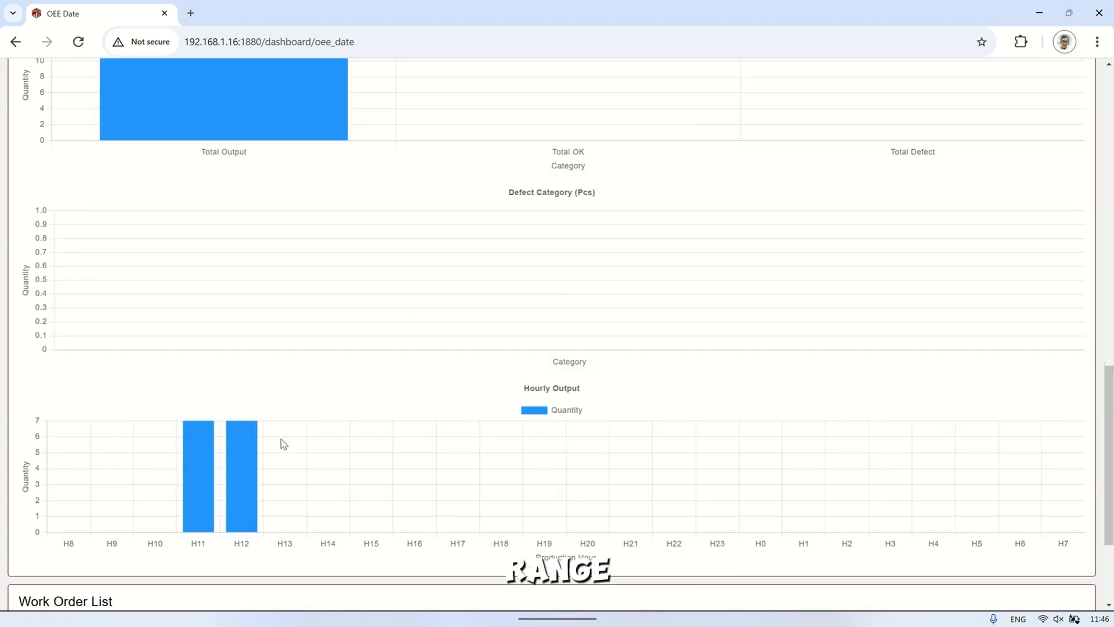
{"action": "scroll", "scroll_direction": "down", "scroll_amount": 3}
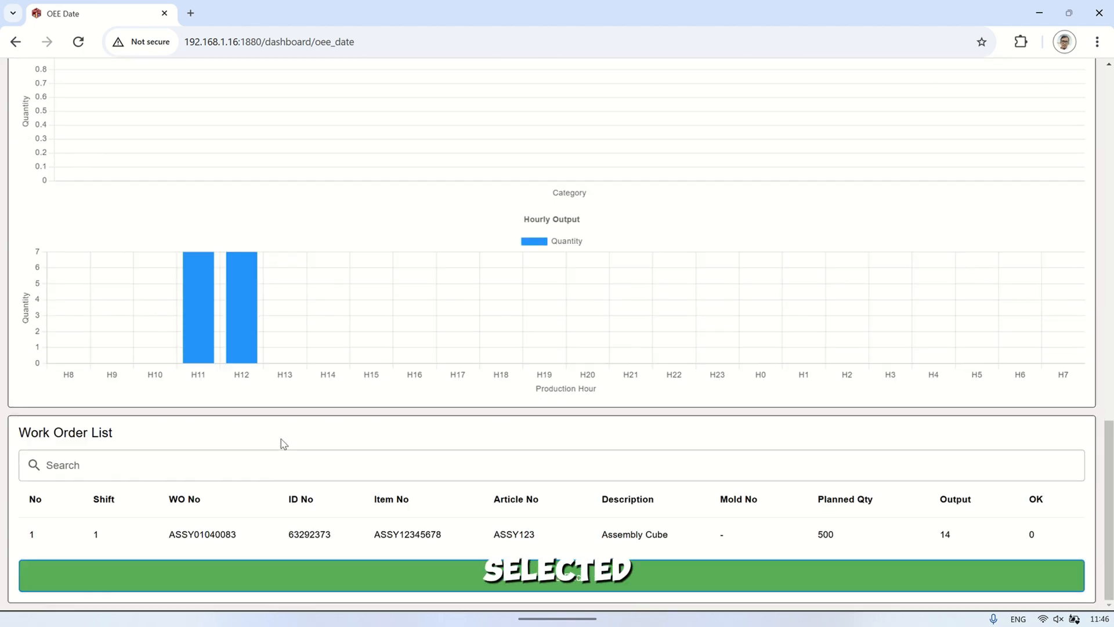
{"action": "scroll", "scroll_direction": "up", "scroll_amount": 3}
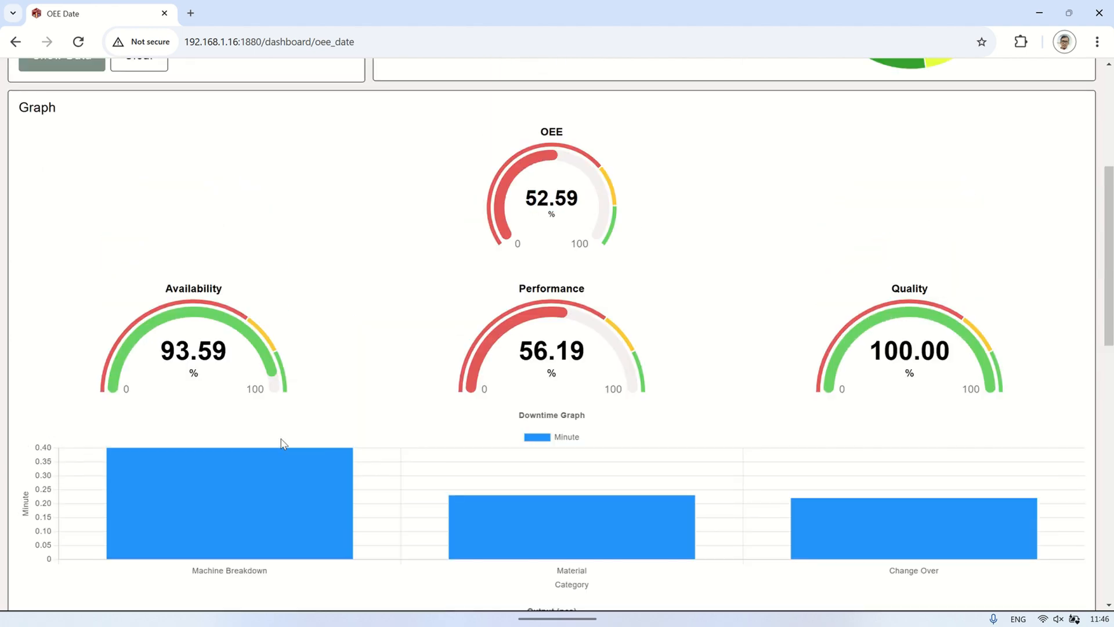
{"action": "scroll", "scroll_direction": "up", "scroll_amount": 3}
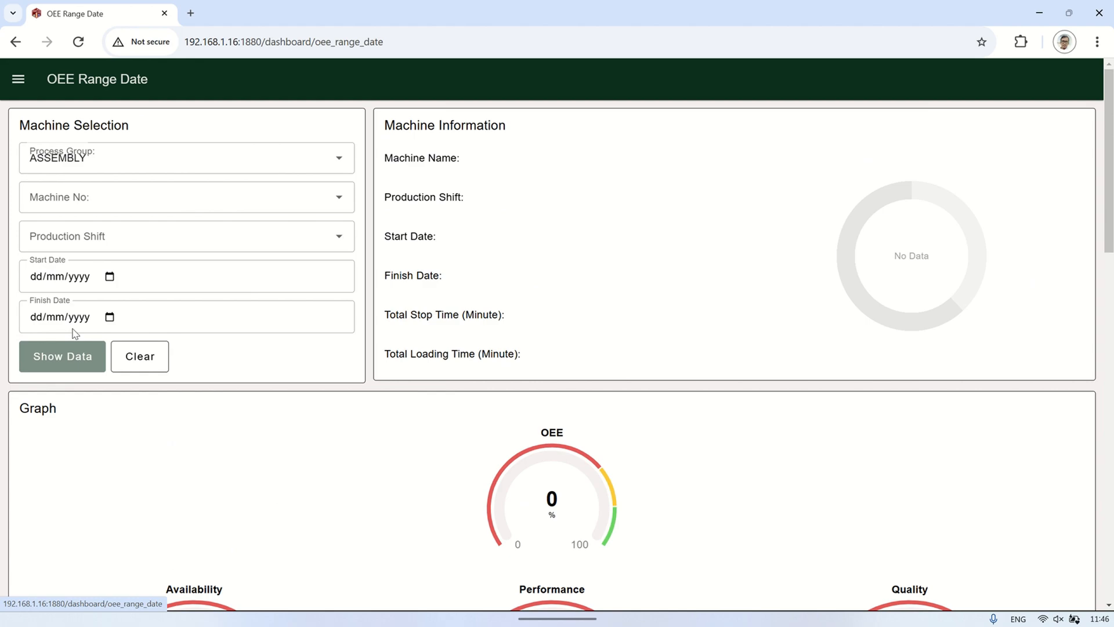
Query OEE Range Date for the ASSEMBLY group, All Shift, starting 2024-11-10
{"action": "left_click", "coordinate": [186, 157]}
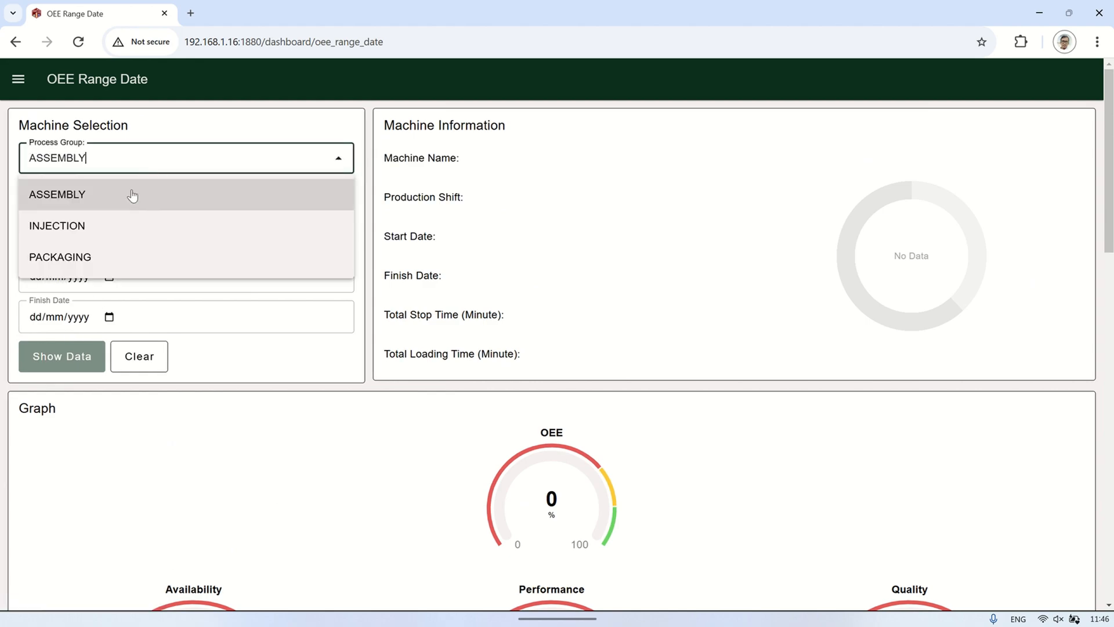
{"action": "left_click", "coordinate": [56, 194]}
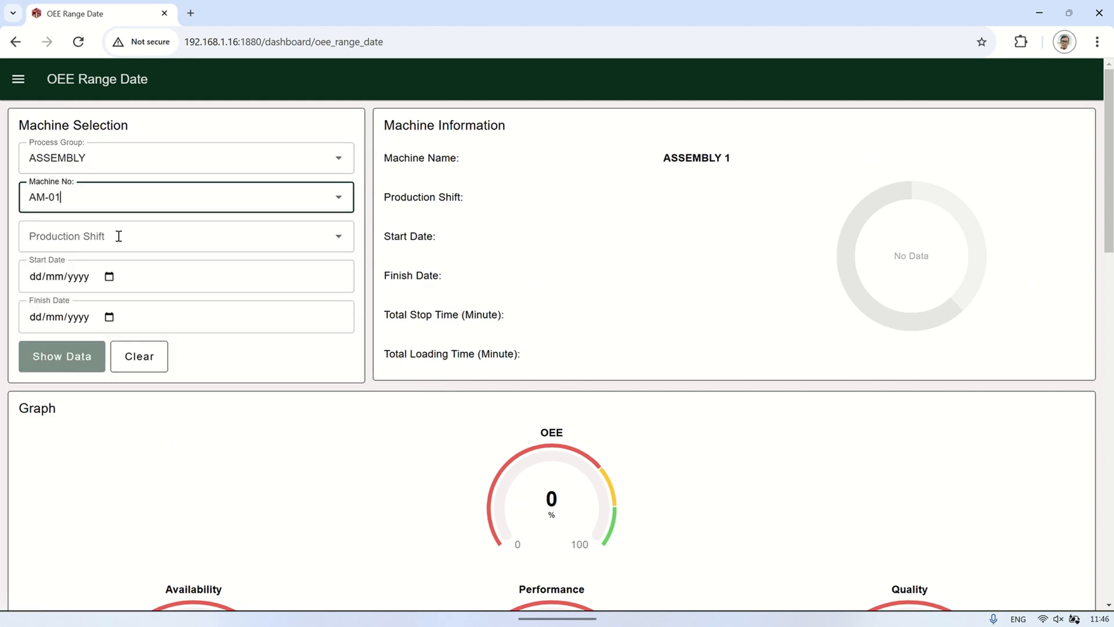
{"action": "left_click", "coordinate": [185, 236]}
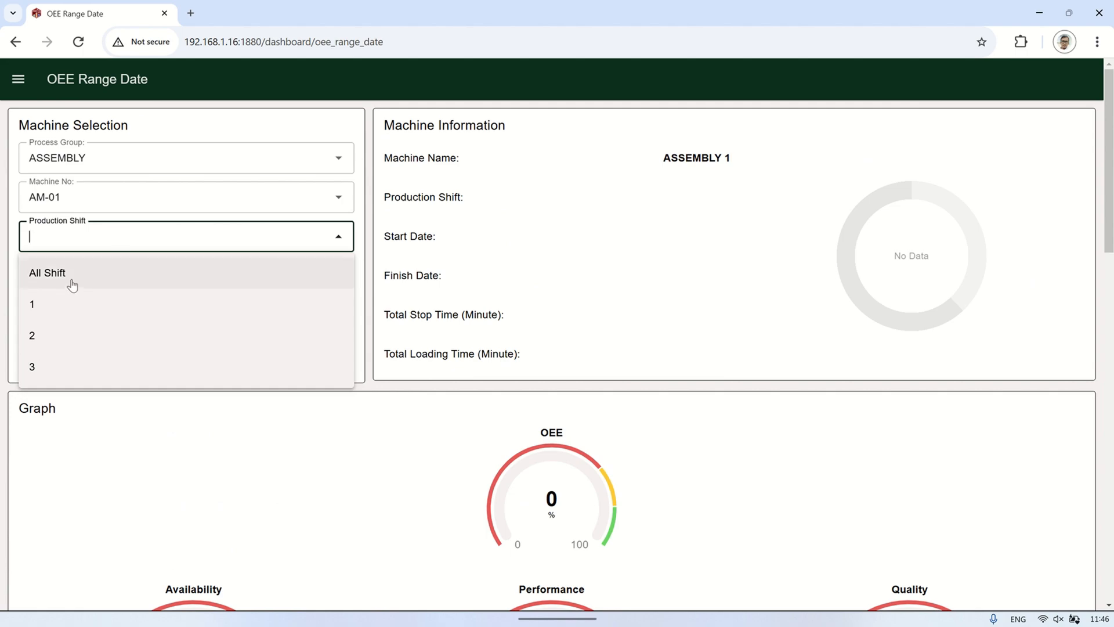
{"action": "left_click", "coordinate": [47, 272]}
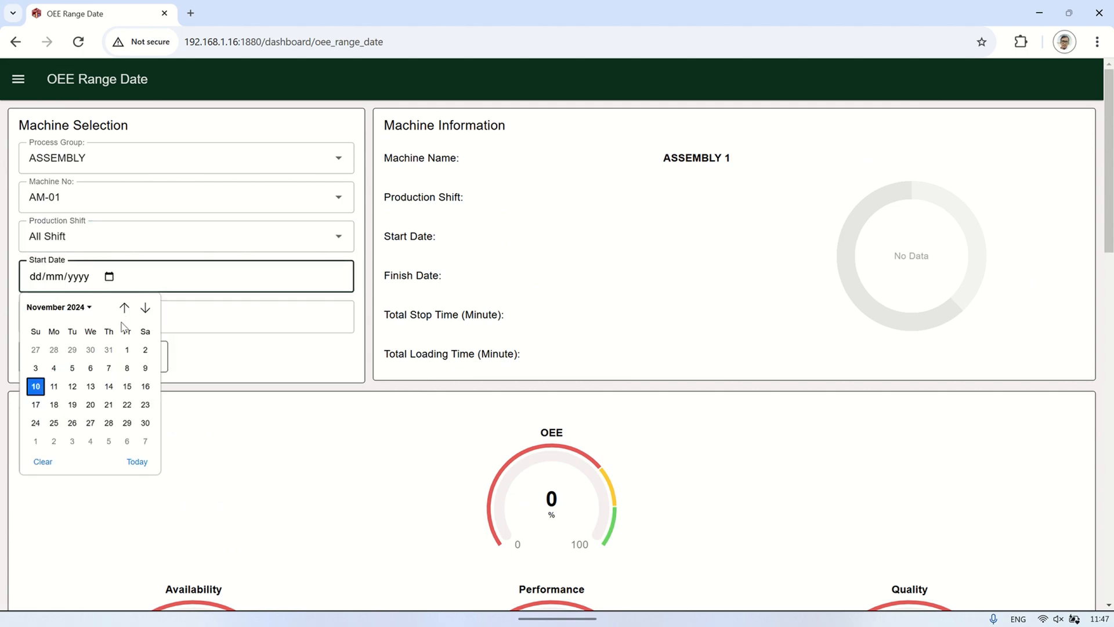
{"action": "left_click", "coordinate": [145, 349]}
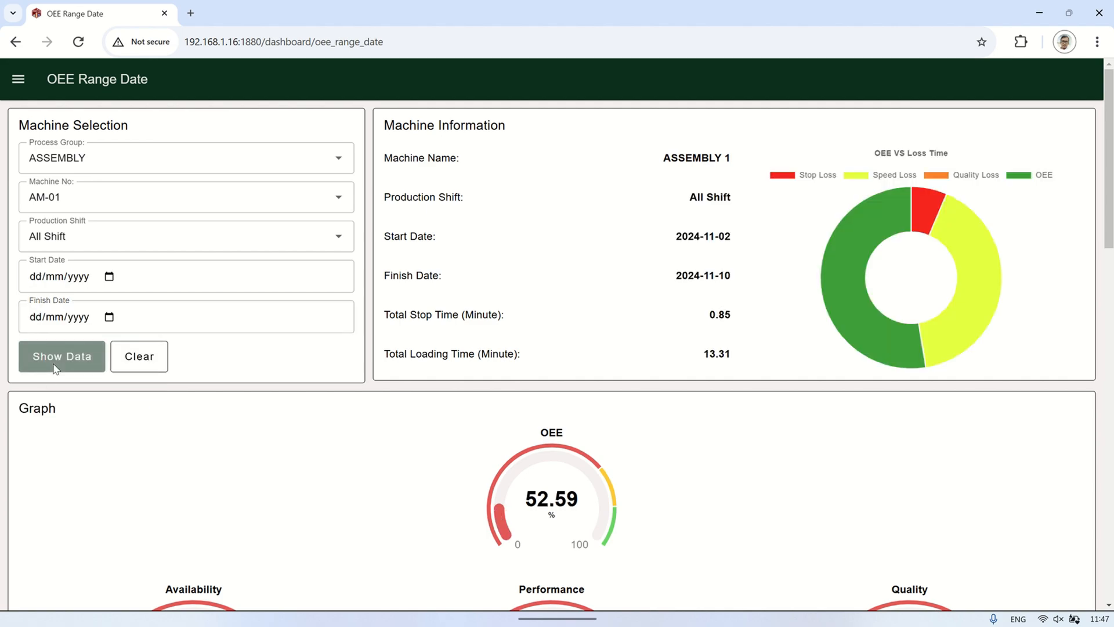
Scroll through AM-01's 52.59% OEE, loss charts and work order list, then back to the top
{"action": "scroll", "scroll_direction": "down", "scroll_amount": 3}
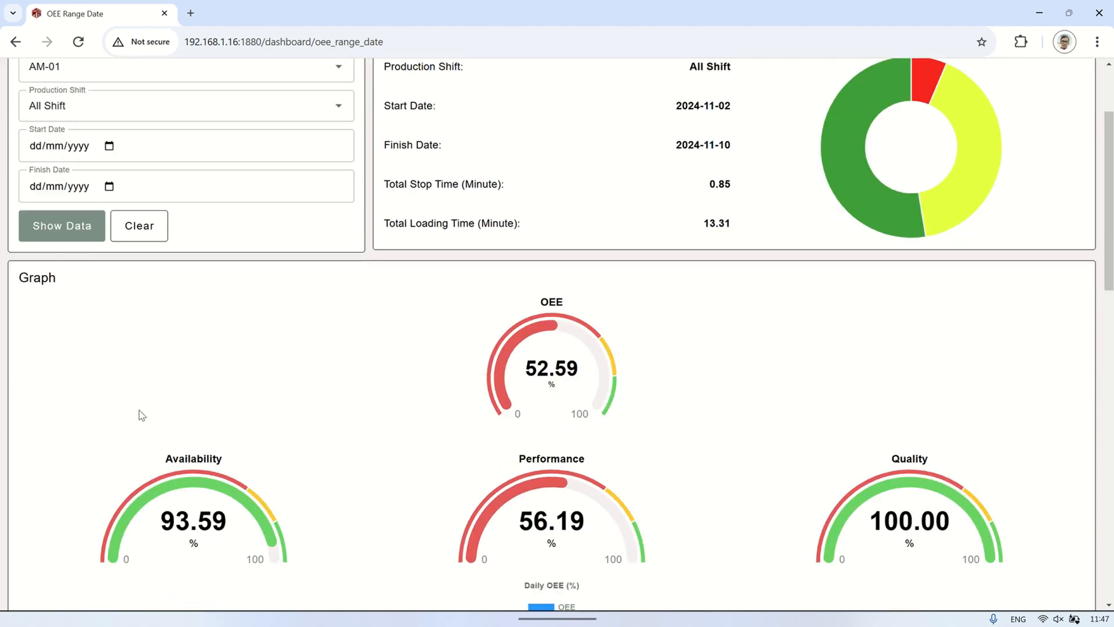
{"action": "scroll", "scroll_direction": "down", "scroll_amount": 3}
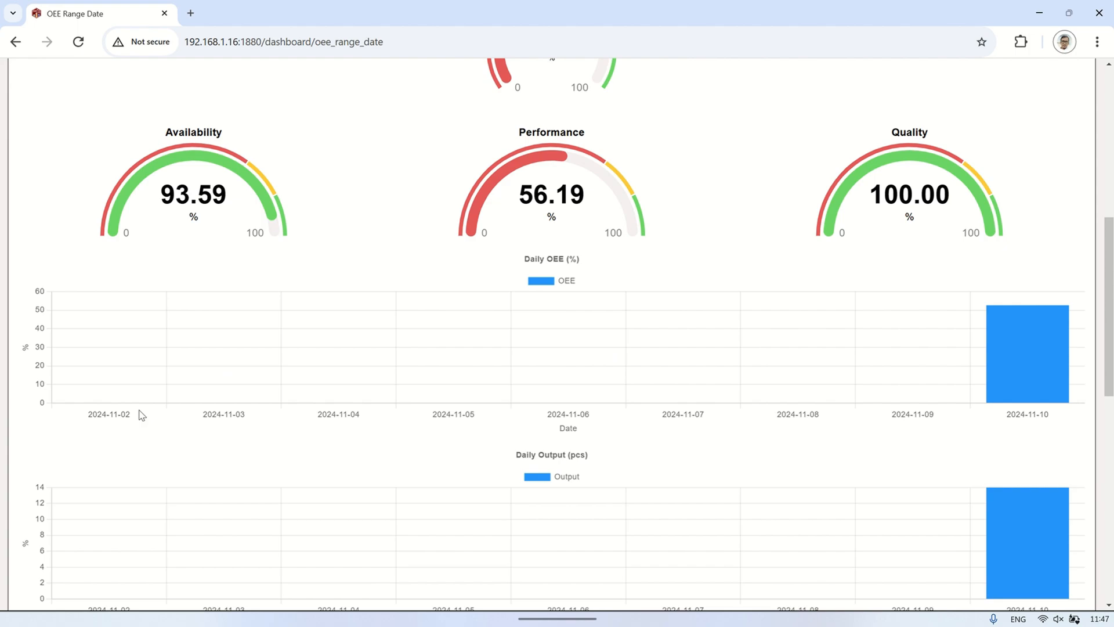
{"action": "scroll", "scroll_direction": "down", "scroll_amount": 3}
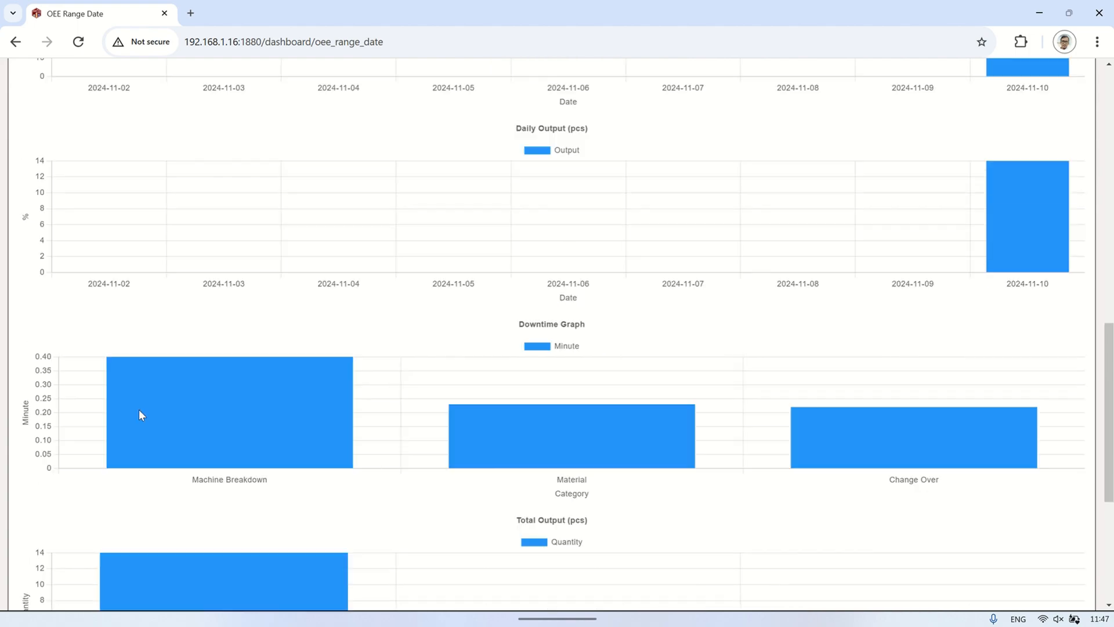
{"action": "scroll", "scroll_direction": "down", "scroll_amount": 3}
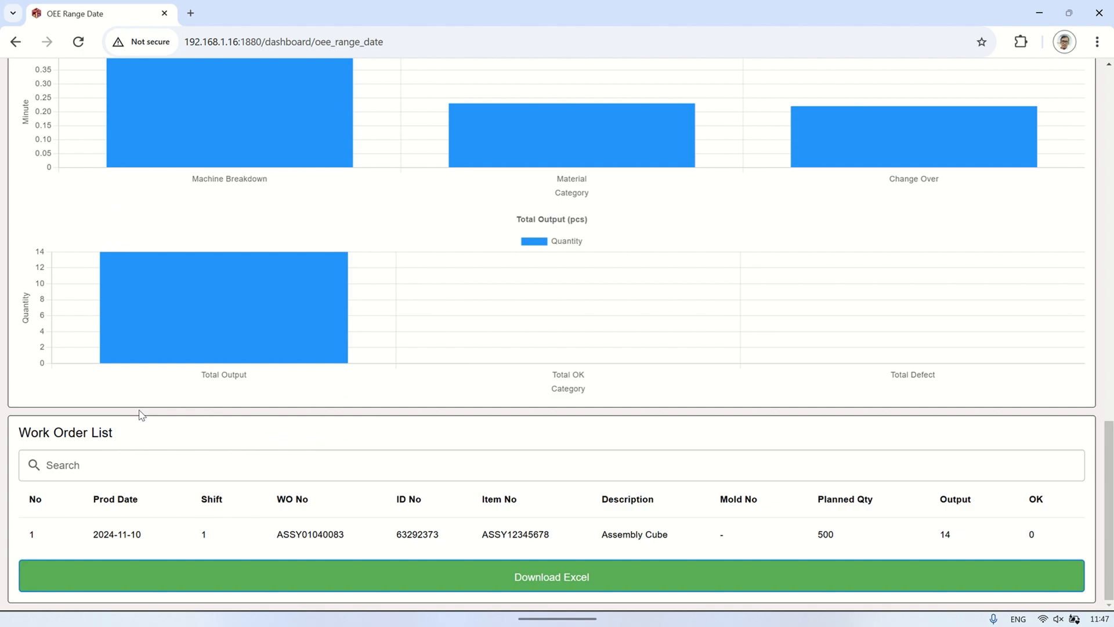
{"action": "scroll", "scroll_direction": "up", "scroll_amount": 3}
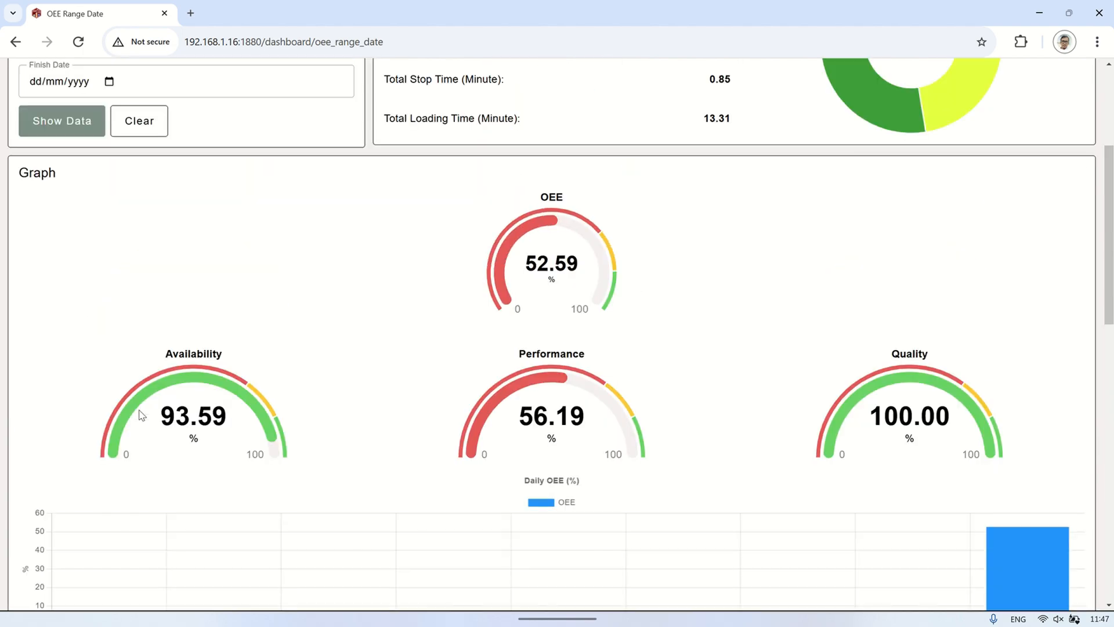
{"action": "scroll", "scroll_direction": "up", "scroll_amount": 3}
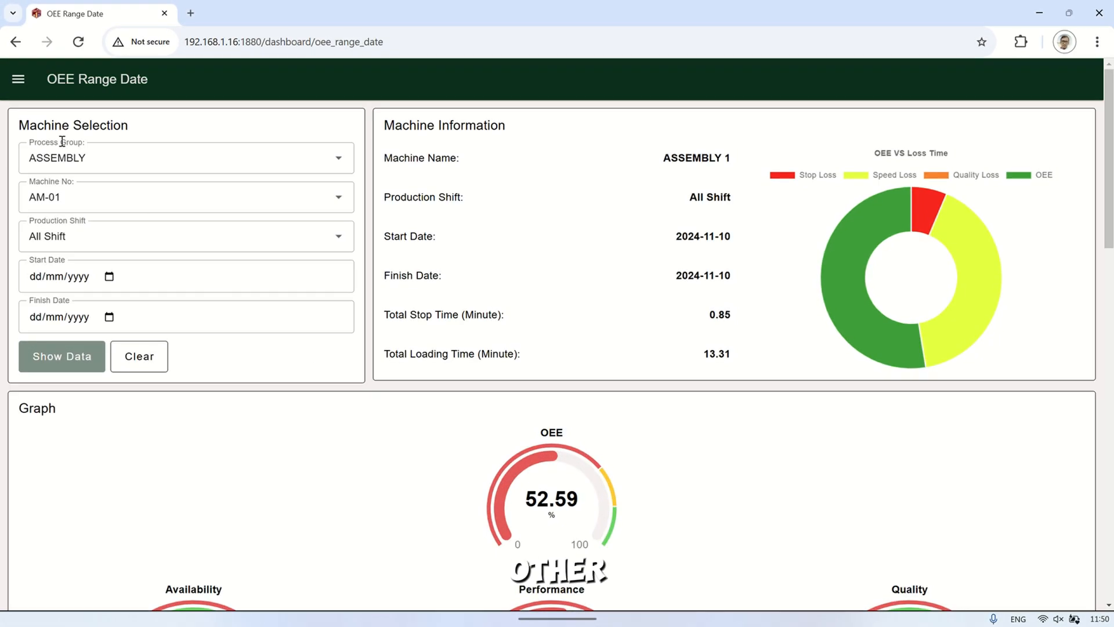
Show Machine Hour History loading hours for 2024-11-10 across AM-01–AM-10 and injection machines
{"action": "left_click", "coordinate": [18, 79]}
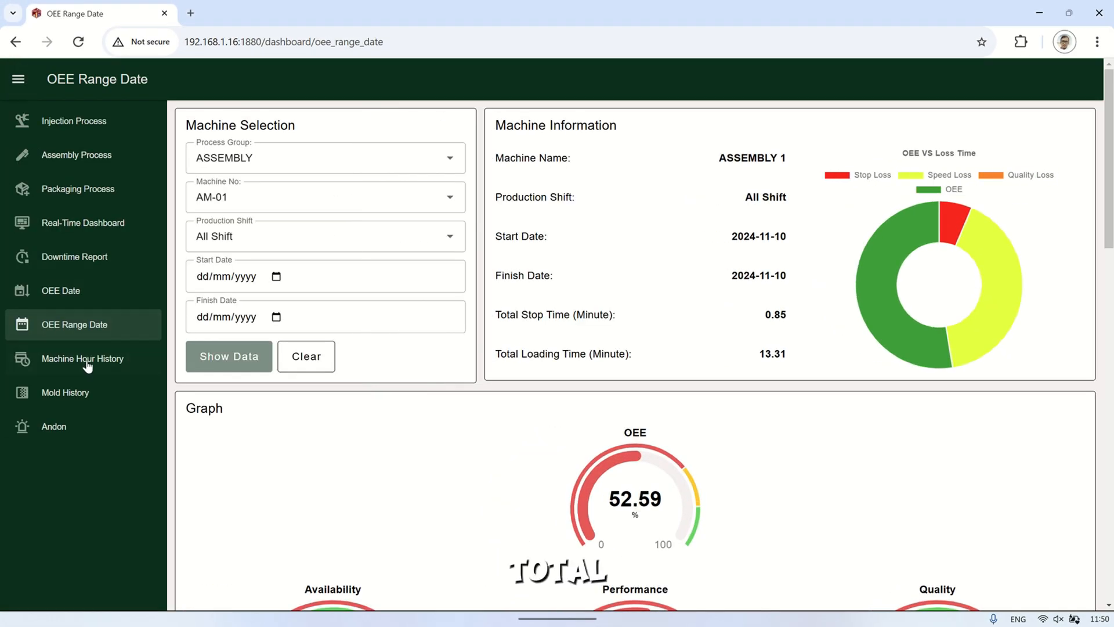
{"action": "left_click", "coordinate": [81, 359]}
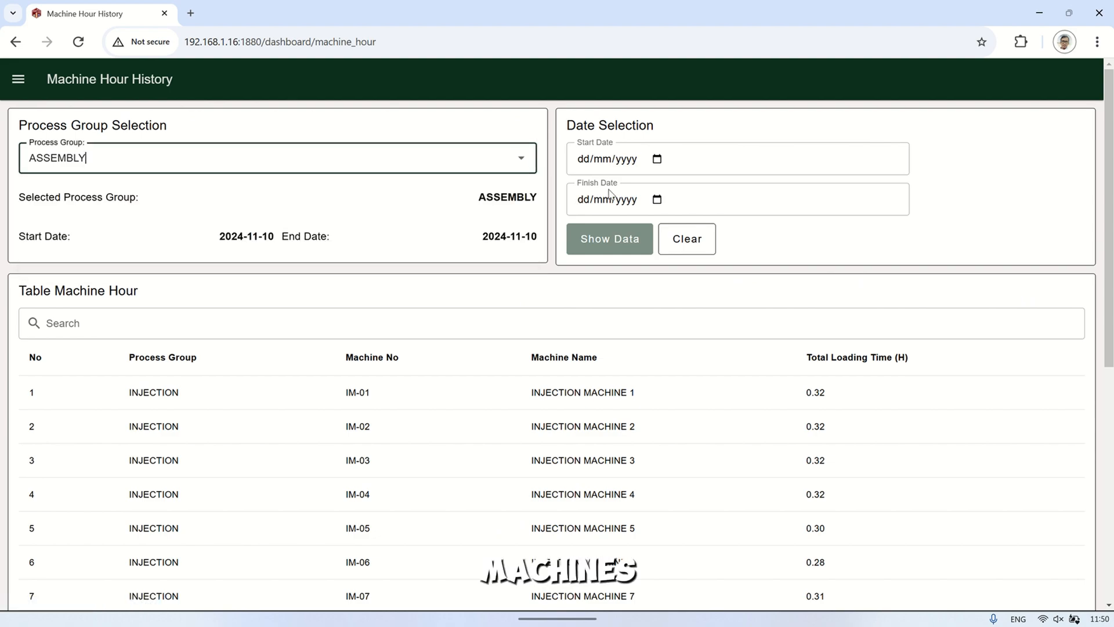
{"action": "left_click", "coordinate": [654, 159]}
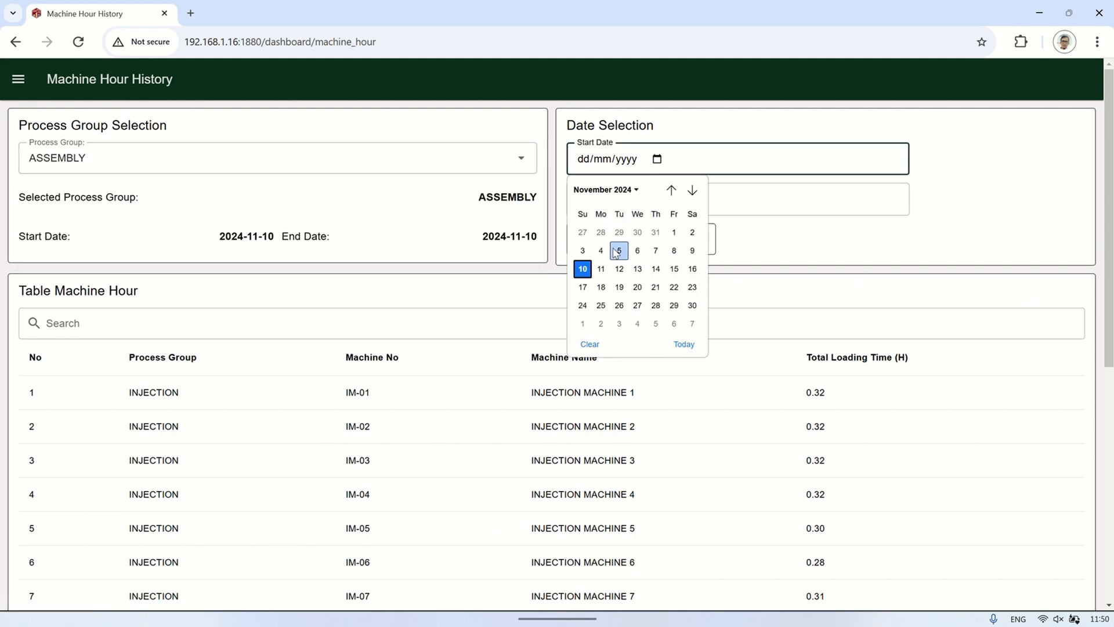
{"action": "mouse_move", "coordinate": [690, 249]}
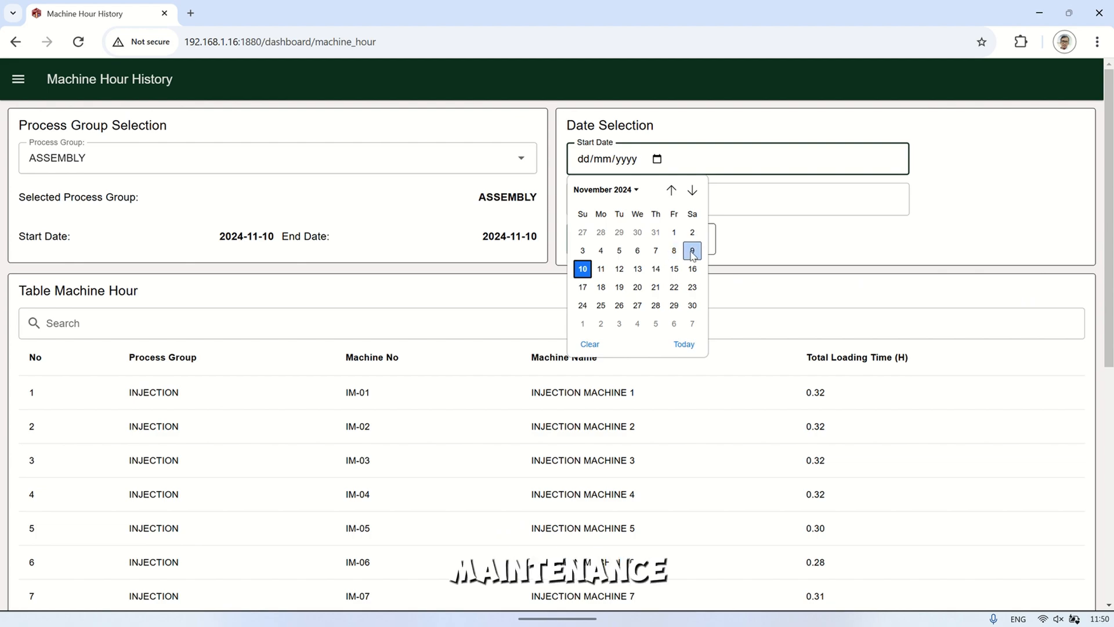
{"action": "left_click", "coordinate": [691, 251]}
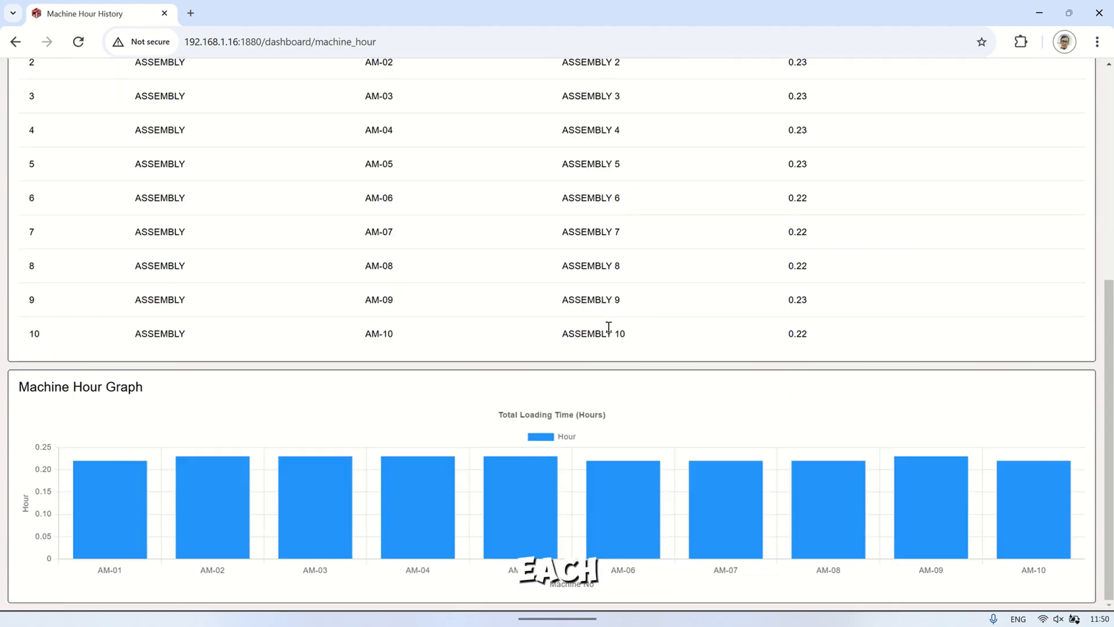
{"action": "scroll", "scroll_direction": "up", "scroll_amount": 3}
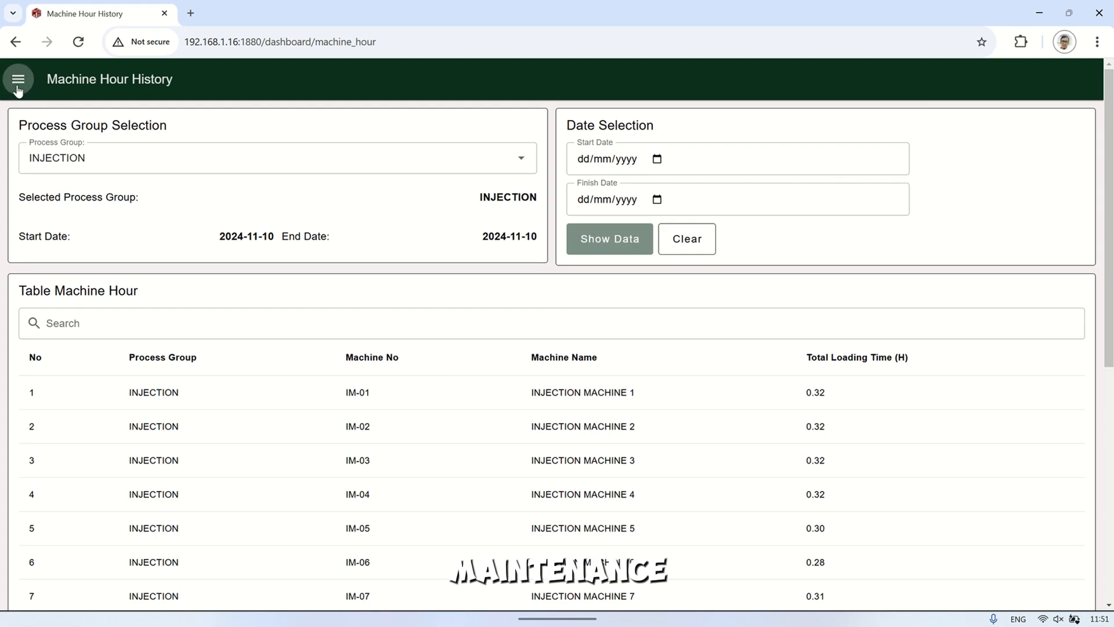
Show Mold History for 10 November, listing molds INJ125, INJ124, INJ131 and INJ123
{"action": "left_click", "coordinate": [19, 79]}
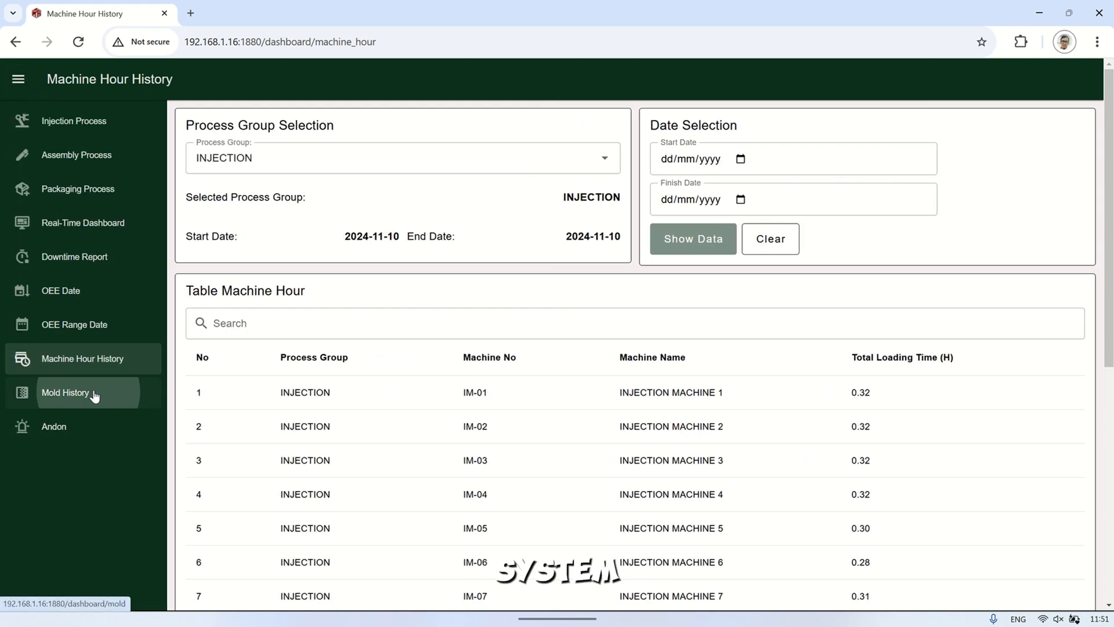
{"action": "left_click", "coordinate": [65, 391]}
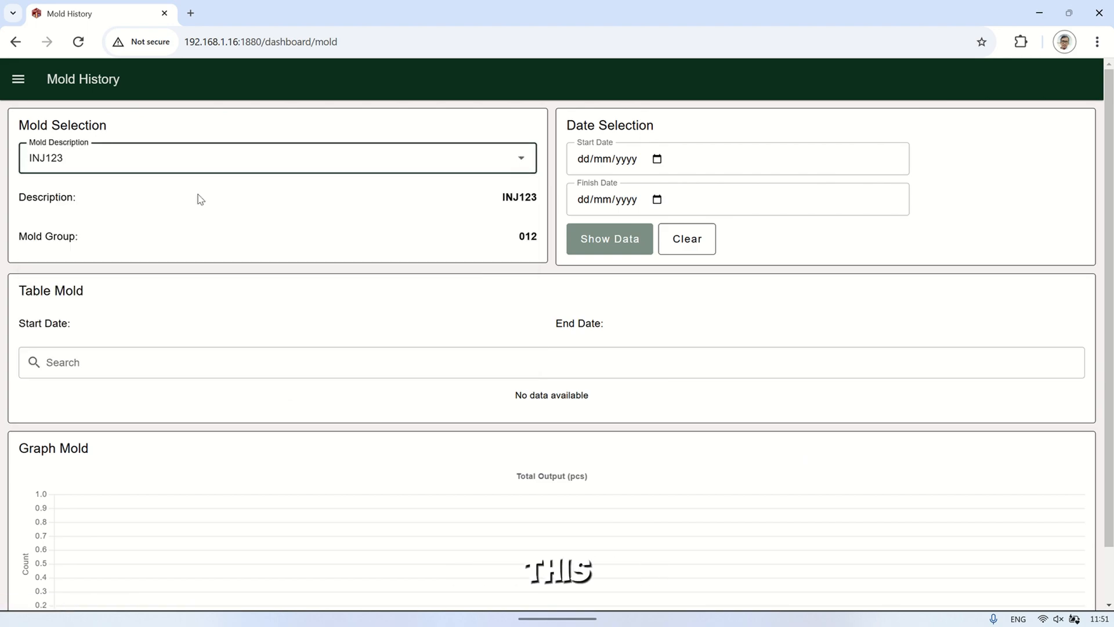
{"action": "mouse_move", "coordinate": [620, 172]}
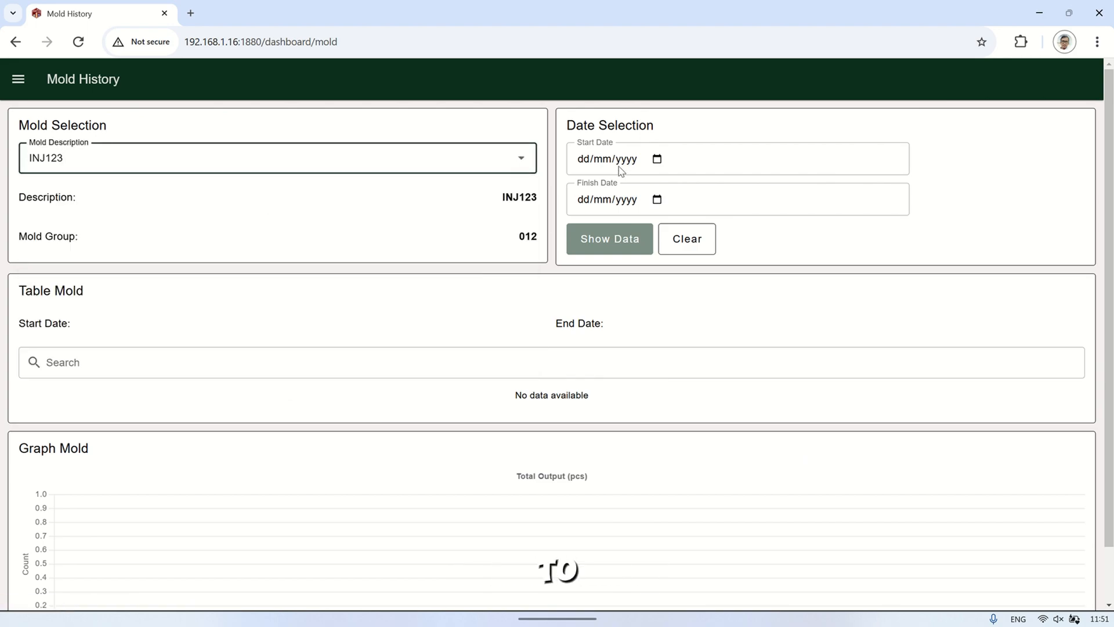
{"action": "left_click", "coordinate": [654, 159]}
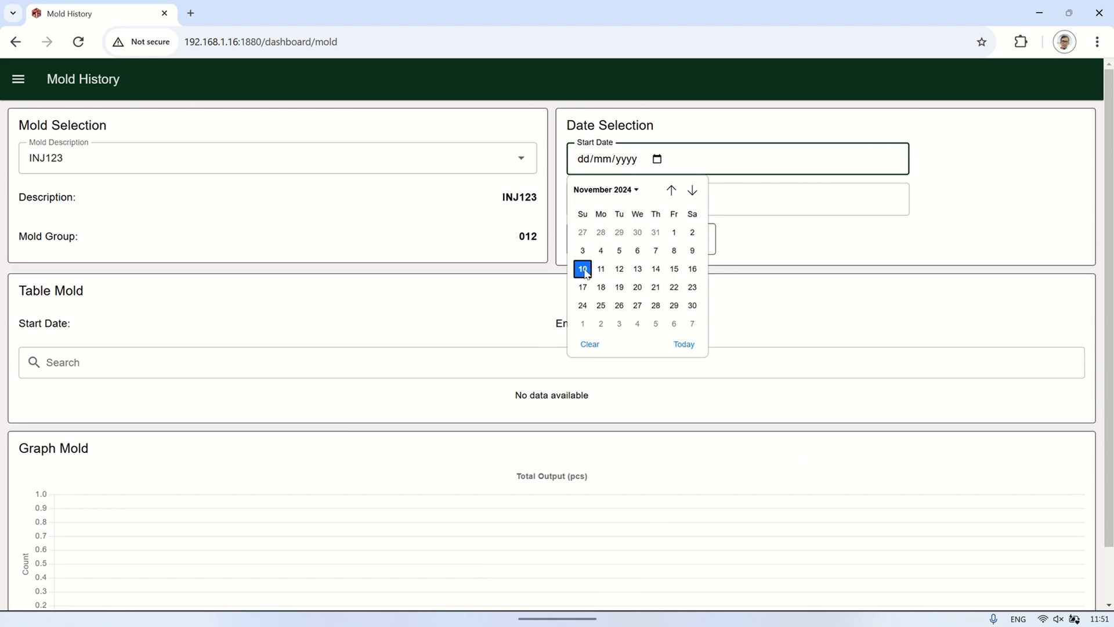
{"action": "left_click", "coordinate": [582, 268]}
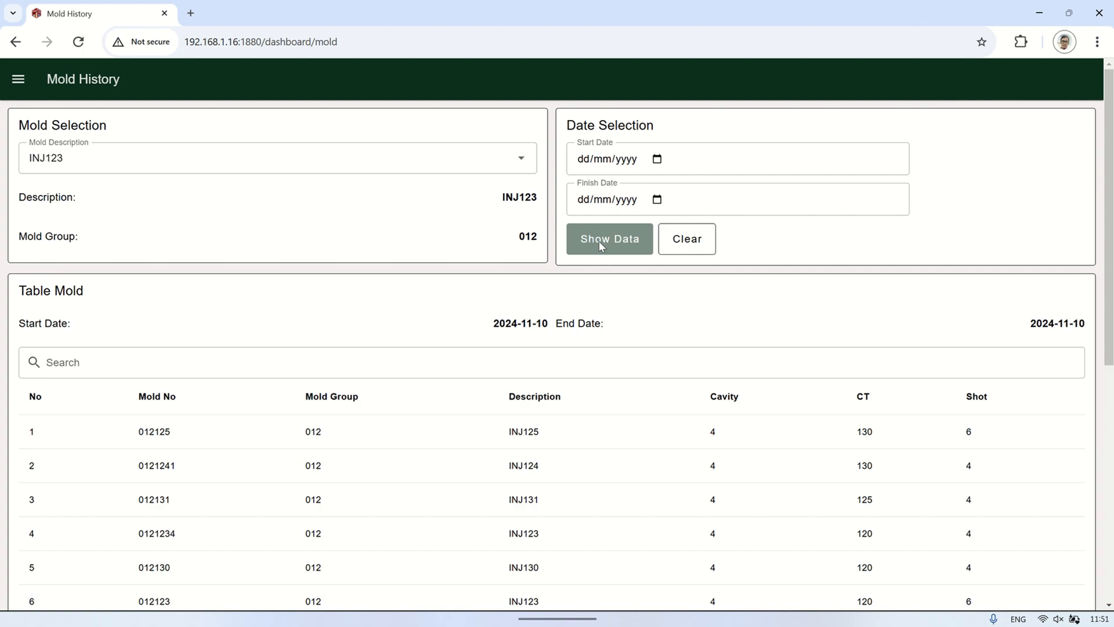
{"action": "mouse_move", "coordinate": [658, 315]}
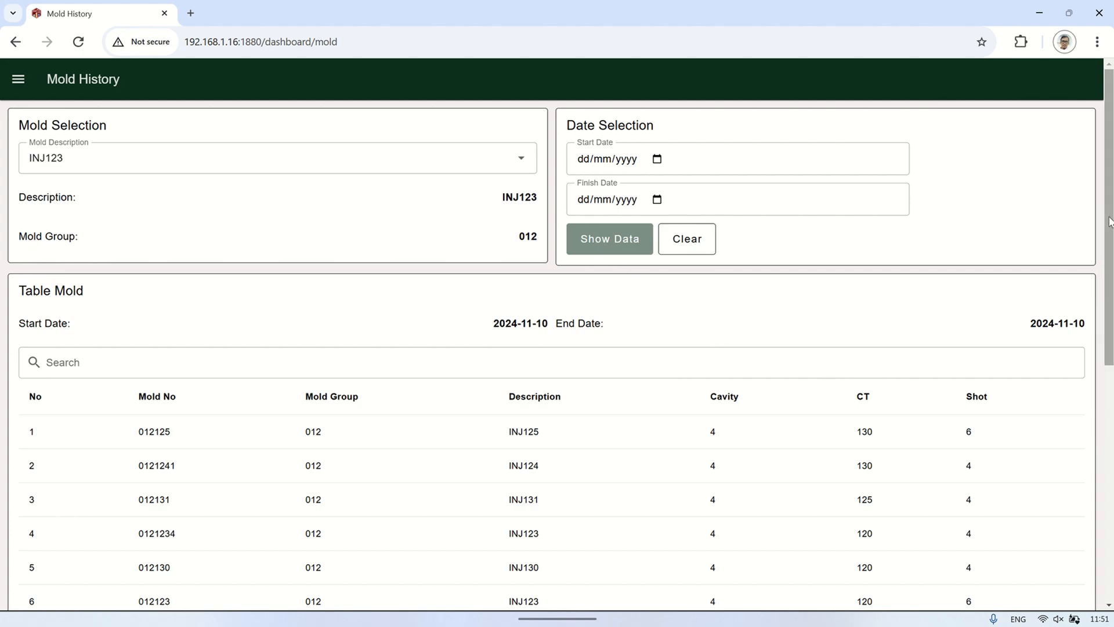
Scroll the mold table's cavity, CT and shot counts and return to the page menu
{"action": "scroll", "scroll_direction": "down", "scroll_amount": 3}
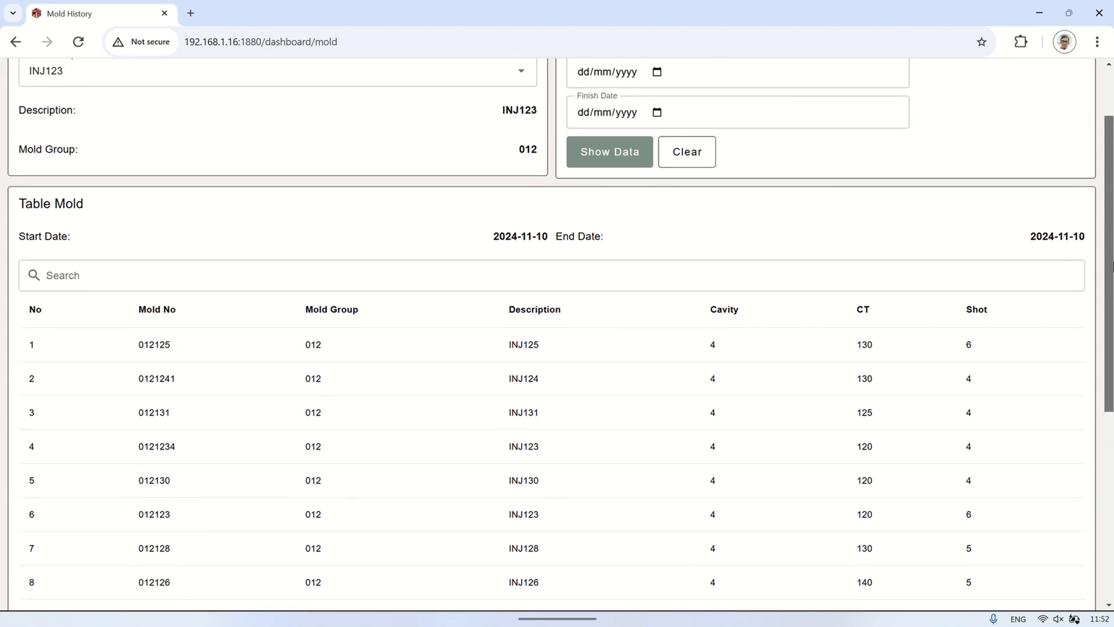
{"action": "scroll", "scroll_direction": "up", "scroll_amount": 3}
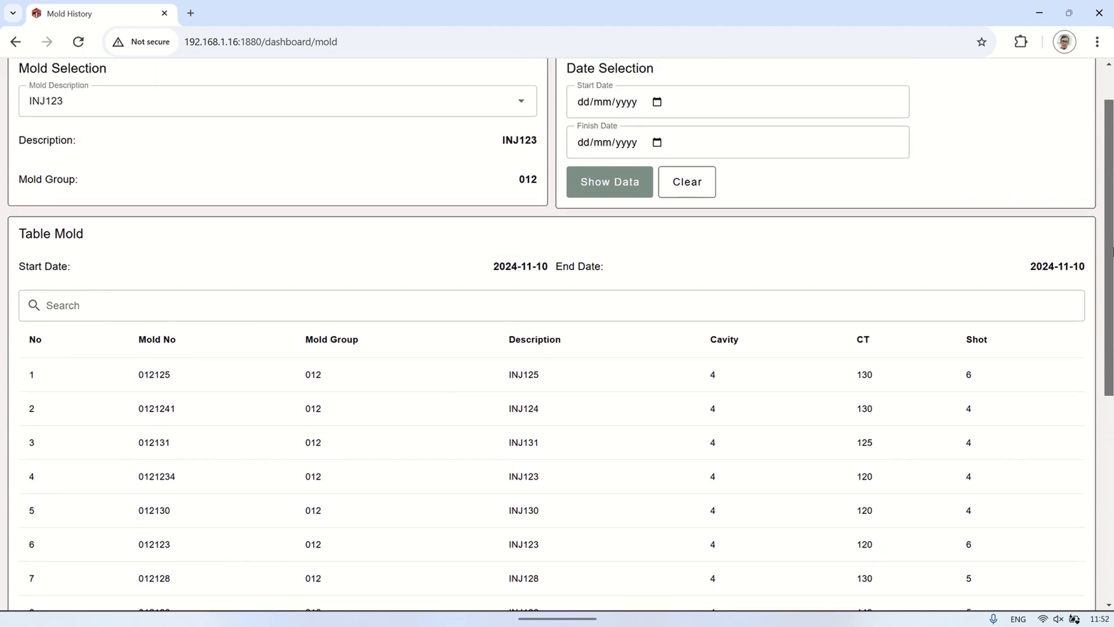
{"action": "scroll", "scroll_direction": "up", "scroll_amount": 3}
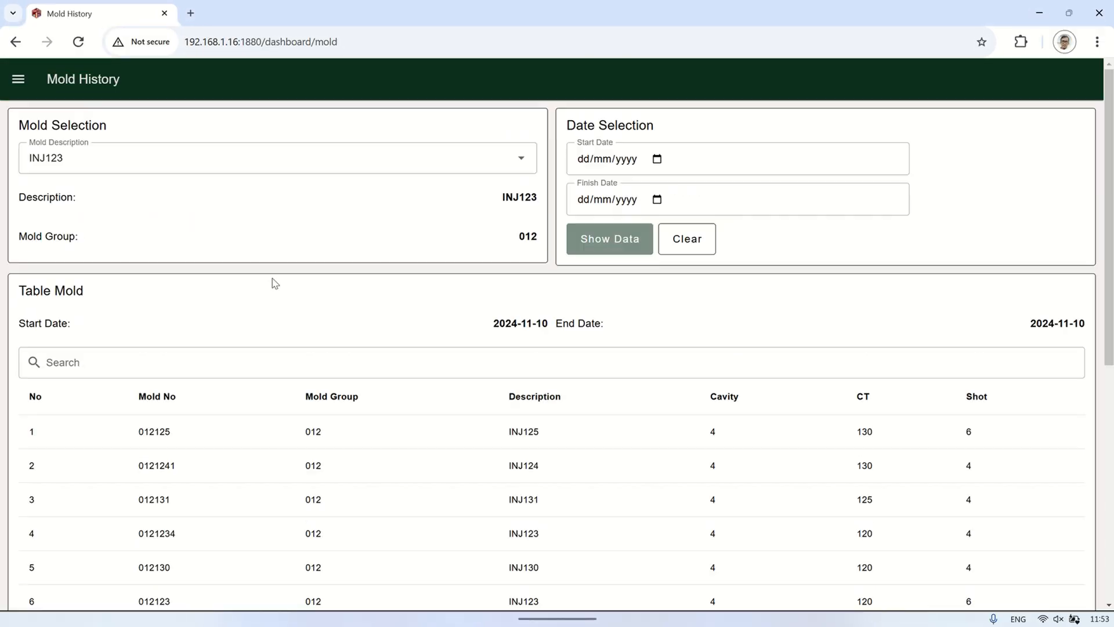
{"action": "left_click", "coordinate": [17, 79]}
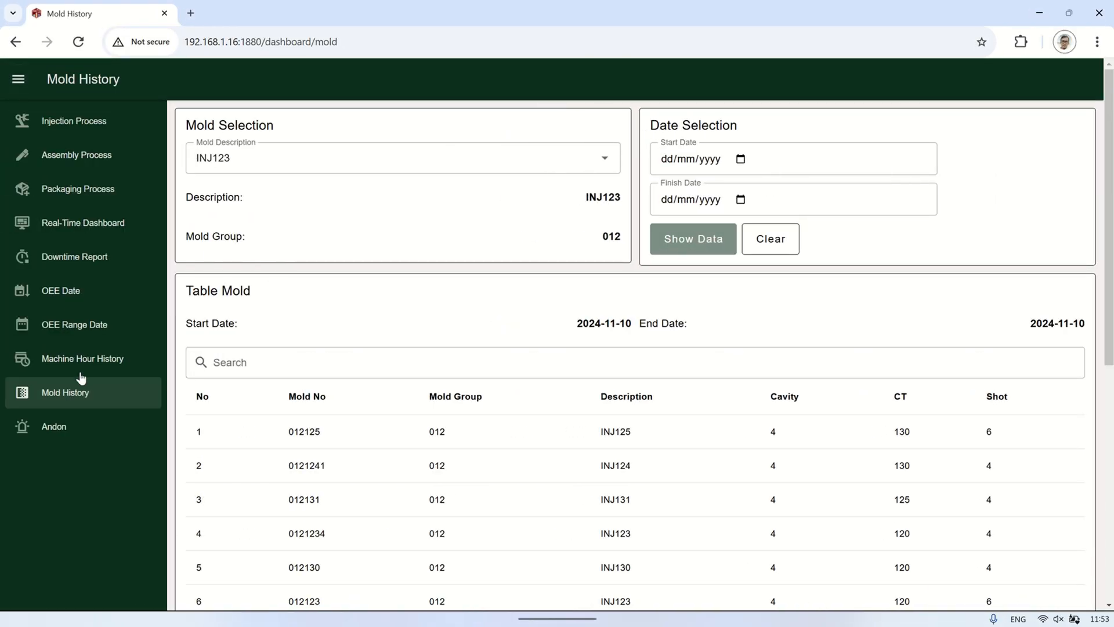
View the Andon downtime board for four injection machines, then return to Injection Process
{"action": "left_click", "coordinate": [53, 425]}
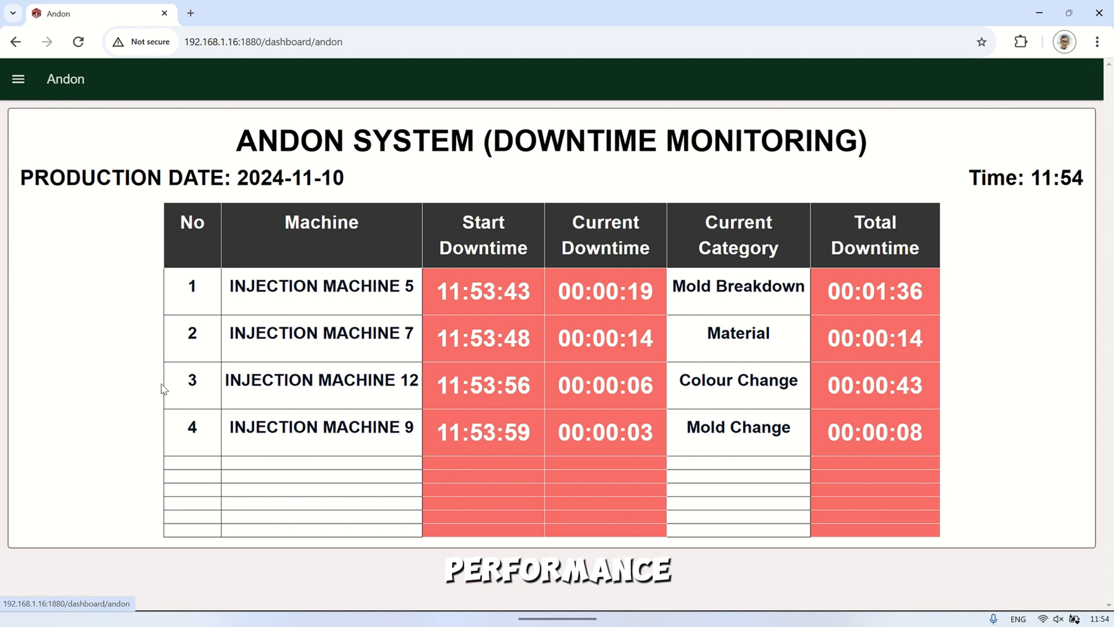
{"action": "left_click", "coordinate": [18, 79]}
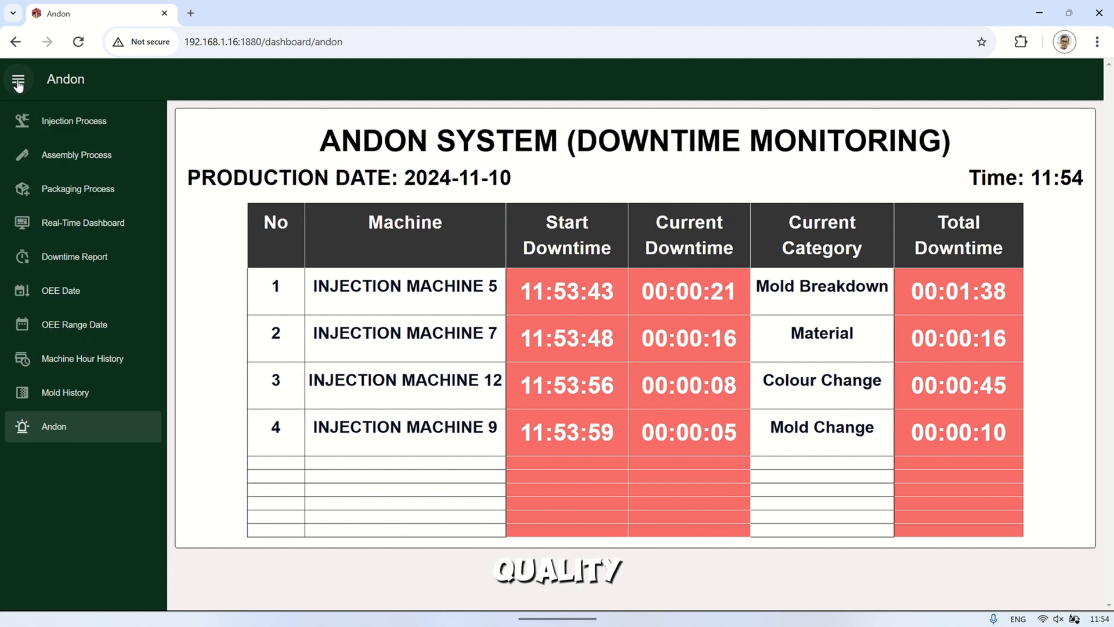
{"action": "left_click", "coordinate": [74, 120]}
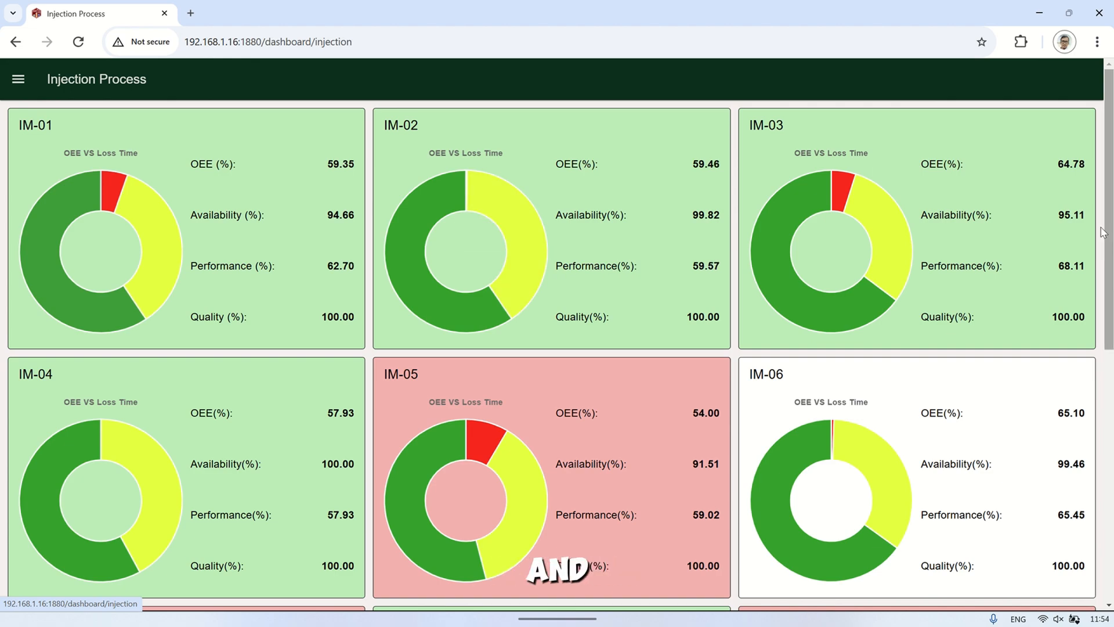
Scroll through the Injection Process OEE, availability, performance and quality cards
{"action": "scroll", "scroll_direction": "down", "scroll_amount": 3}
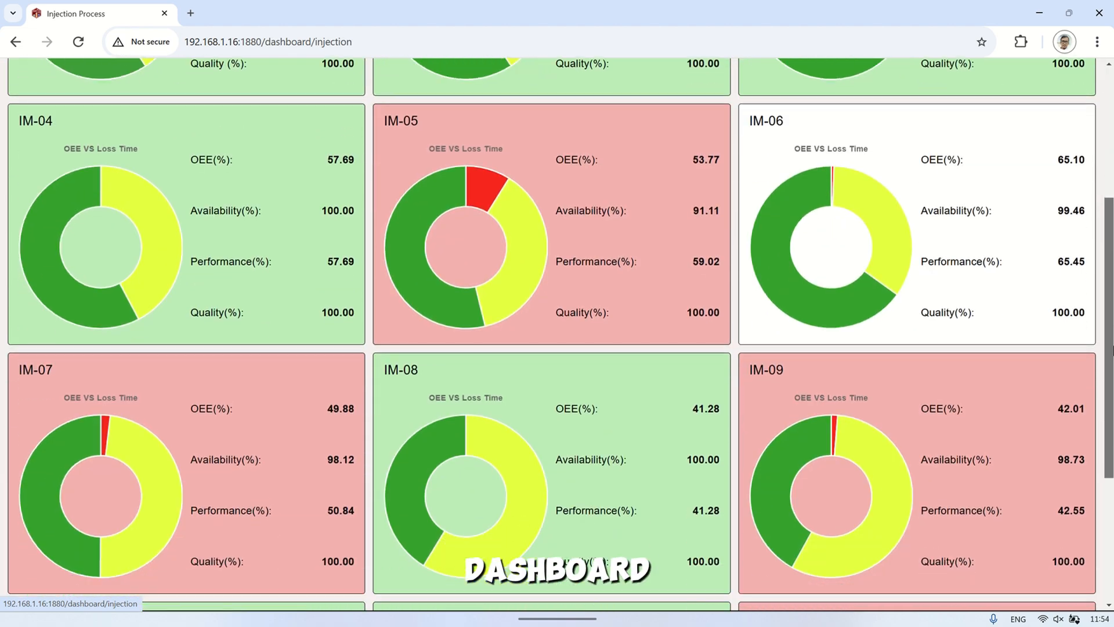
{"action": "scroll", "scroll_direction": "down", "scroll_amount": 3}
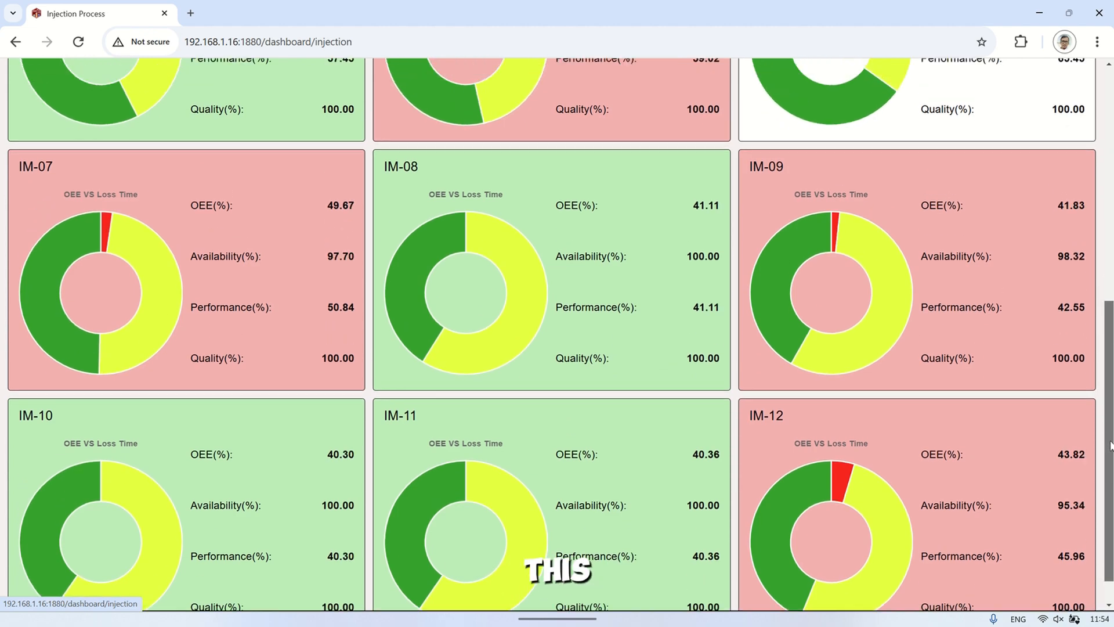
{"action": "scroll", "scroll_direction": "up", "scroll_amount": 3}
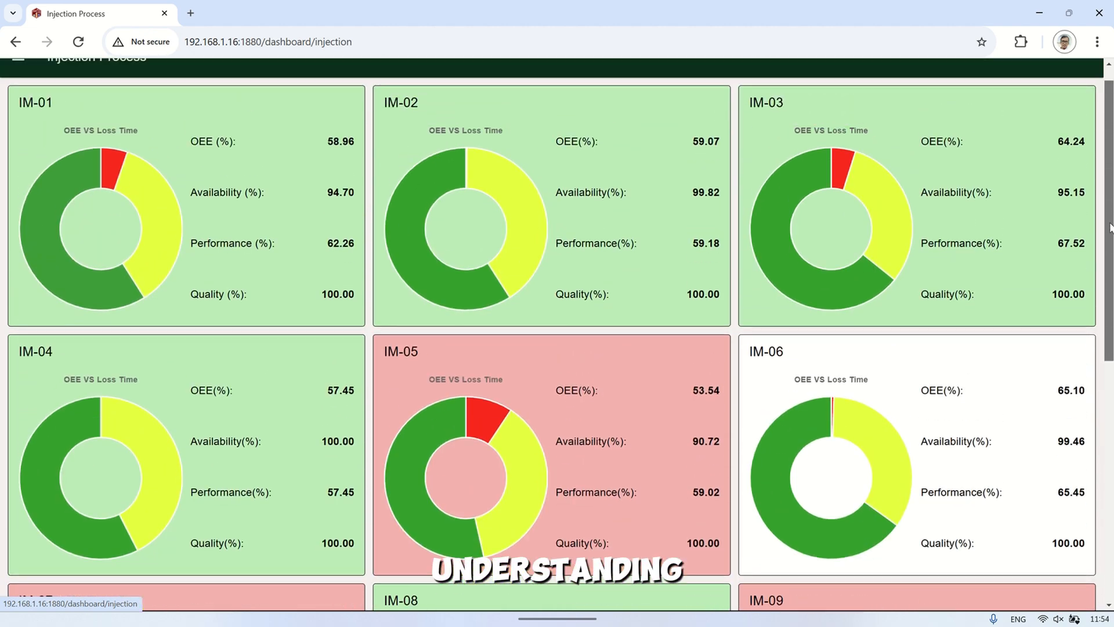
Return to the Andon board showing live downtime for Injection Machines 5, 7, 12 and 9
{"action": "left_click", "coordinate": [17, 79]}
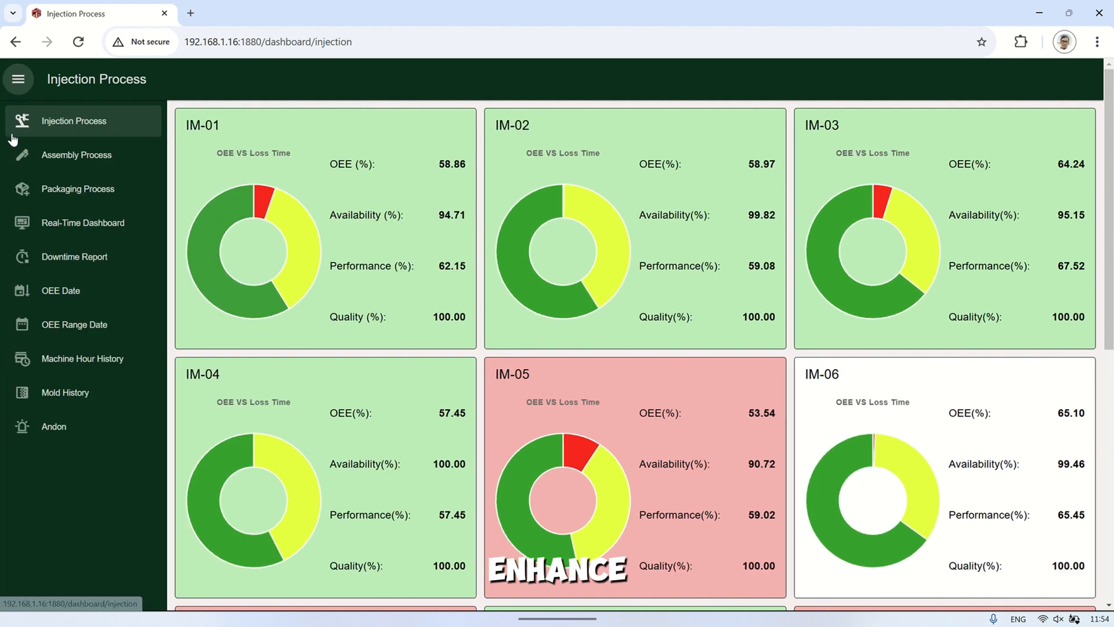
{"action": "left_click", "coordinate": [53, 426]}
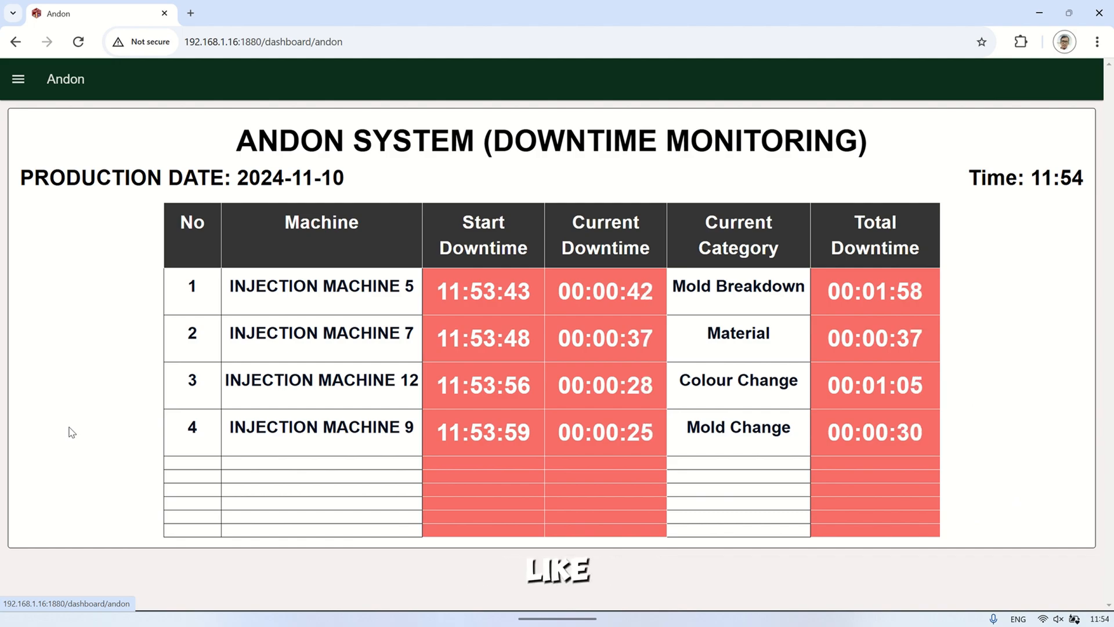
{"action": "left_click", "coordinate": [17, 79]}
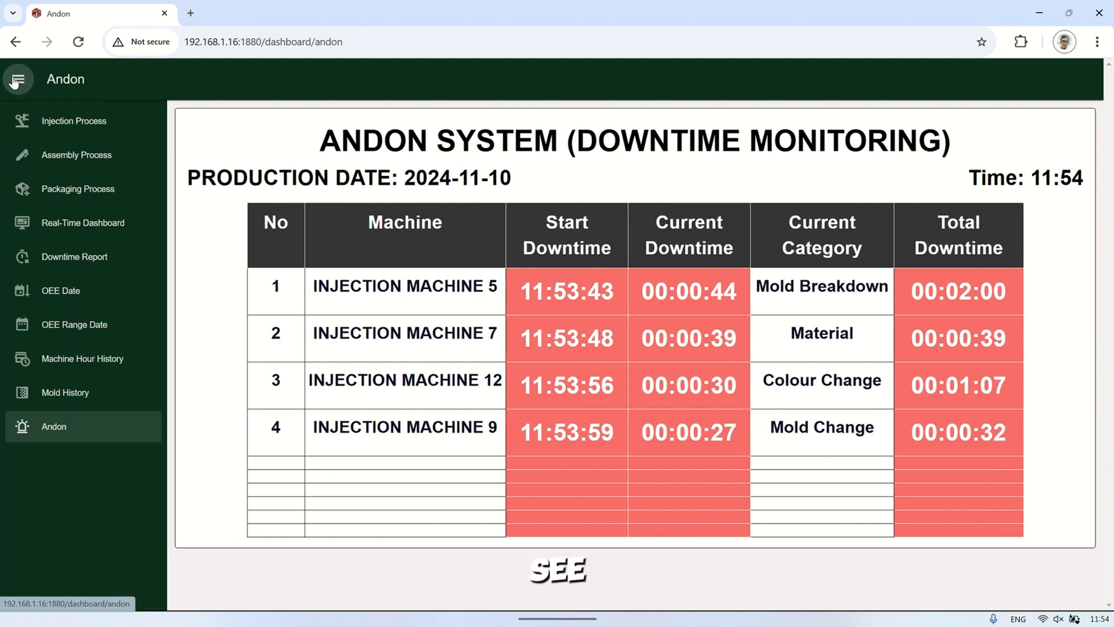